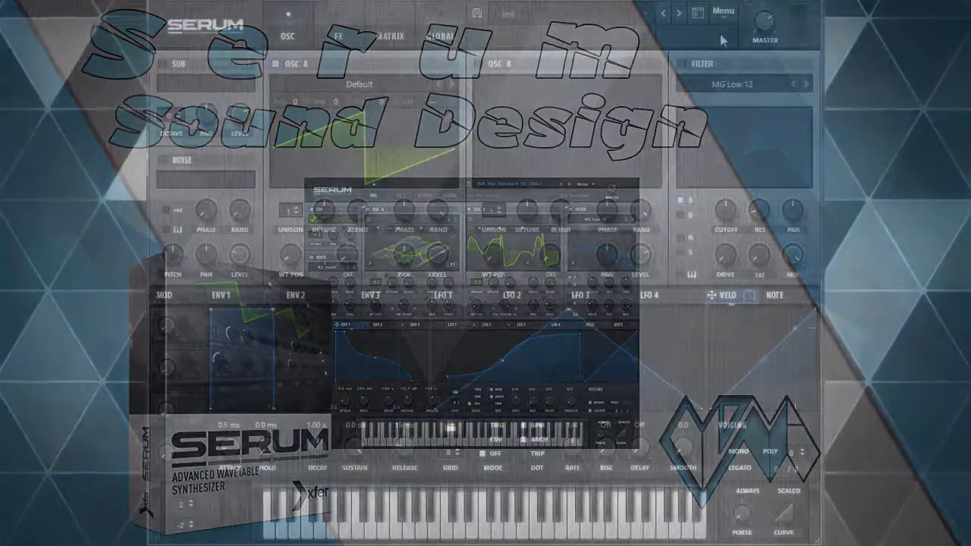
- Enable double-click typable control values in Serum's global settings
click(722, 10)
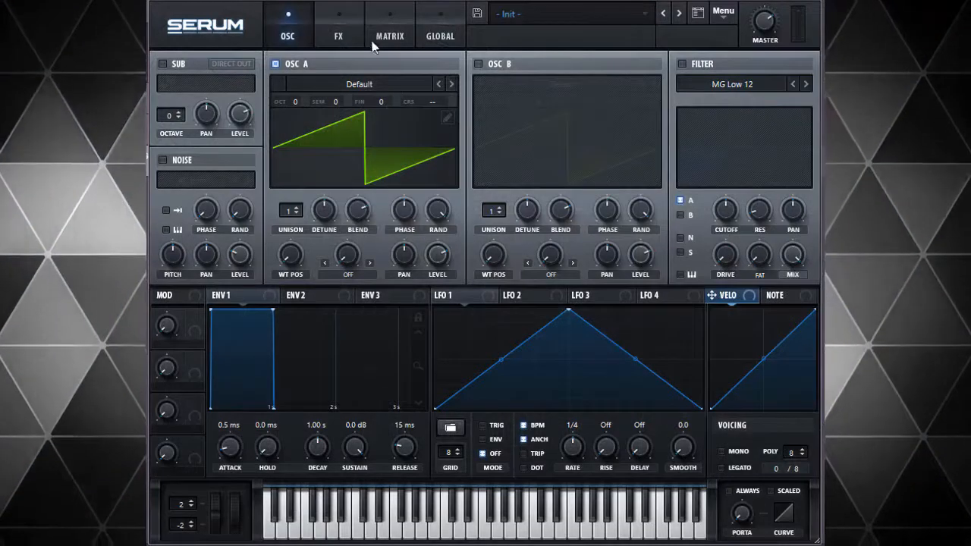
click(440, 35)
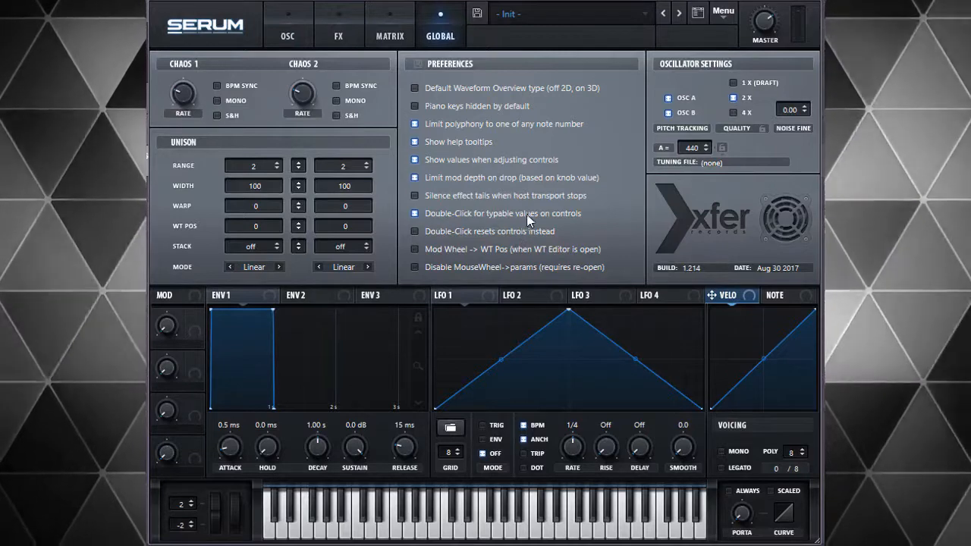
mouse_move(576, 221)
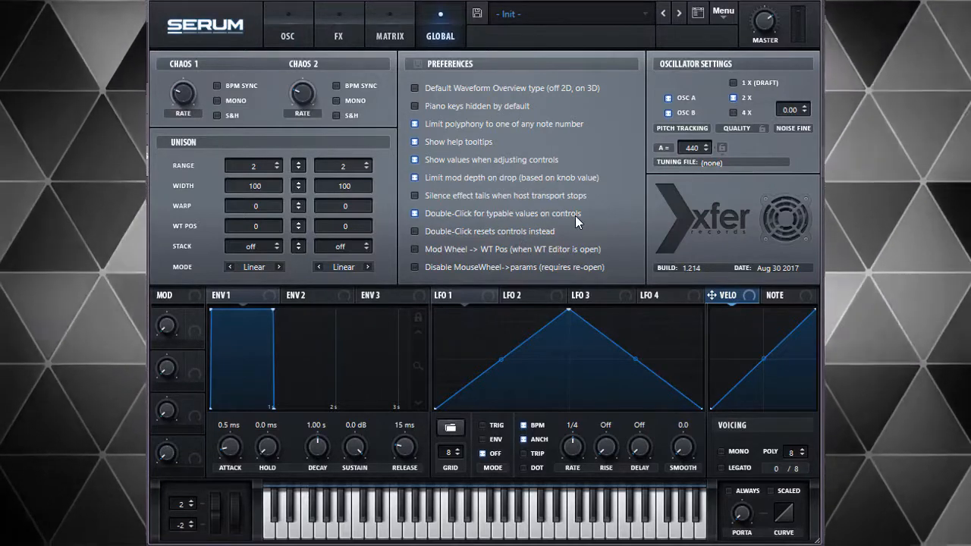
click(415, 214)
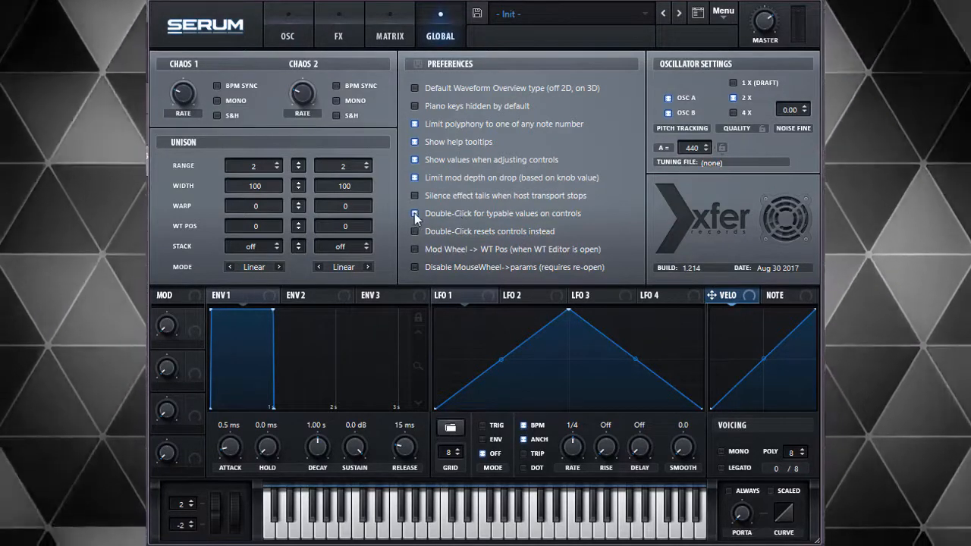
- Route LFO 1 to Oscillator A's coarse pitch and reshape LFO 1 into a one-bar pulse
click(288, 25)
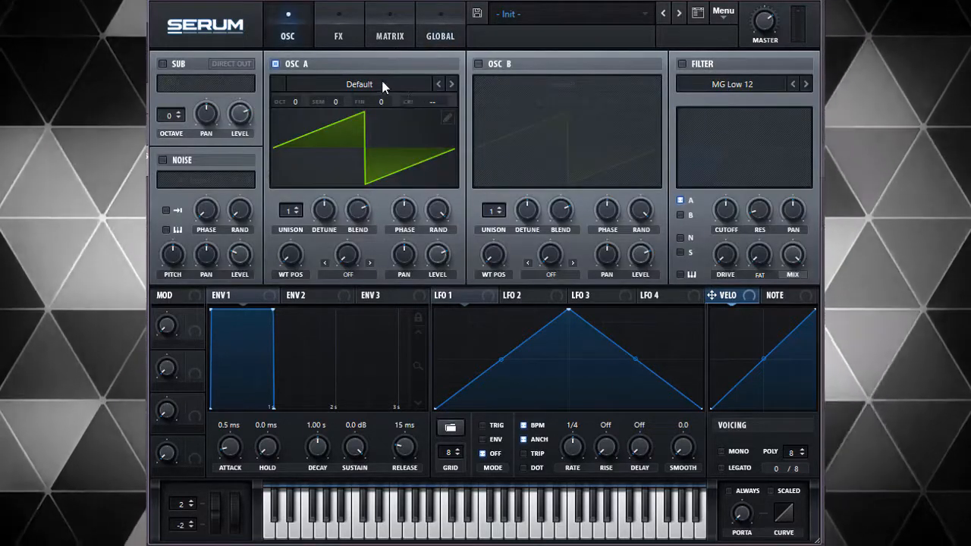
click(454, 295)
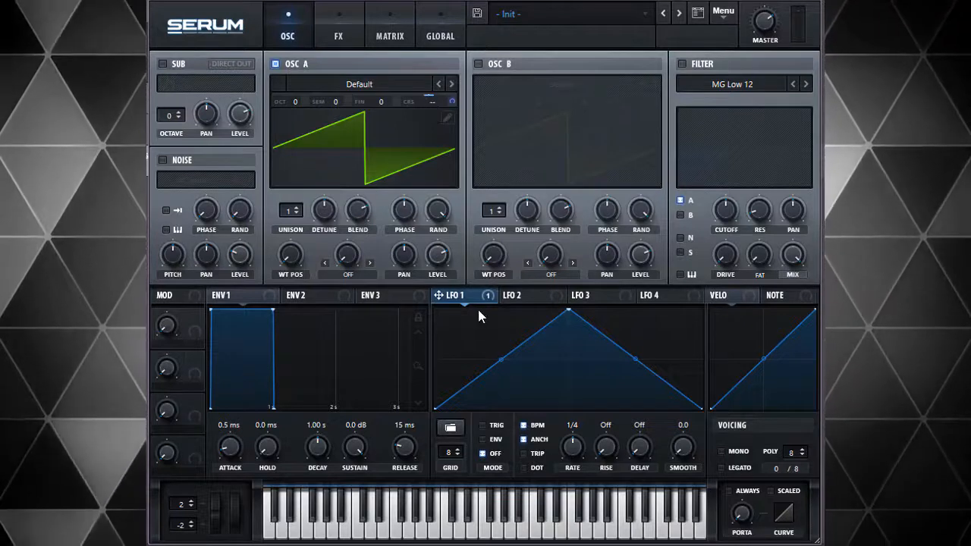
mouse_move(429, 110)
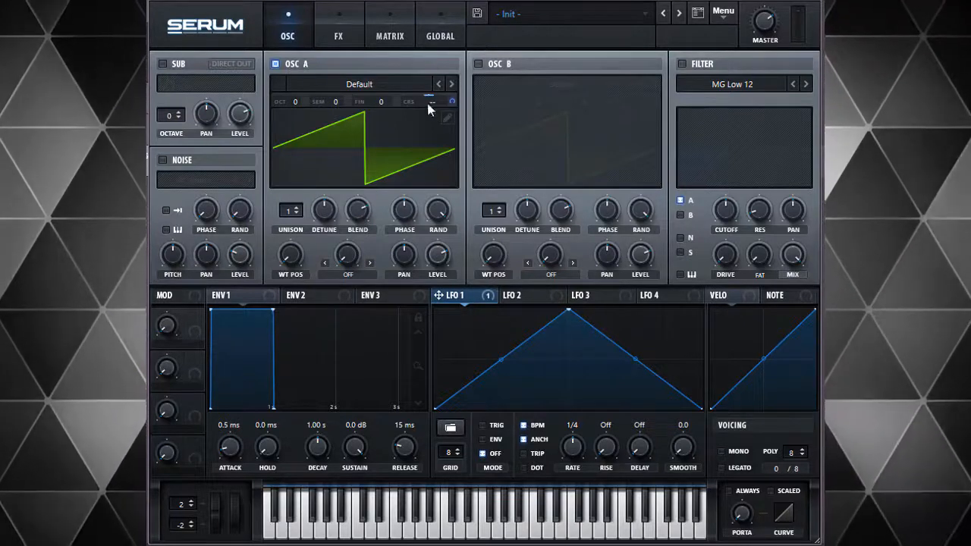
mouse_move(460, 453)
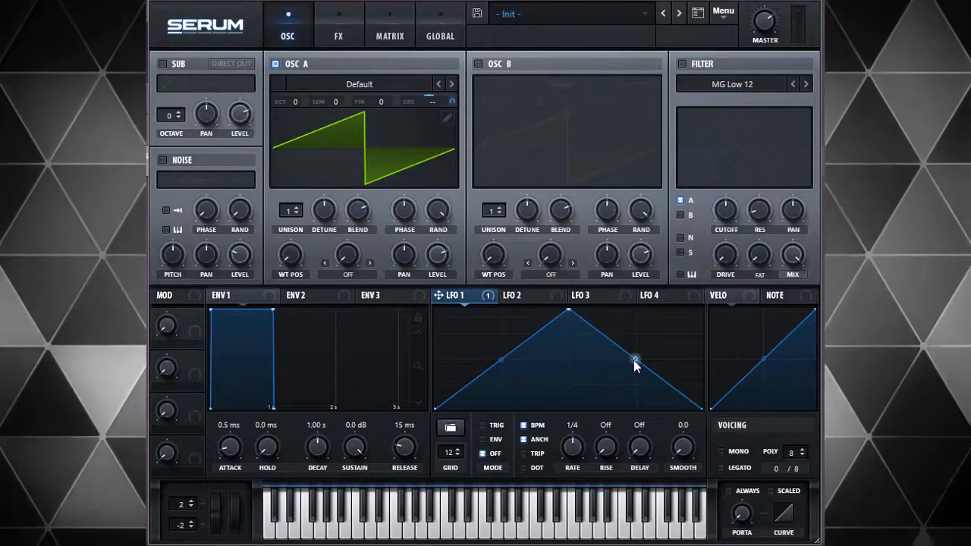
drag(636, 358, 636, 319)
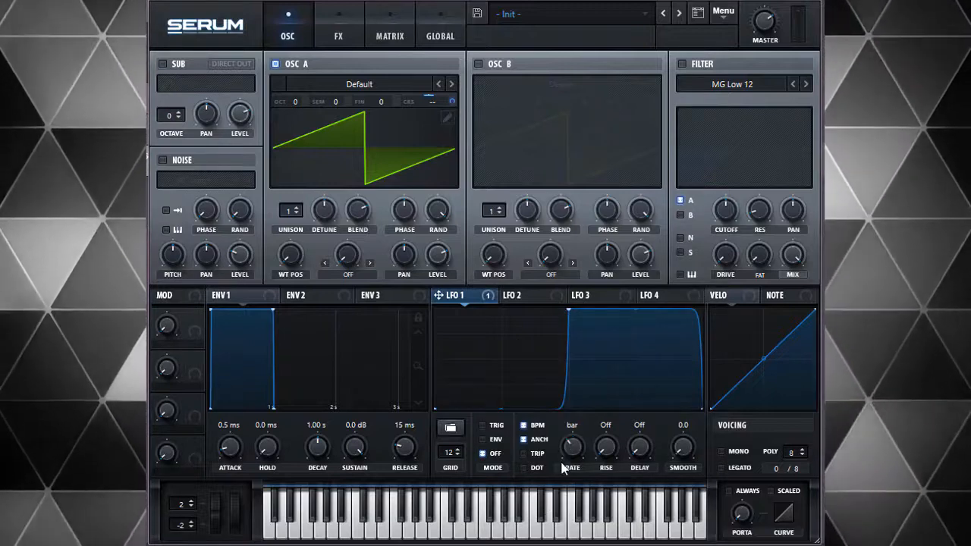
mouse_move(259, 7)
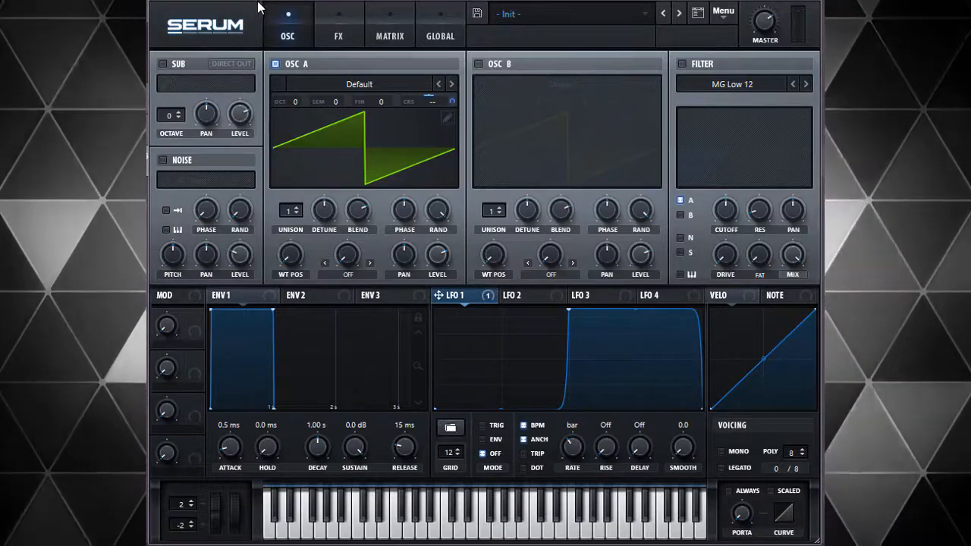
- Show the Matrix view confirming the LFO 1 → A CoarsePit routing
click(339, 25)
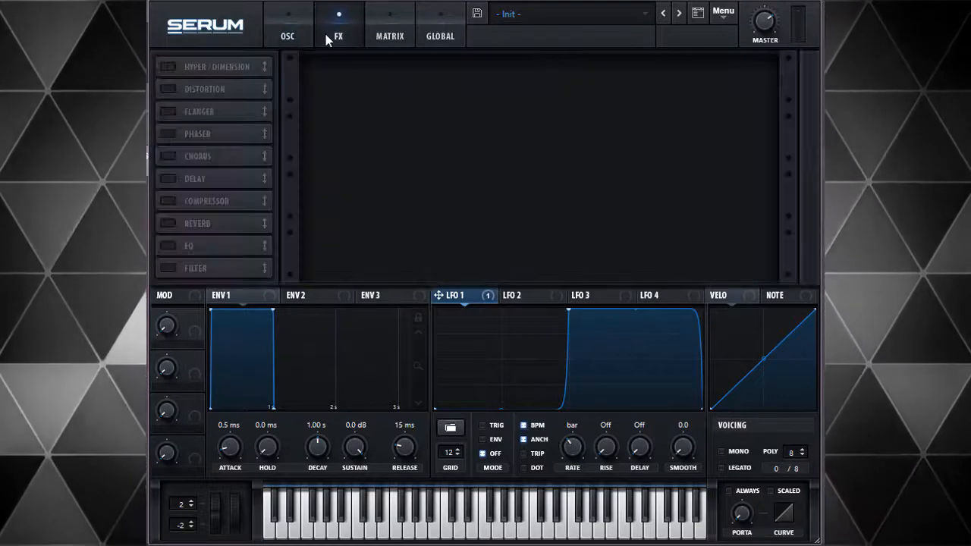
click(389, 25)
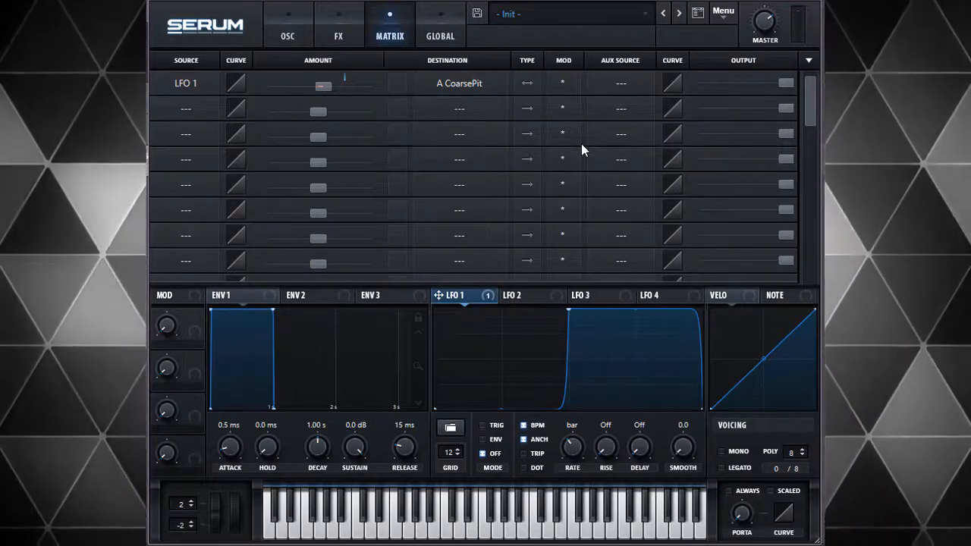
mouse_move(522, 397)
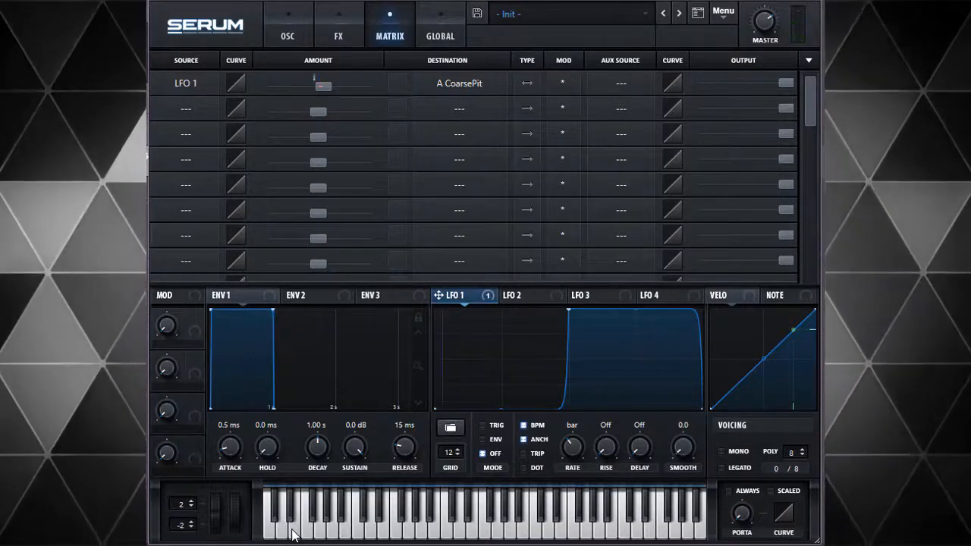
mouse_move(604, 307)
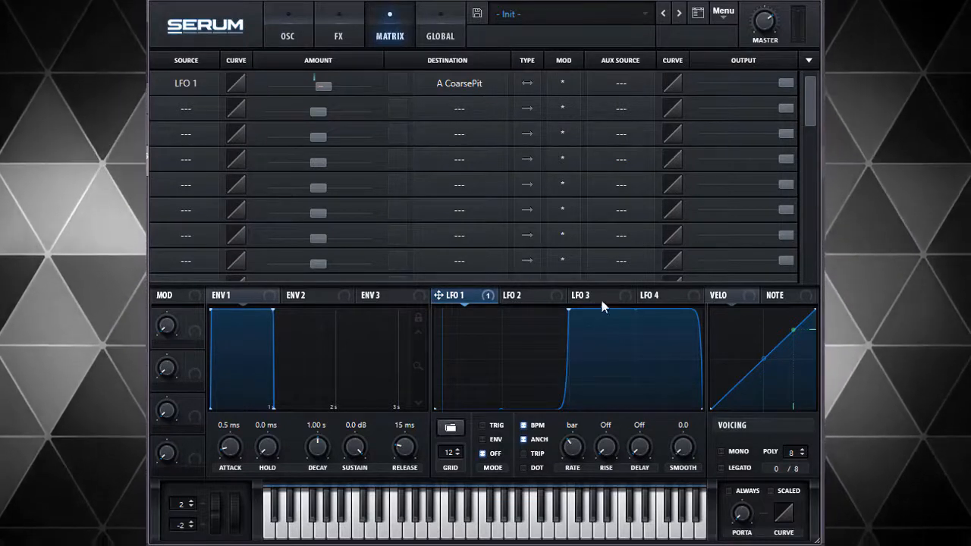
mouse_move(594, 324)
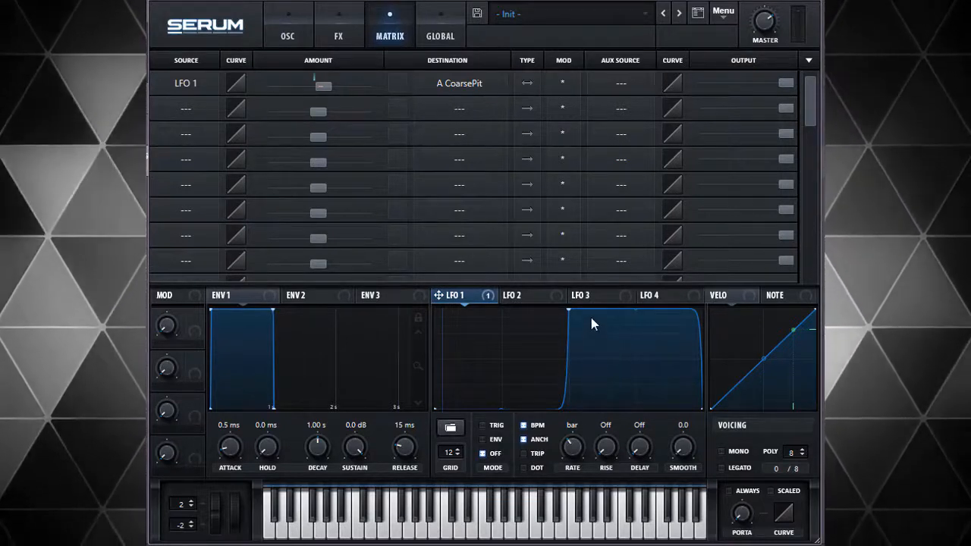
mouse_move(570, 316)
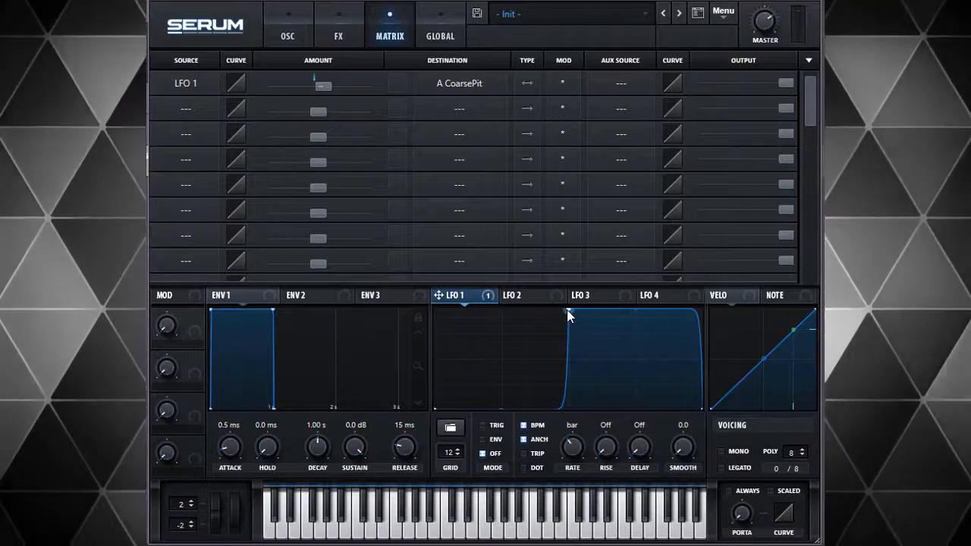
mouse_move(541, 331)
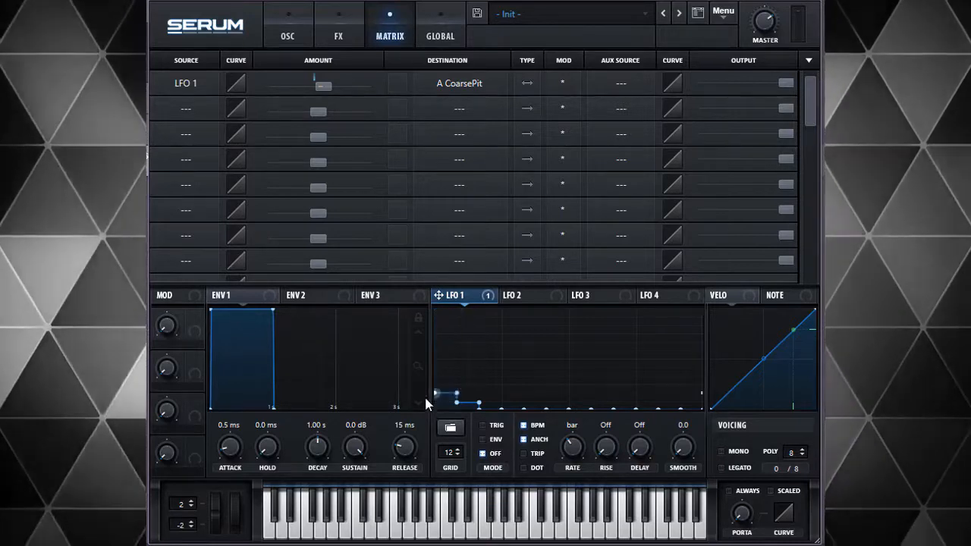
- Flatten the LFO 1 shape to zero and raise a first short step
drag(456, 394, 478, 402)
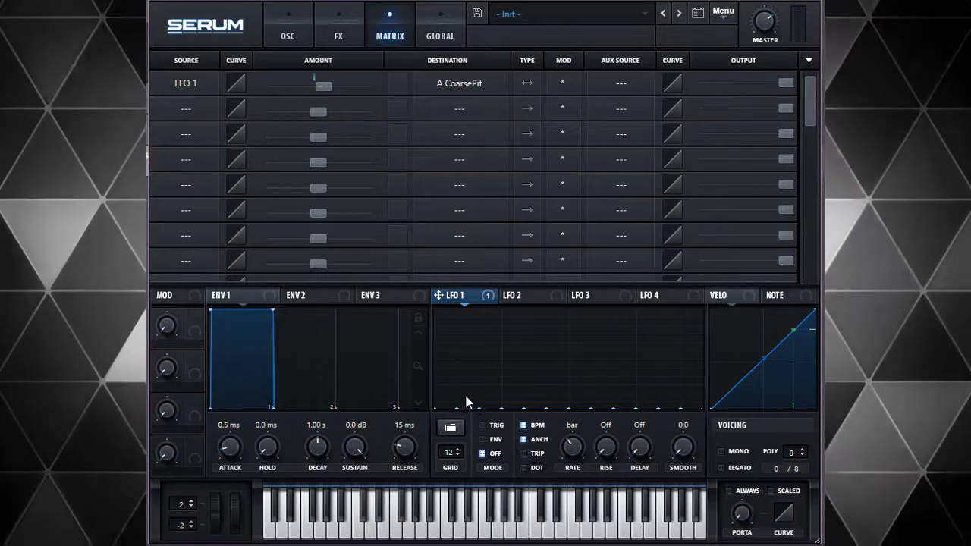
mouse_move(444, 409)
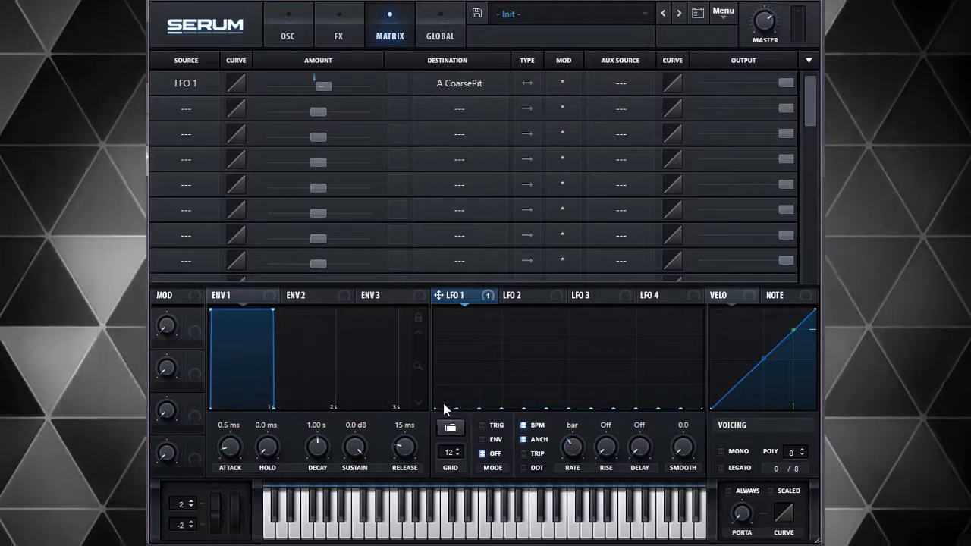
mouse_move(458, 410)
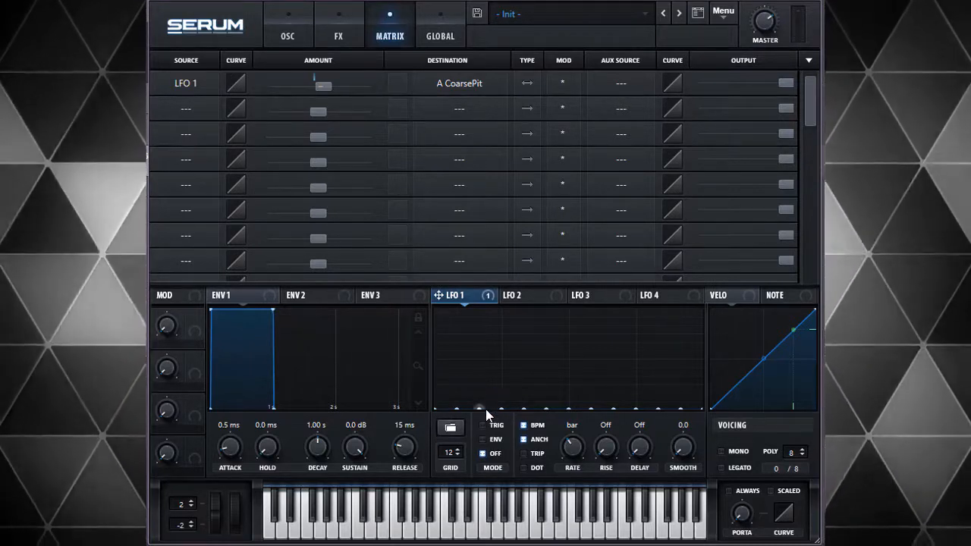
click(486, 396)
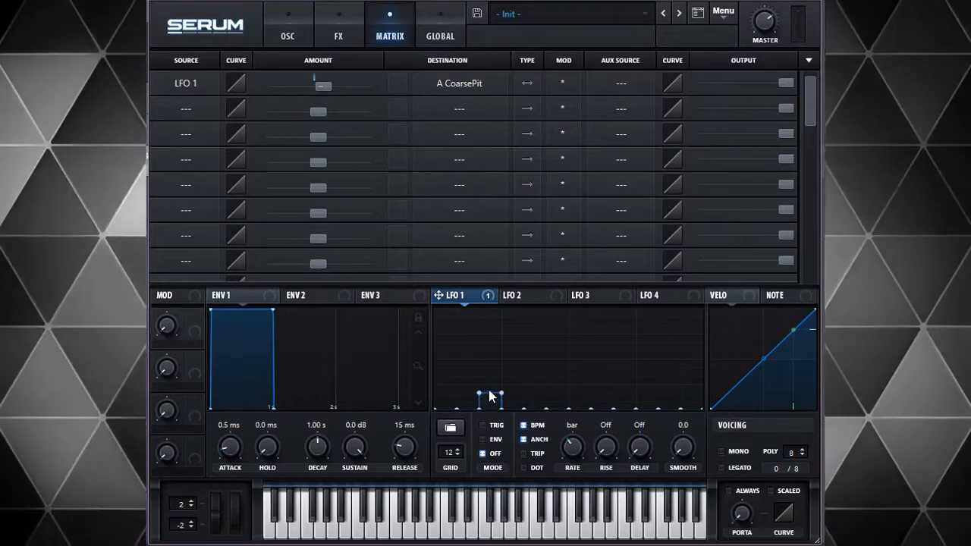
drag(488, 397, 488, 379)
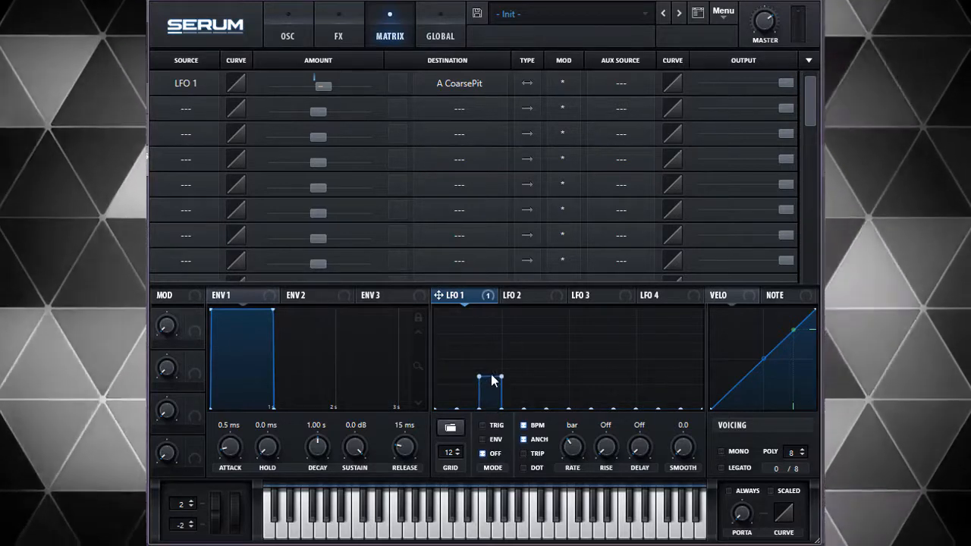
drag(478, 380, 480, 359)
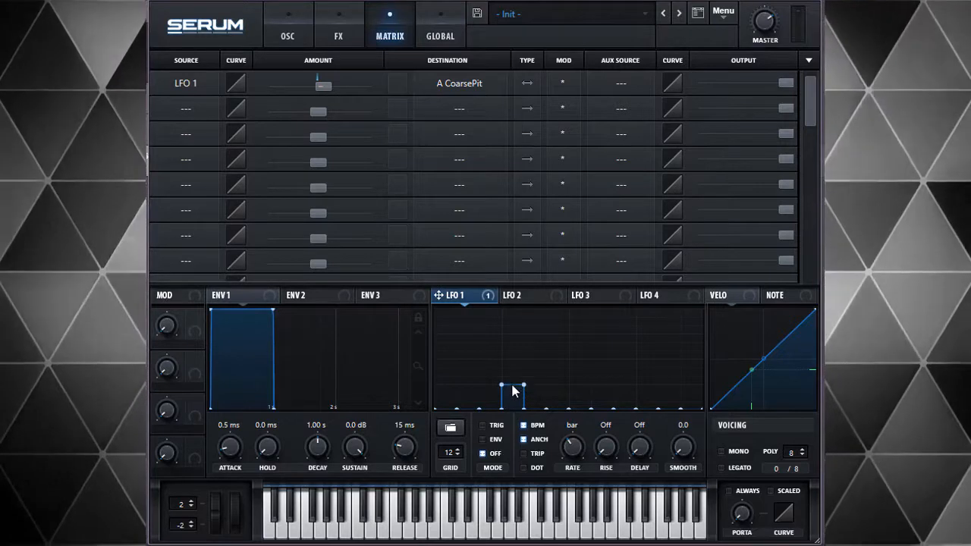
- Add full-height and mid-height steps later in LFO 1 and fine-tune their heights
drag(502, 389, 502, 353)
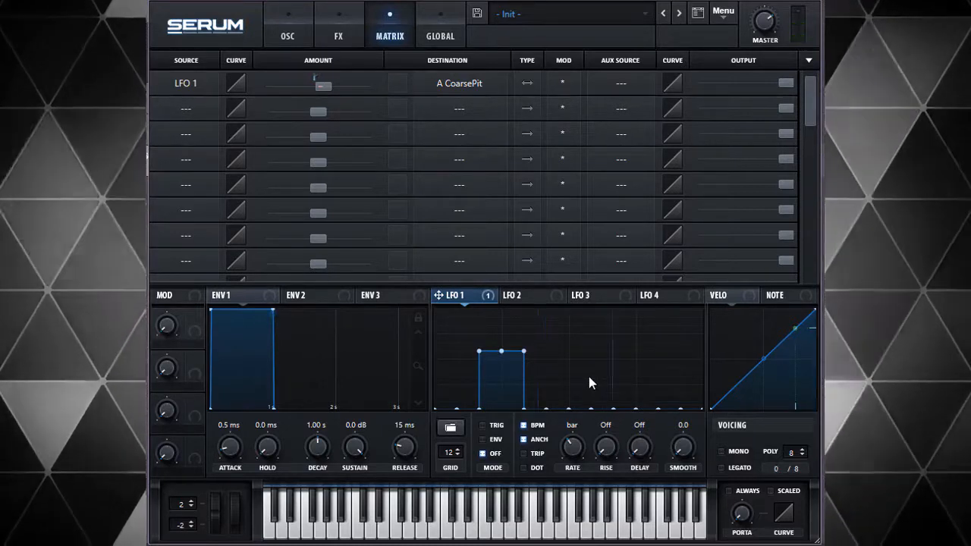
mouse_move(594, 397)
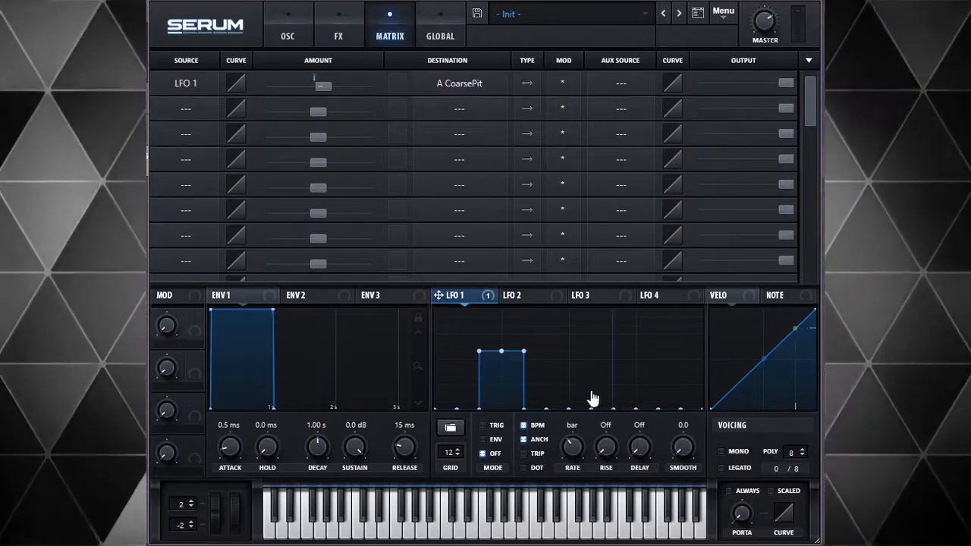
drag(591, 398, 570, 319)
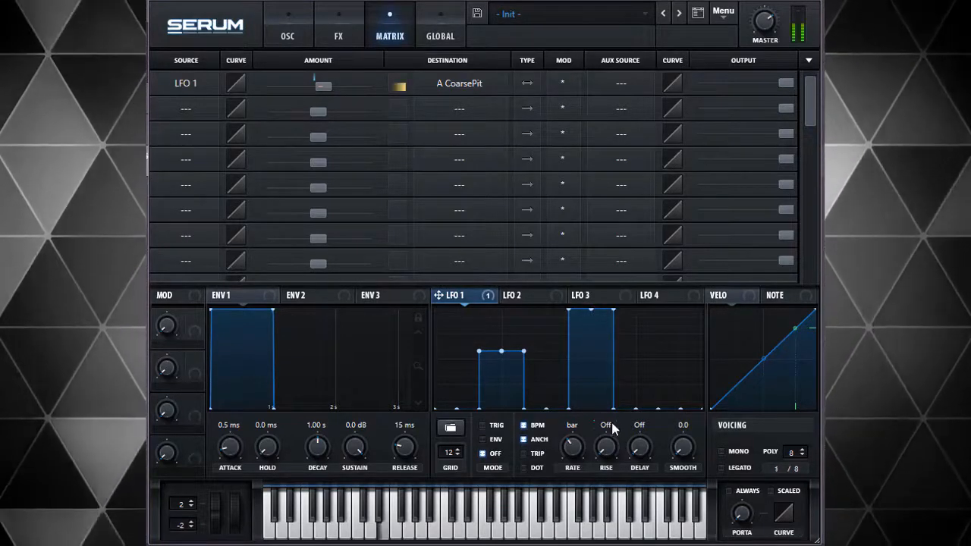
mouse_move(670, 388)
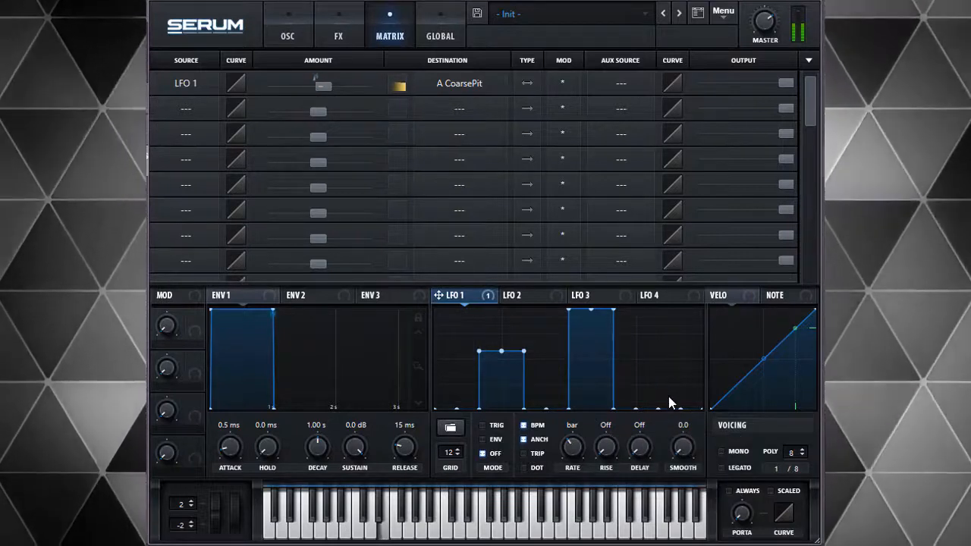
drag(660, 409, 698, 353)
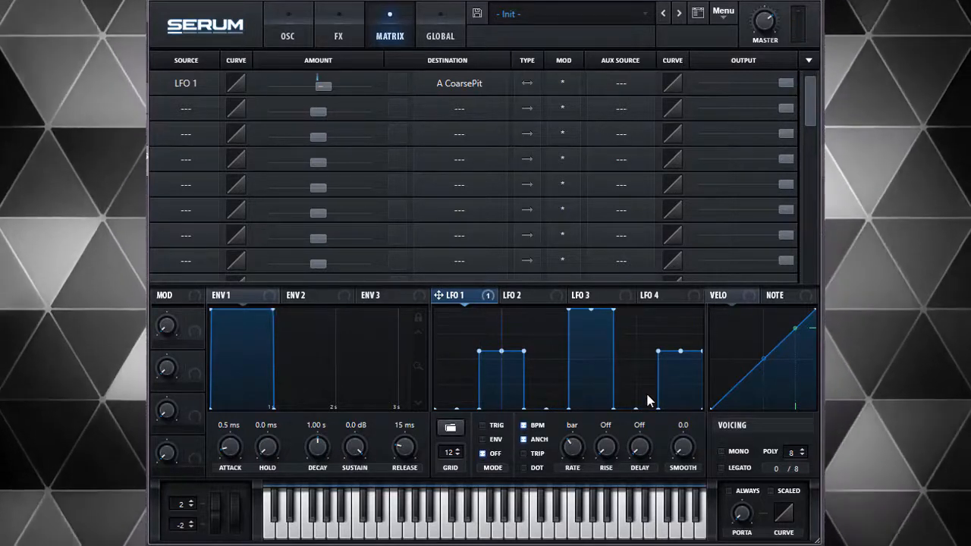
mouse_move(545, 399)
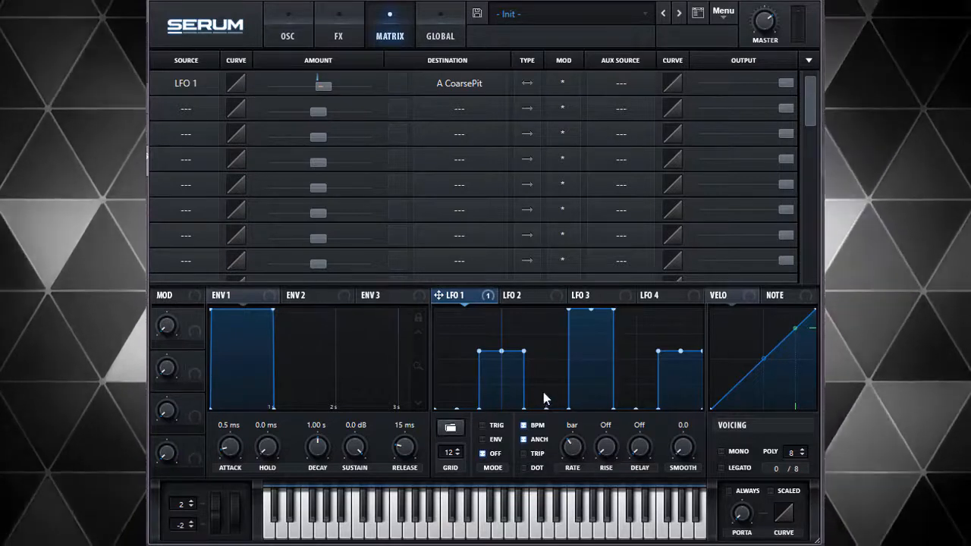
mouse_move(539, 396)
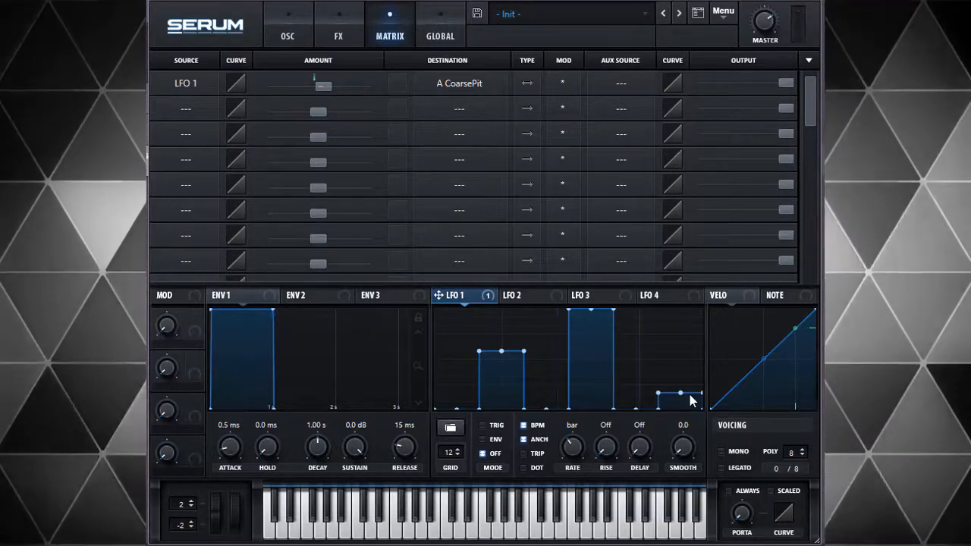
drag(681, 395, 680, 377)
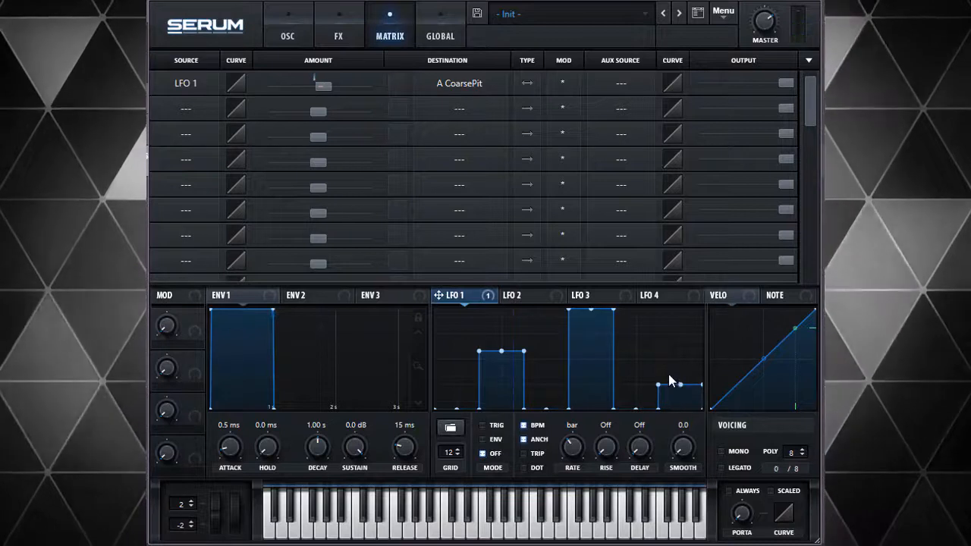
drag(676, 386, 683, 380)
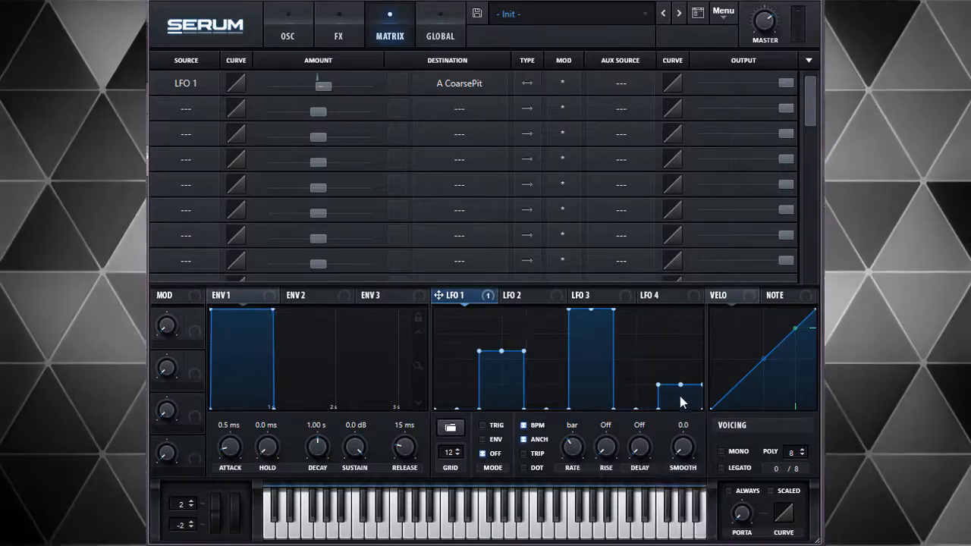
mouse_move(543, 410)
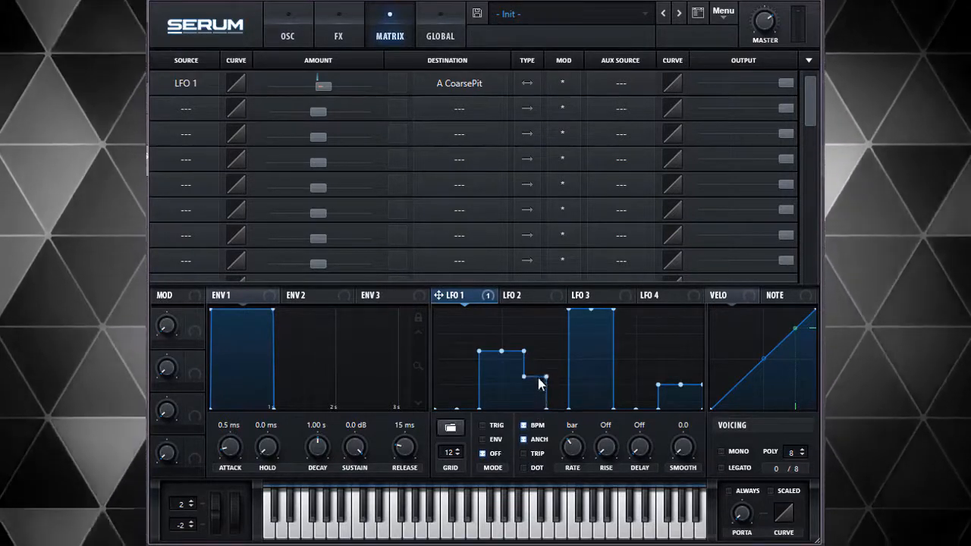
drag(541, 383, 543, 353)
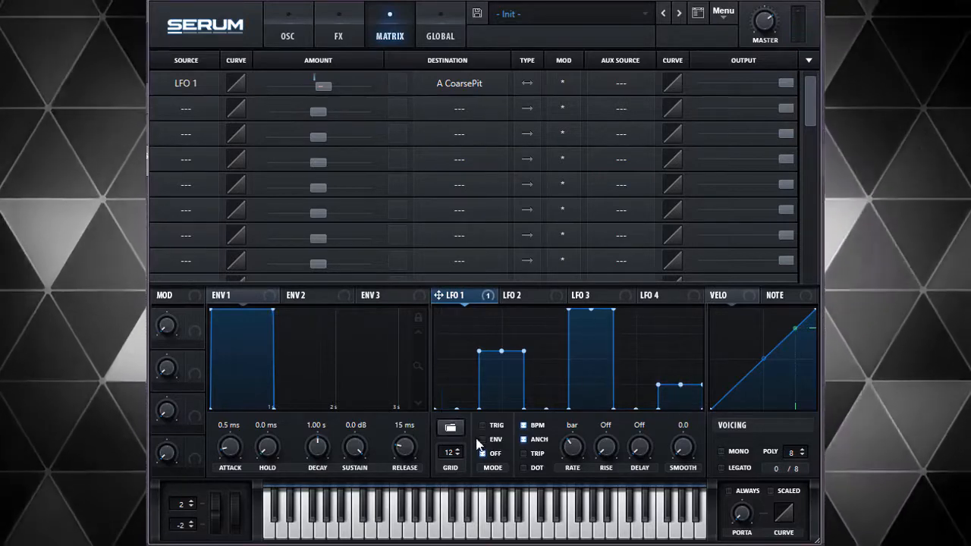
- Assign Macro 1 to LFO 1's two-bar rate and set its modulation depth
click(288, 31)
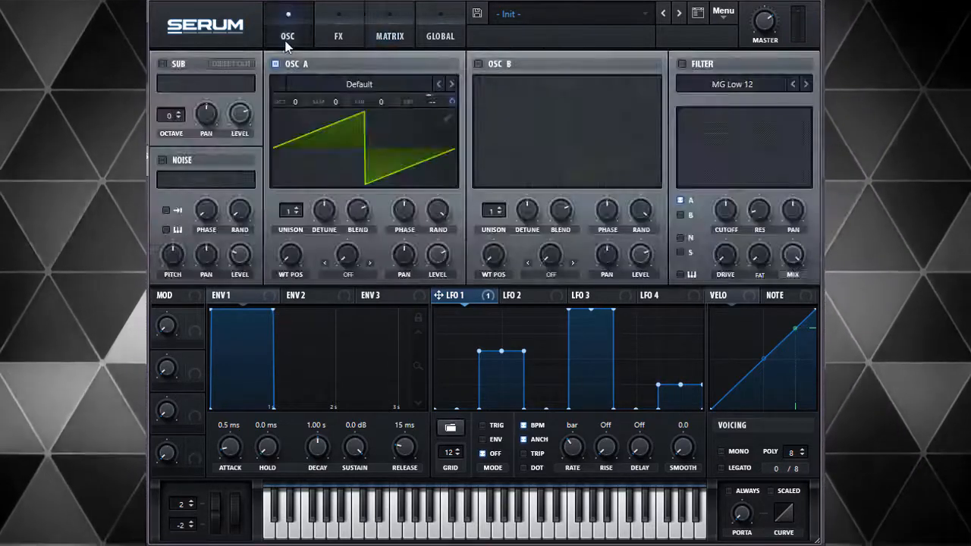
mouse_move(611, 414)
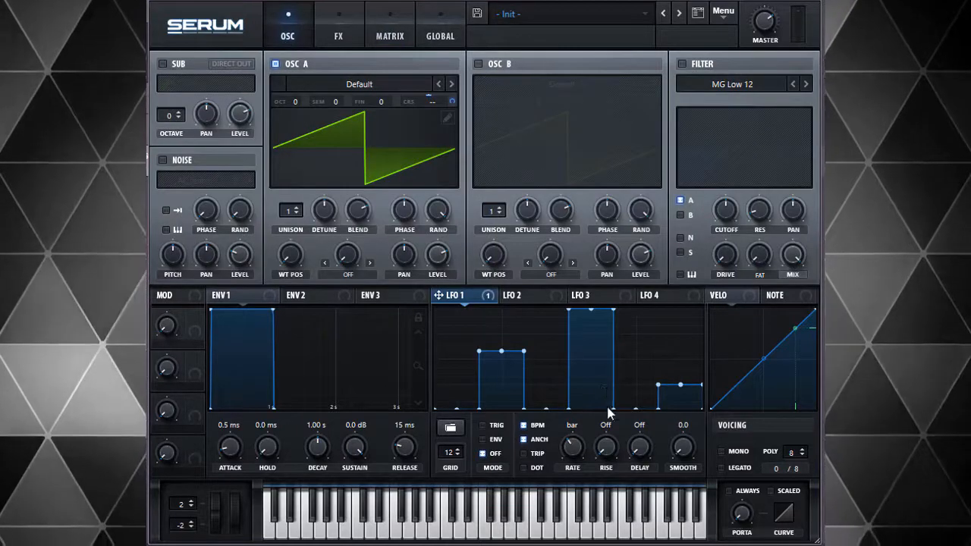
mouse_move(573, 447)
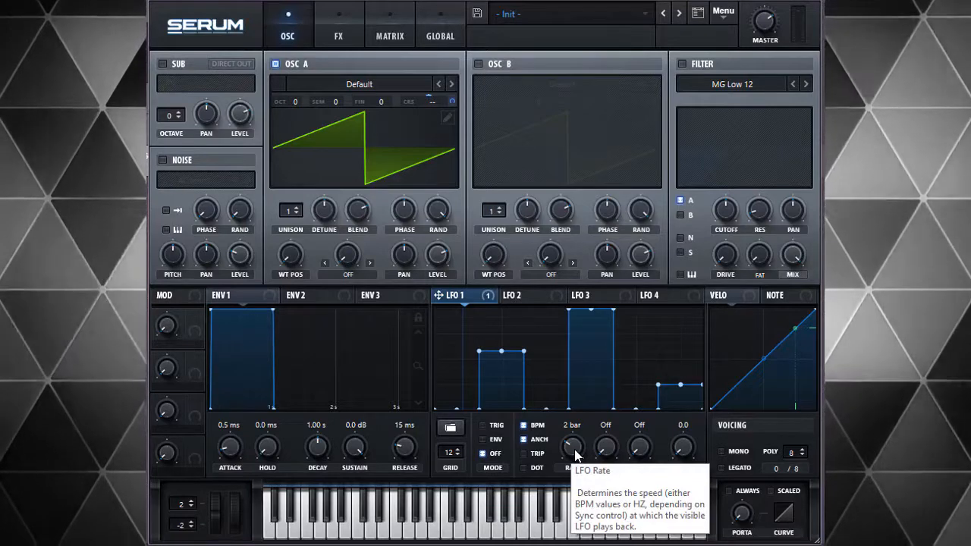
mouse_move(573, 448)
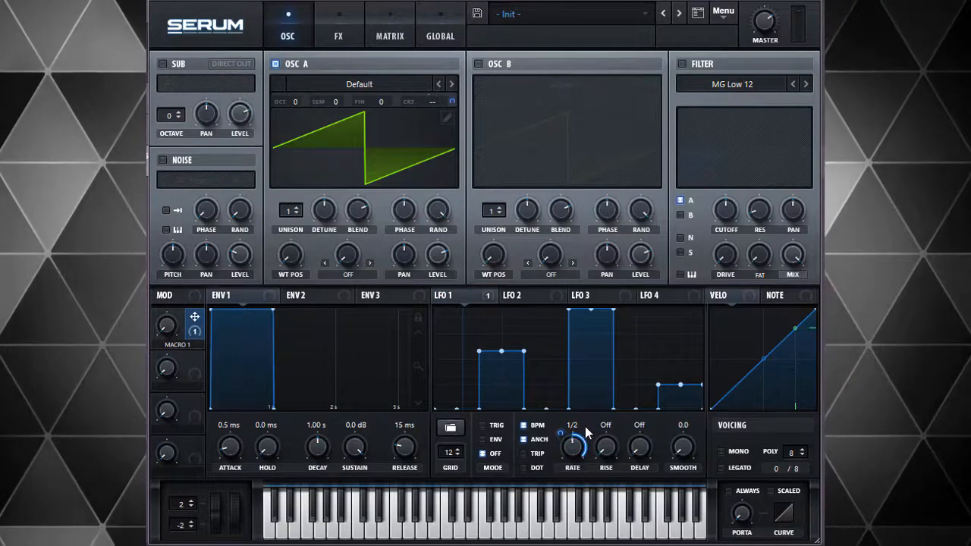
drag(573, 437, 573, 452)
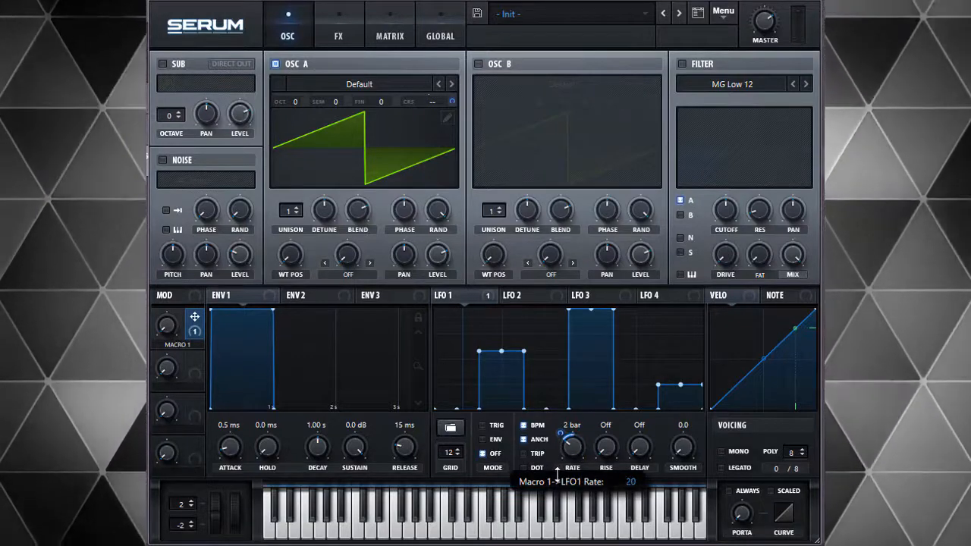
mouse_move(167, 326)
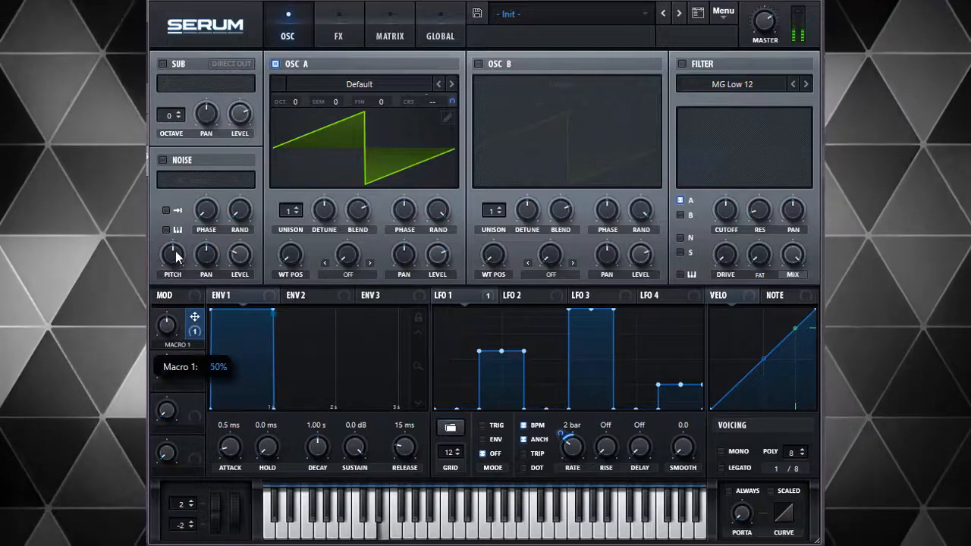
mouse_move(169, 328)
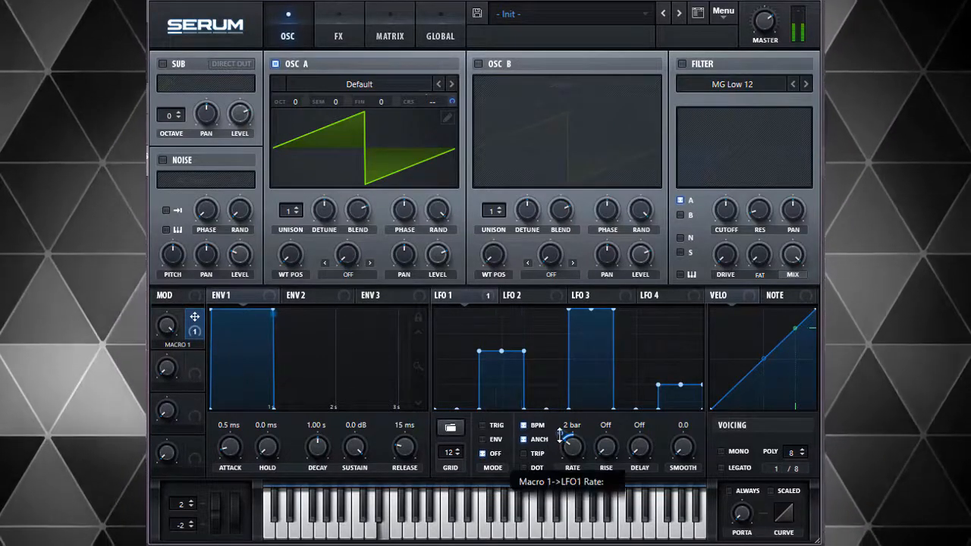
drag(573, 444, 573, 433)
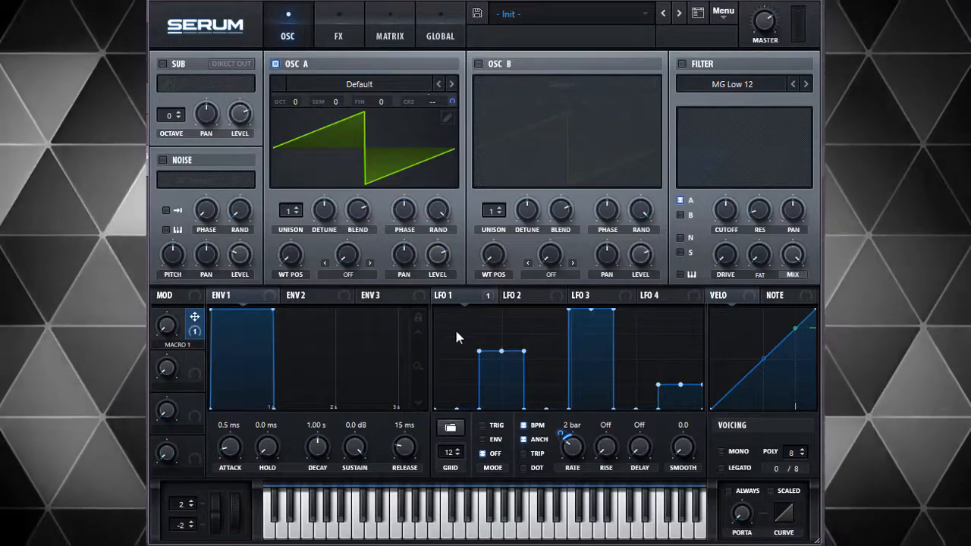
mouse_move(365, 59)
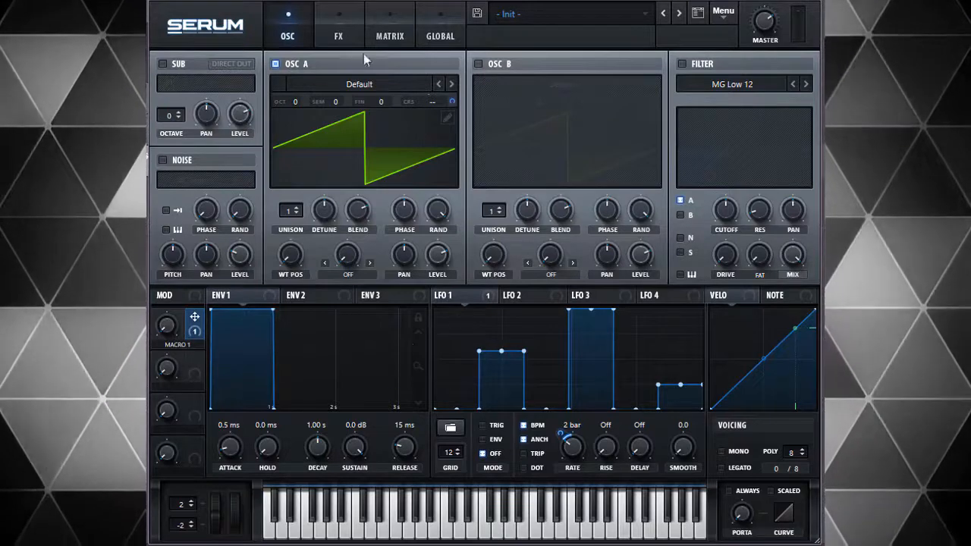
mouse_move(372, 87)
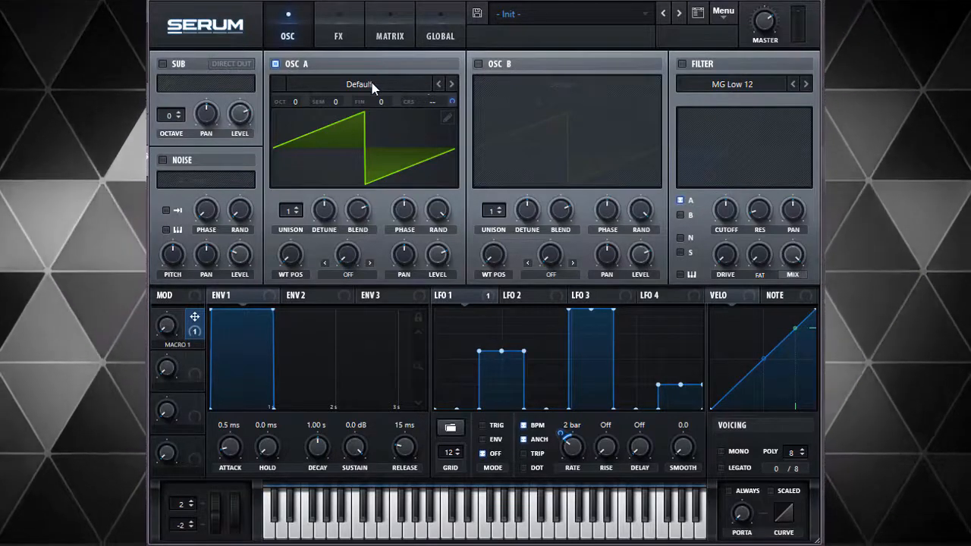
- Load Basic Shapes into Oscillator A and turn WT POS from sine to square
click(359, 84)
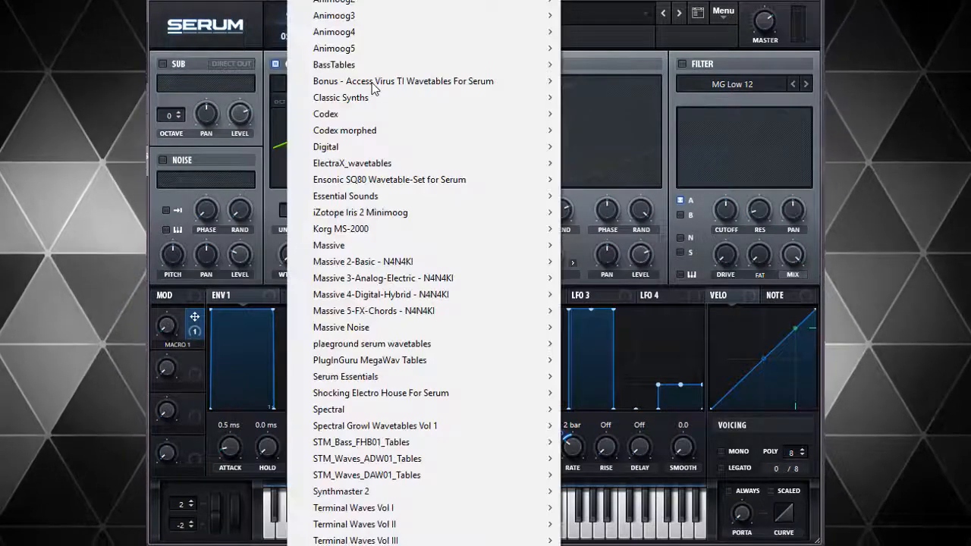
mouse_move(403, 81)
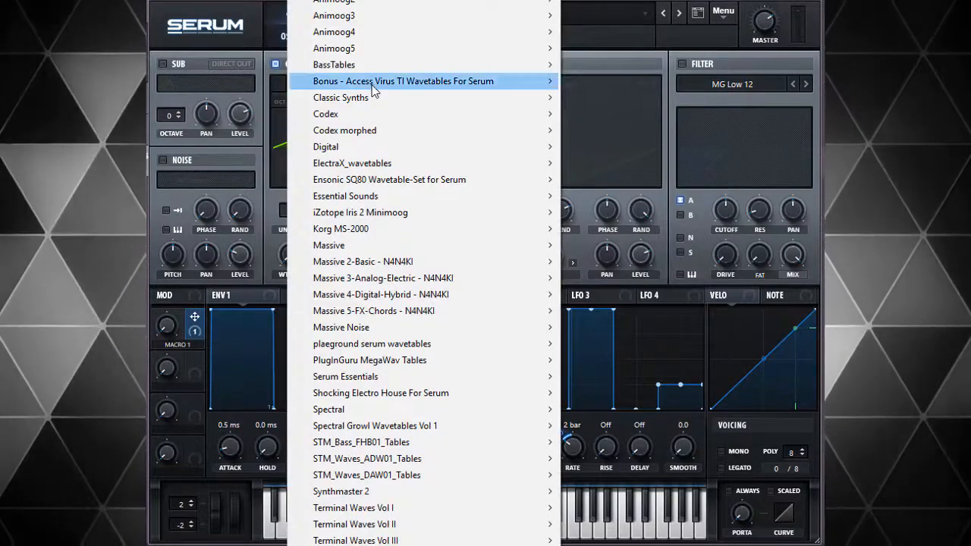
mouse_move(430, 227)
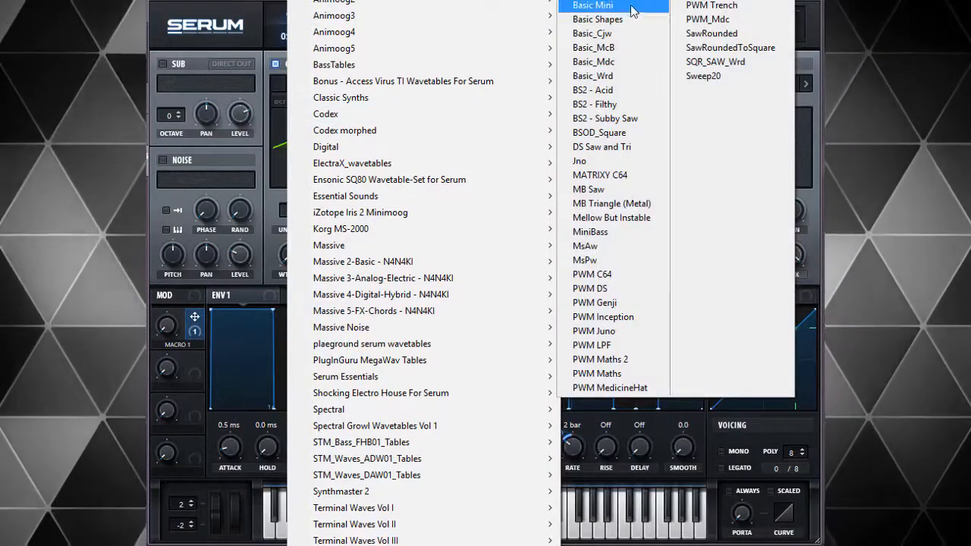
click(598, 19)
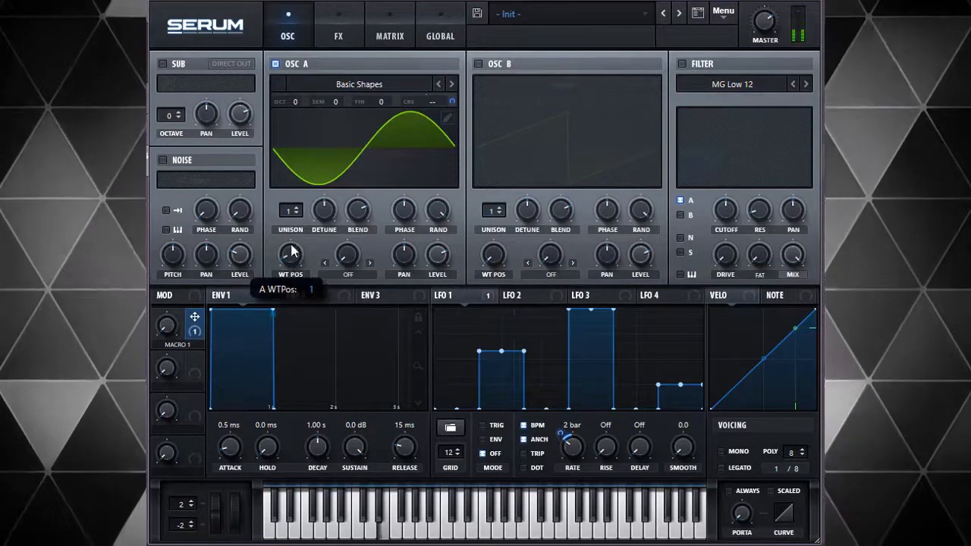
drag(292, 258, 308, 182)
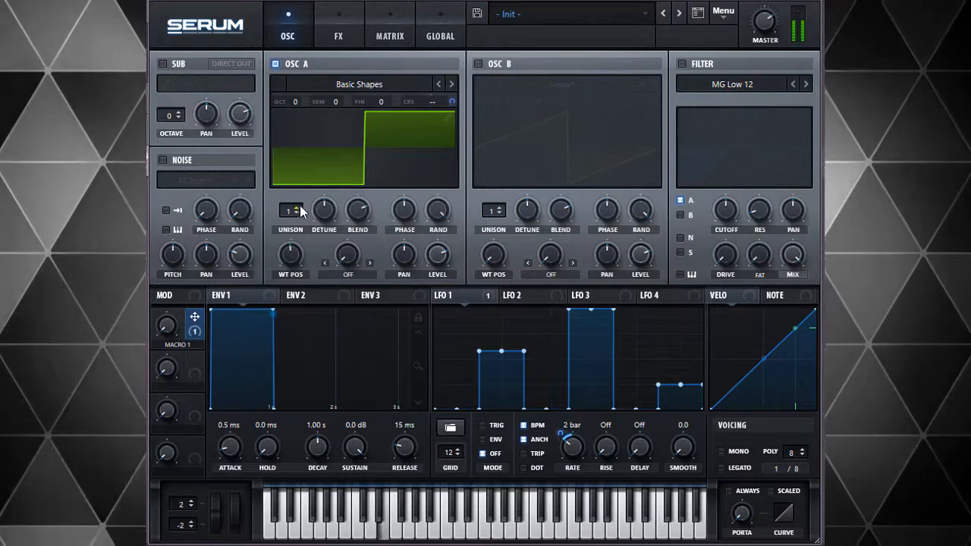
- Raise Oscillator A's unison voice count from 1 to 2
click(293, 207)
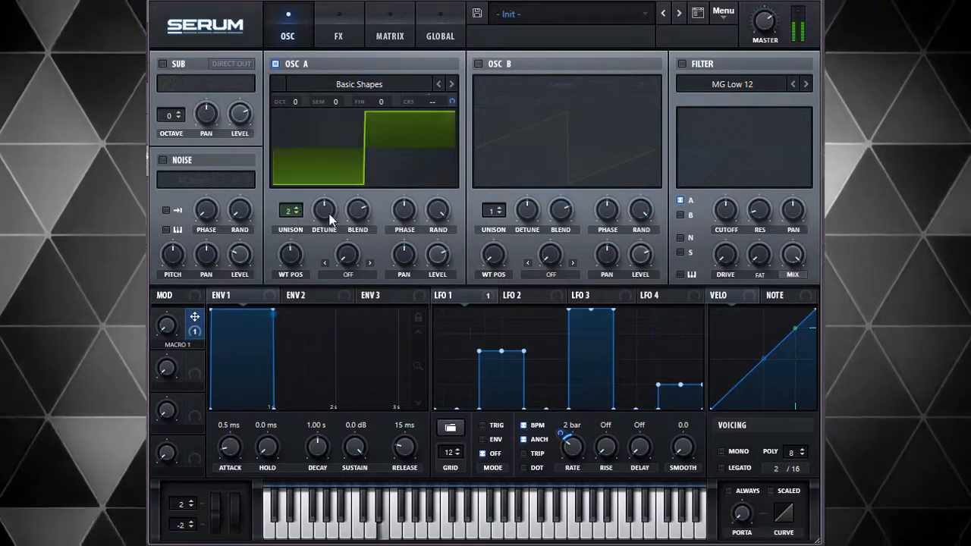
mouse_move(341, 238)
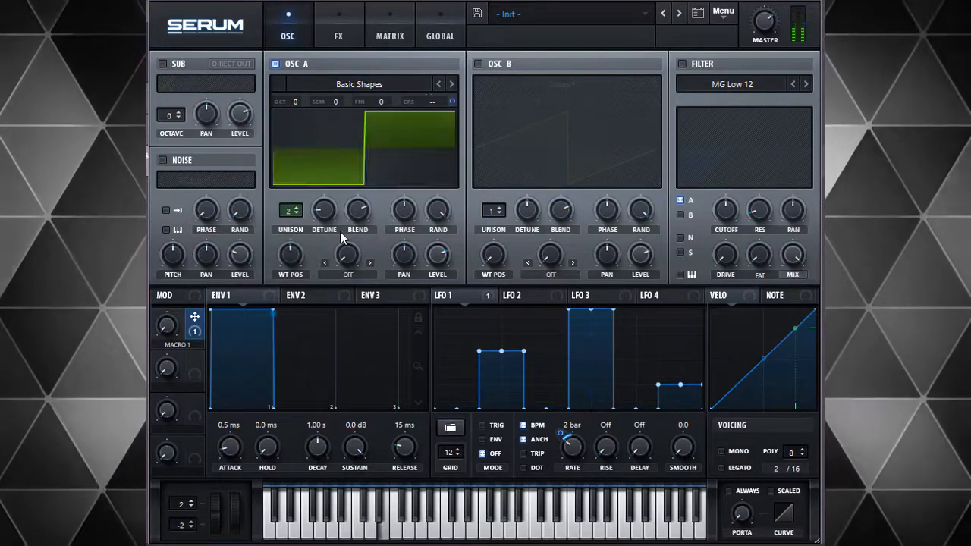
mouse_move(387, 250)
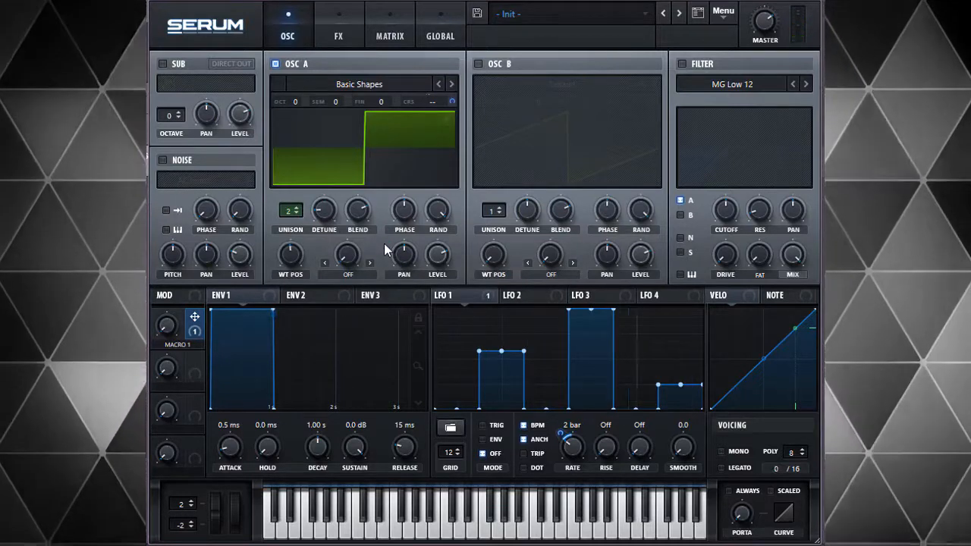
mouse_move(400, 142)
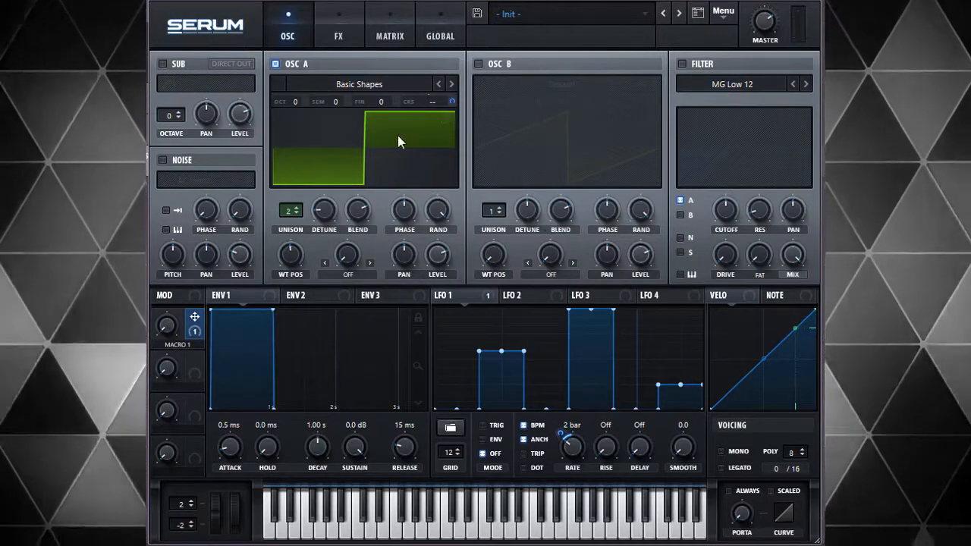
mouse_move(343, 44)
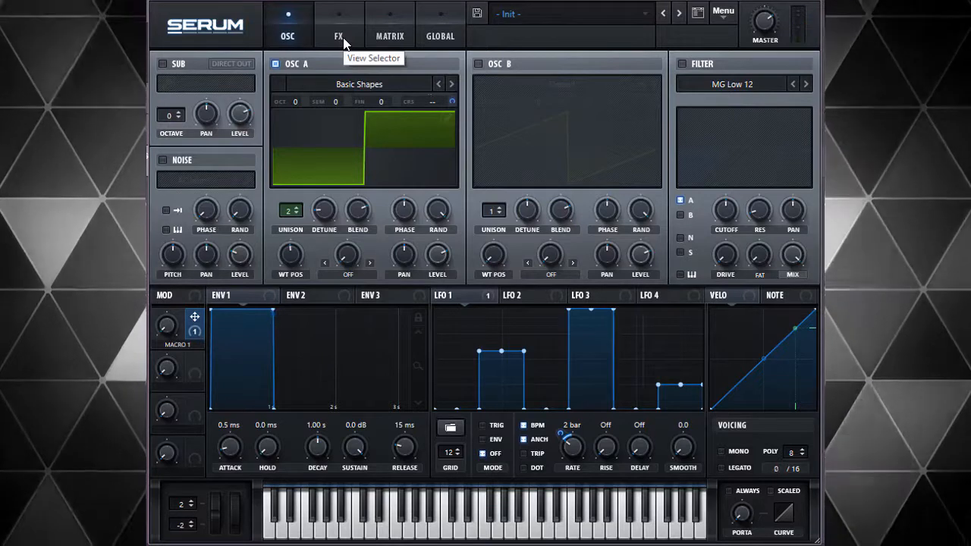
mouse_move(690, 87)
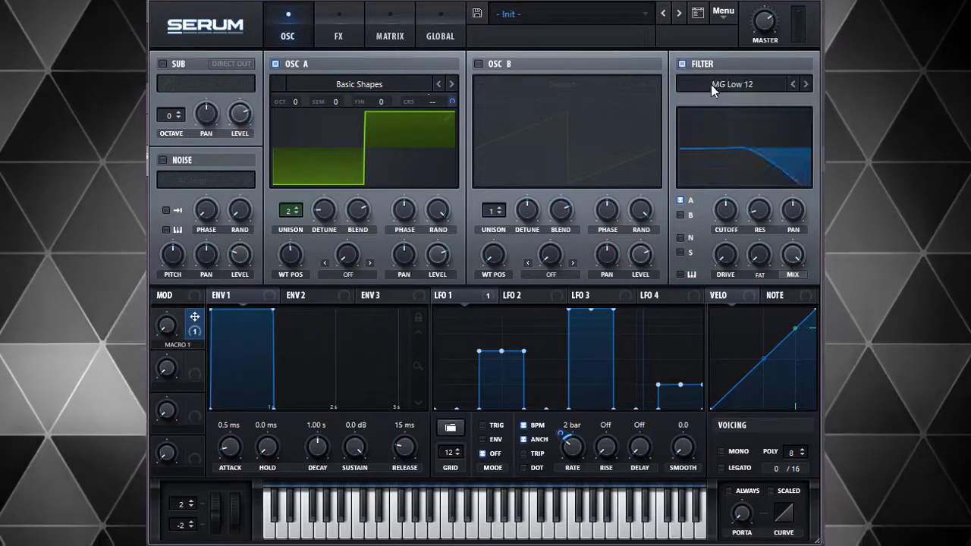
- Select the Cmb H6+ filter type and pull its cutoff down to about 334 Hz
click(733, 84)
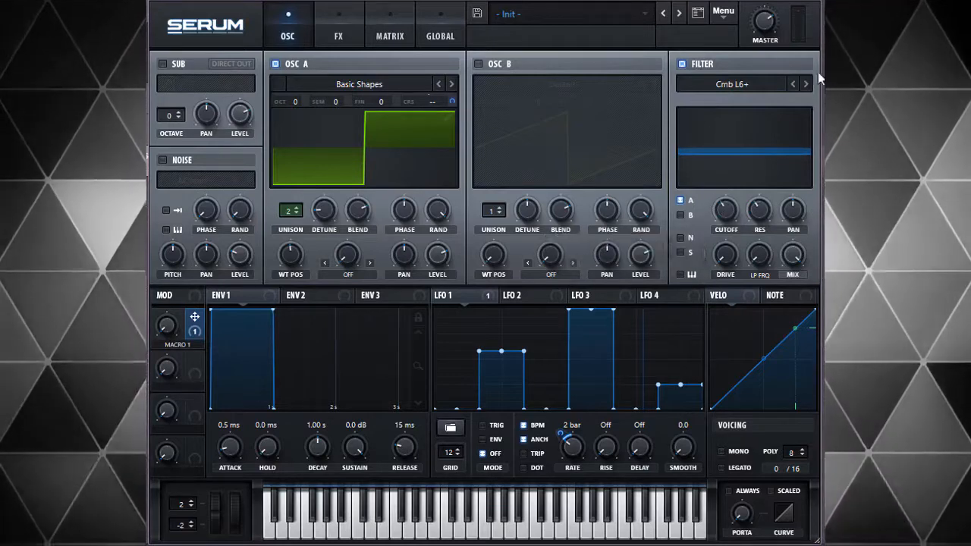
click(806, 84)
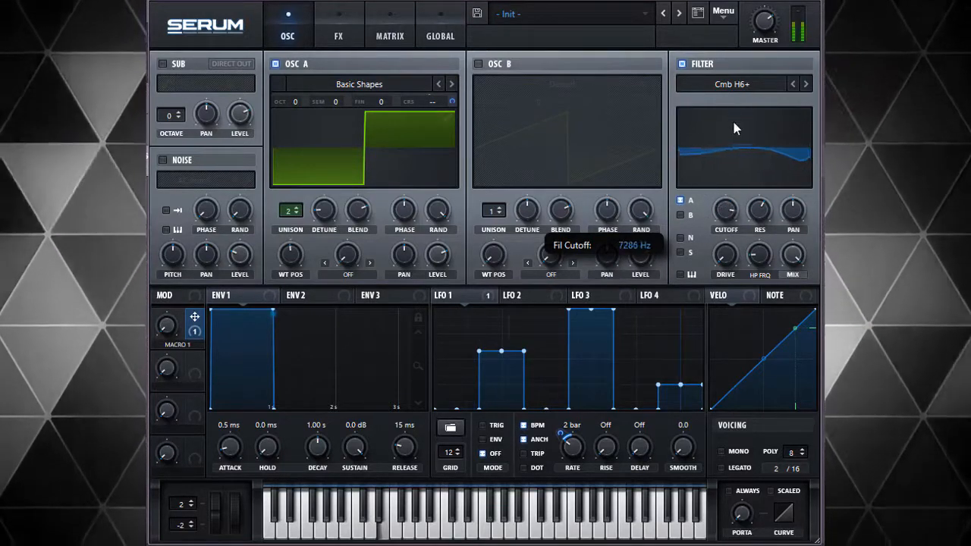
drag(736, 129, 736, 152)
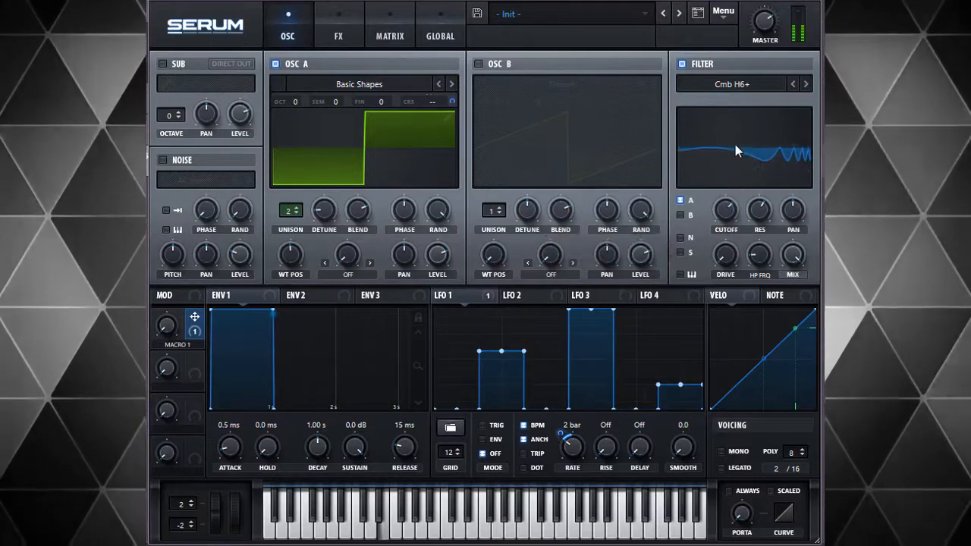
drag(725, 211, 725, 228)
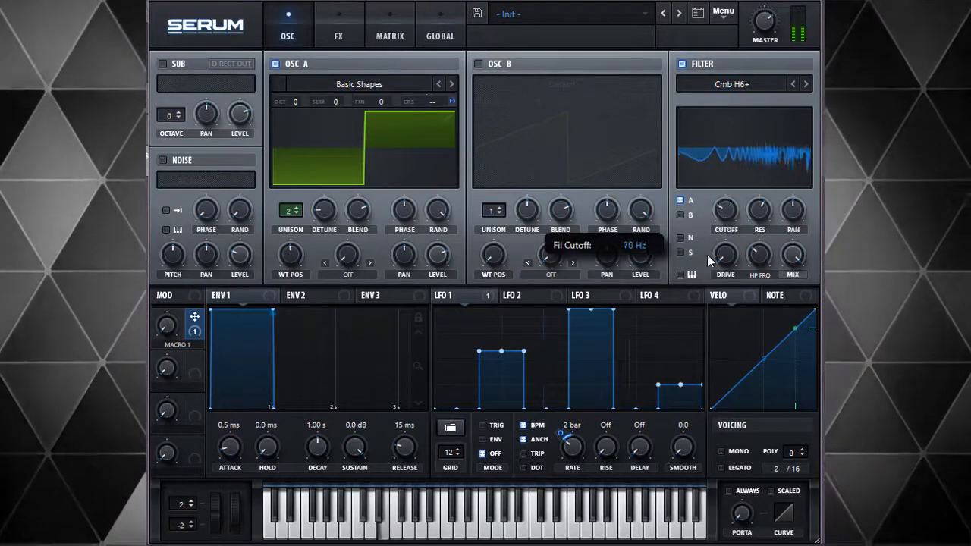
drag(709, 261, 713, 188)
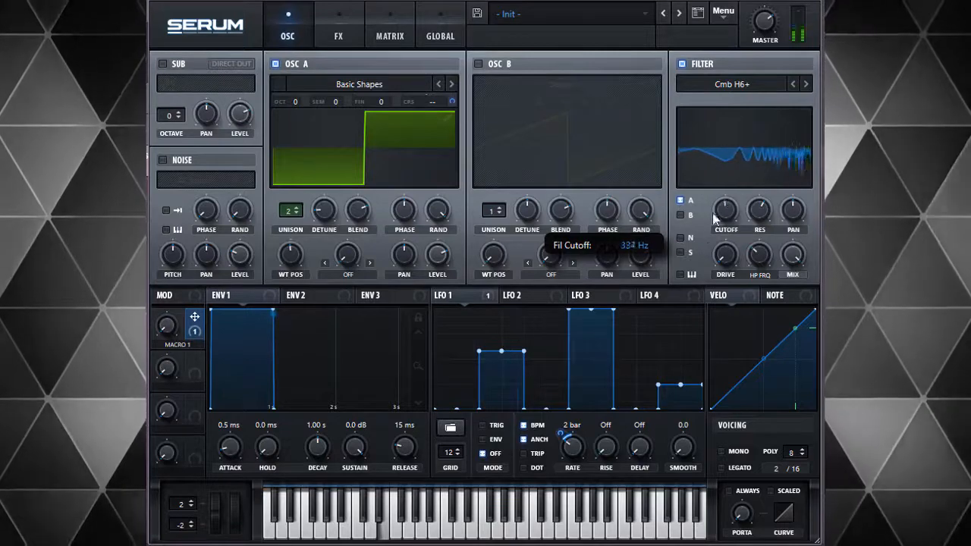
drag(727, 220, 726, 235)
text(RATE)
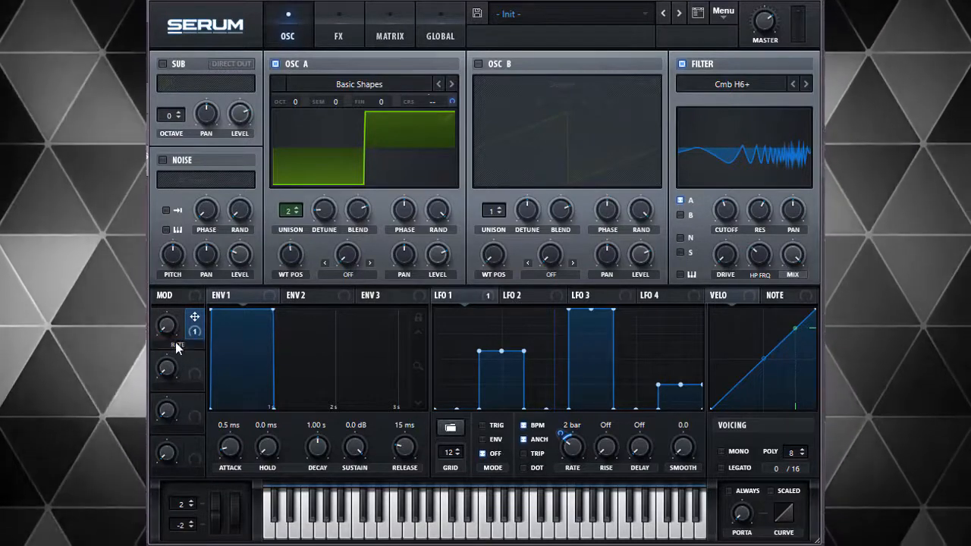
mouse_move(729, 220)
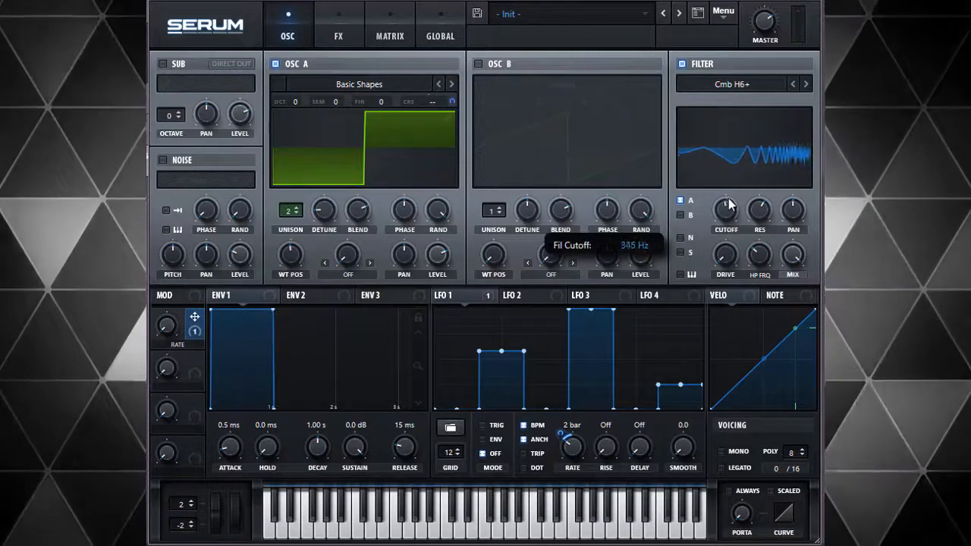
- Lower the filter cutoff to about 179 Hz and set LFO 2's cutoff modulation depth
click(512, 295)
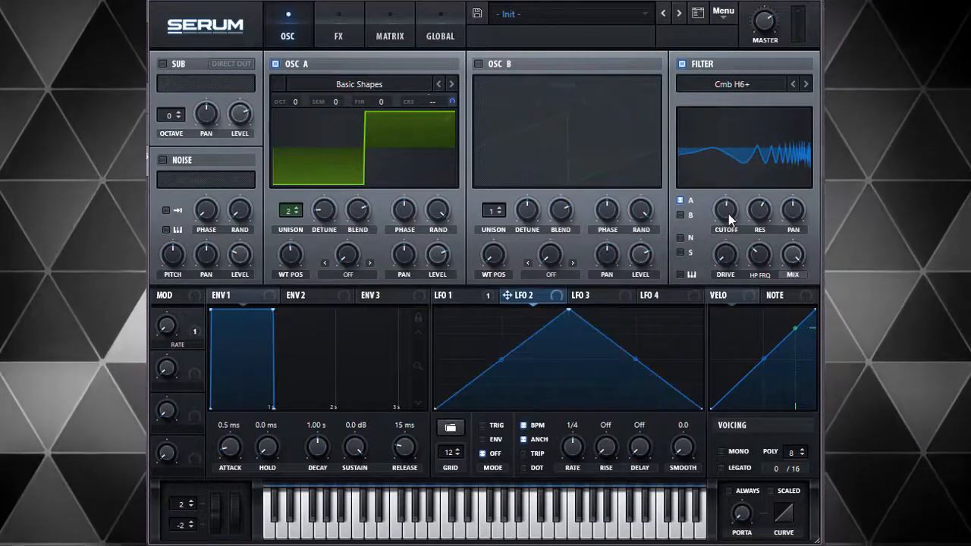
drag(725, 211, 725, 220)
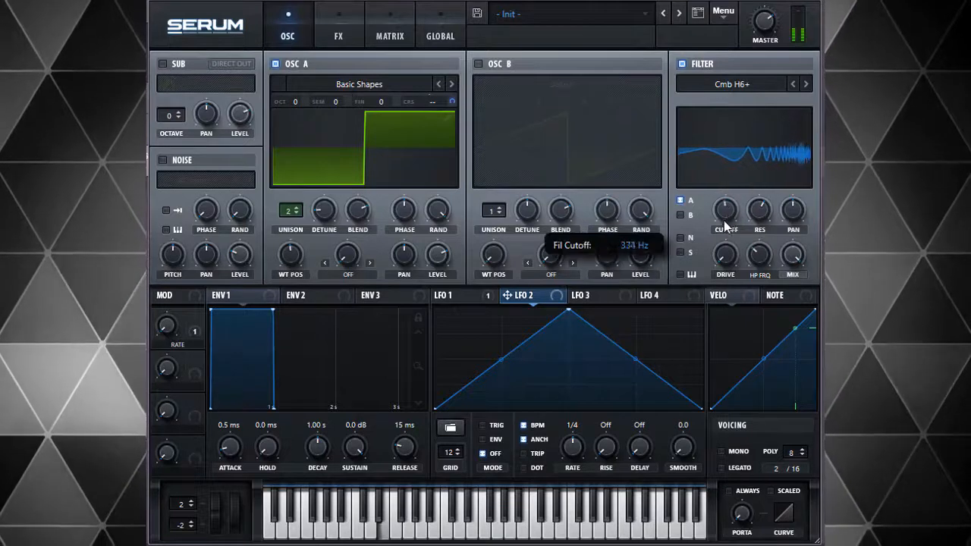
drag(725, 210, 725, 189)
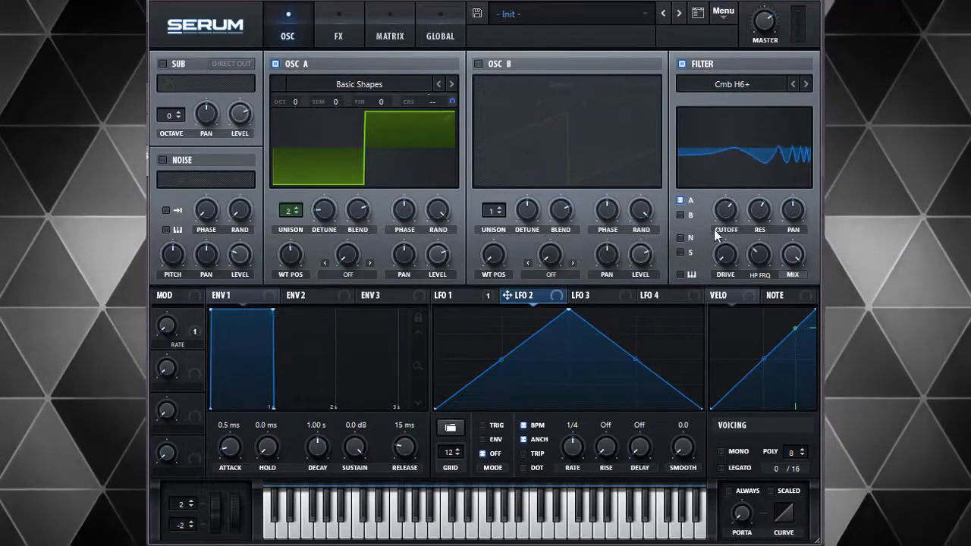
mouse_move(170, 332)
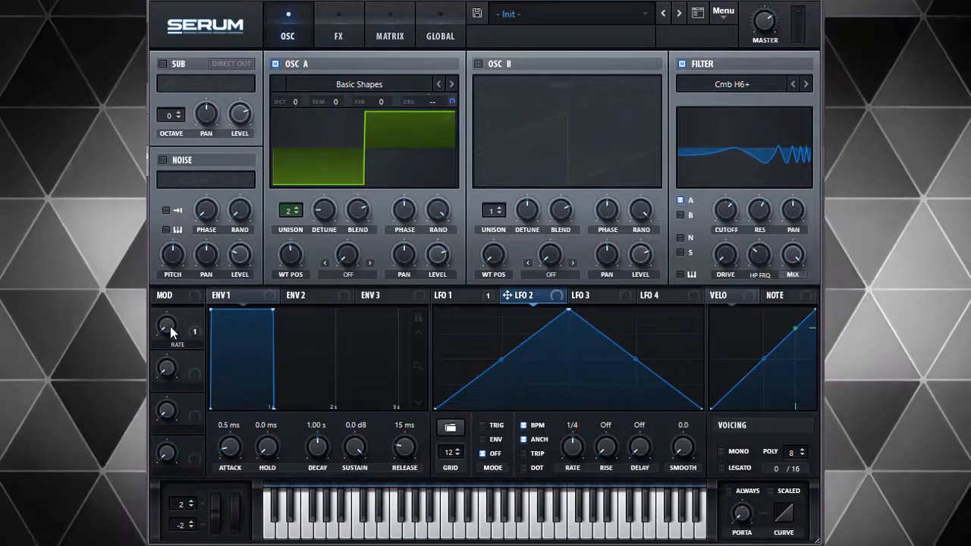
mouse_move(730, 211)
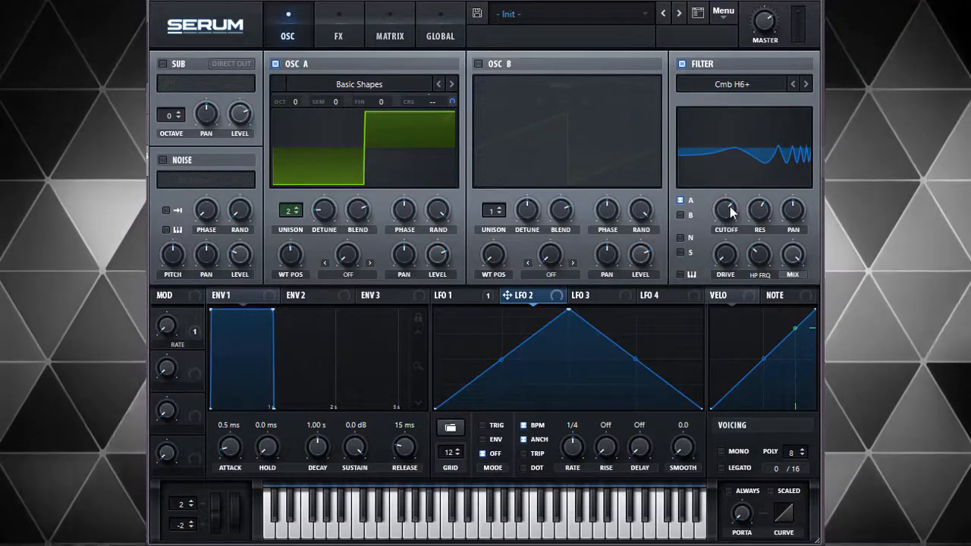
drag(725, 210, 726, 197)
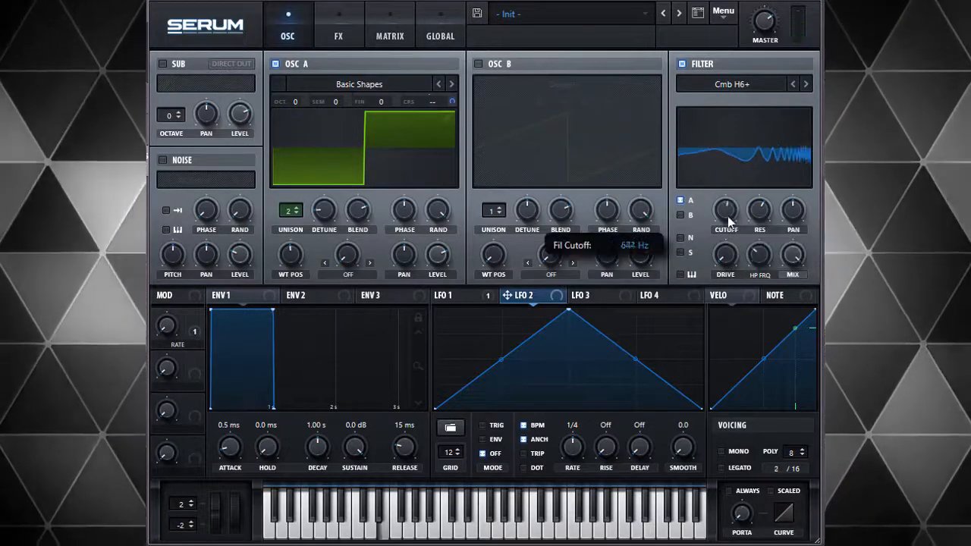
drag(726, 211, 726, 189)
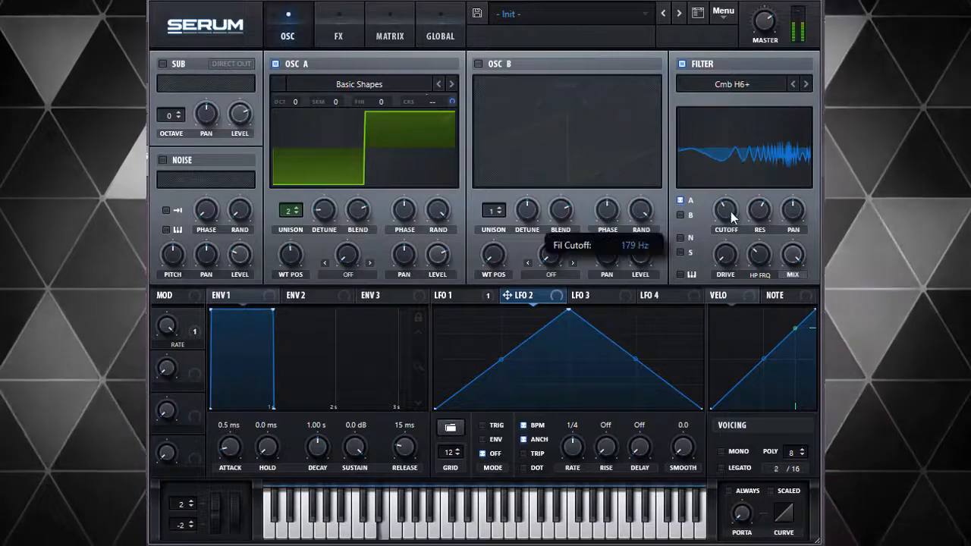
drag(726, 212, 730, 190)
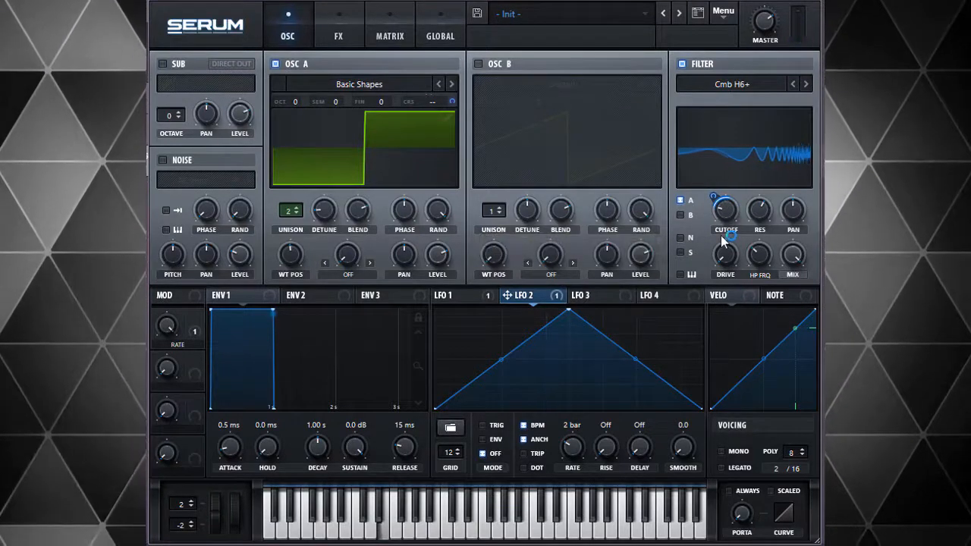
drag(726, 211, 735, 205)
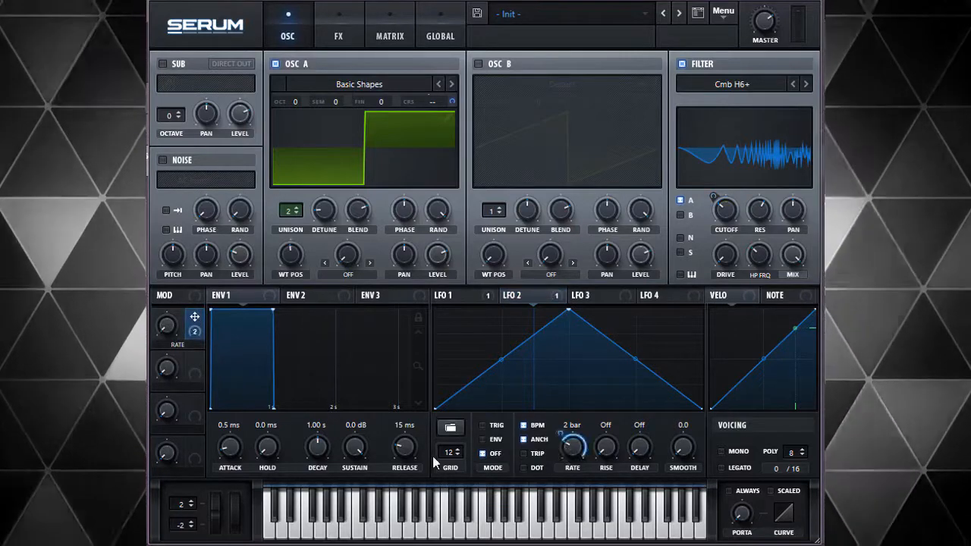
- Adjust Macro 1's modulation range on LFO 2's rate to a modest amount
drag(572, 446, 572, 440)
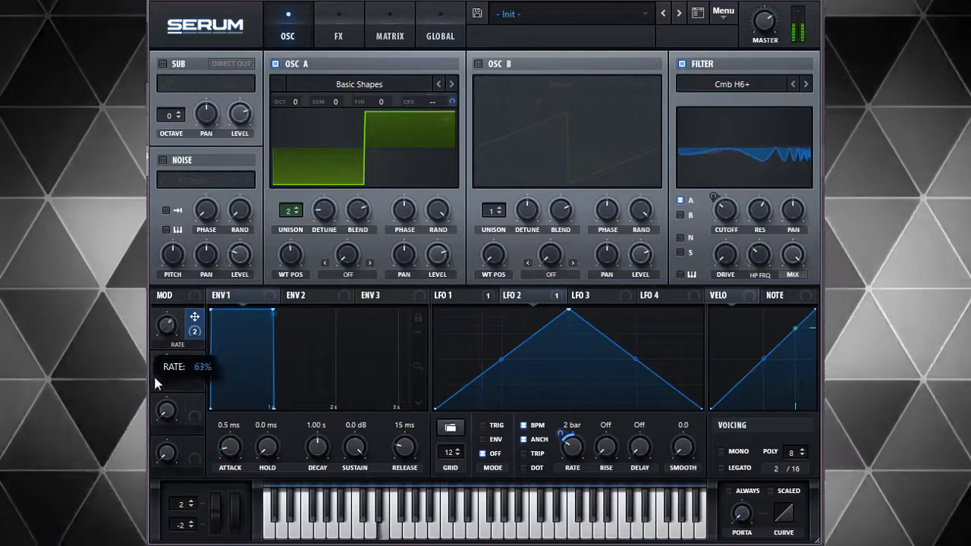
mouse_move(166, 408)
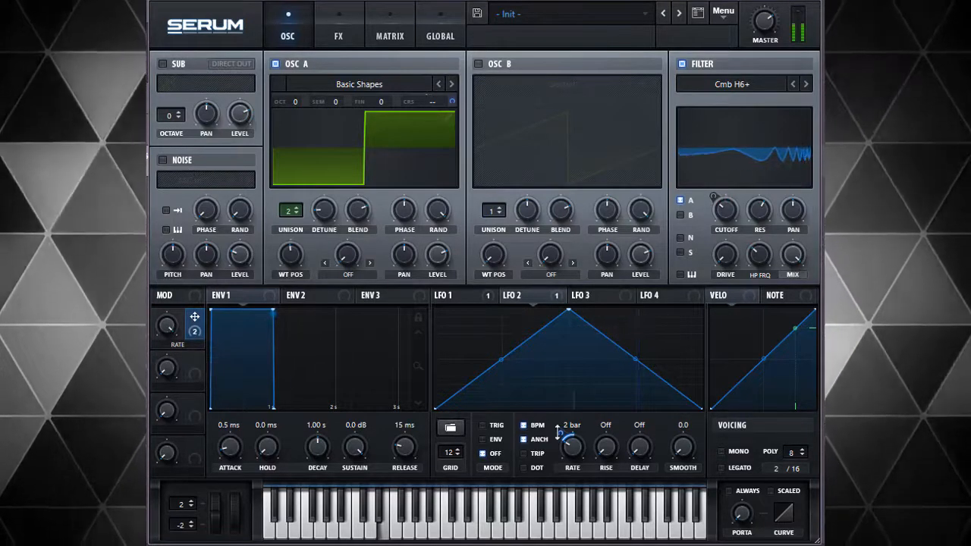
drag(573, 447, 562, 436)
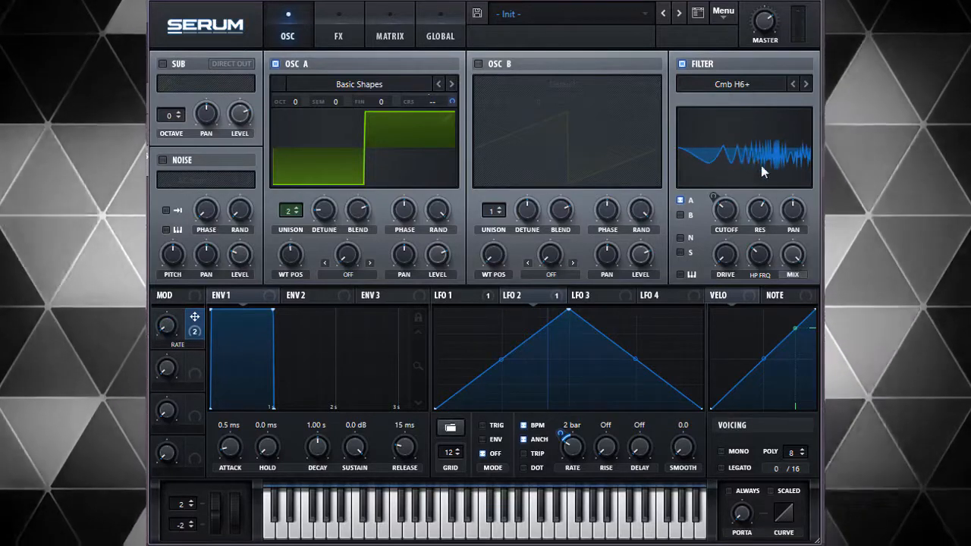
mouse_move(175, 330)
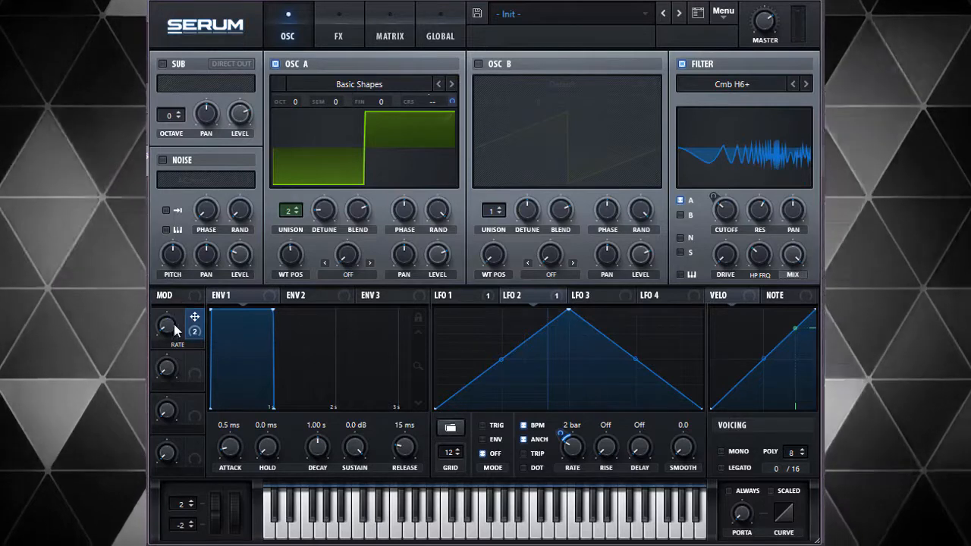
mouse_move(166, 327)
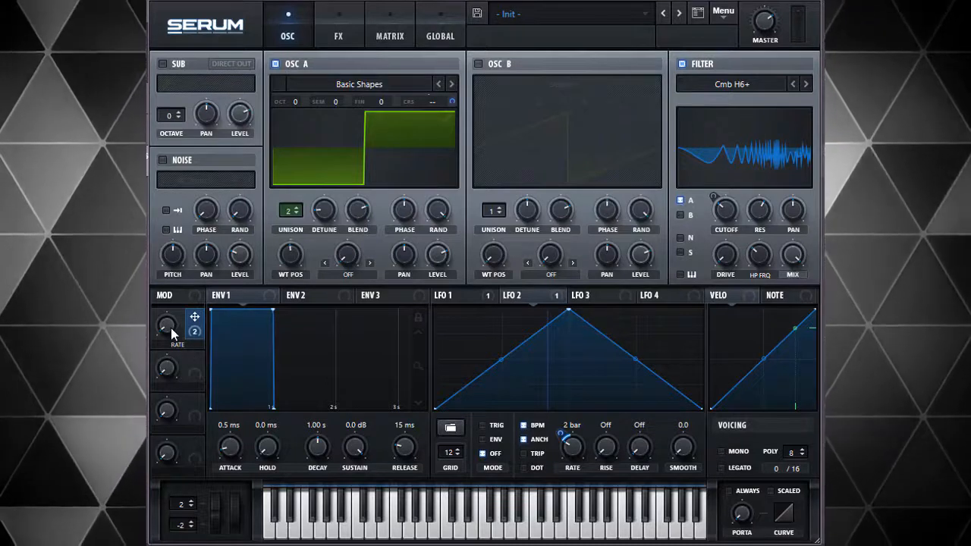
mouse_move(165, 326)
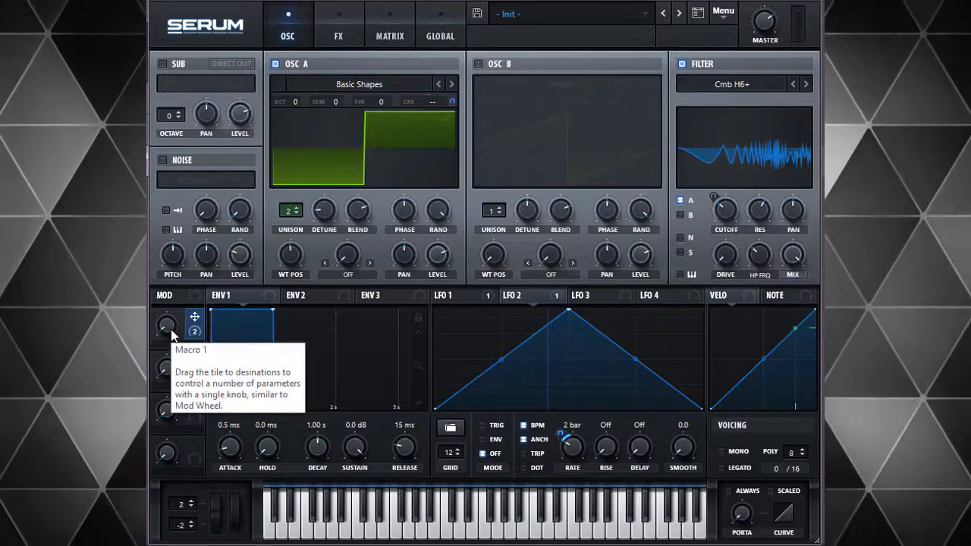
mouse_move(620, 380)
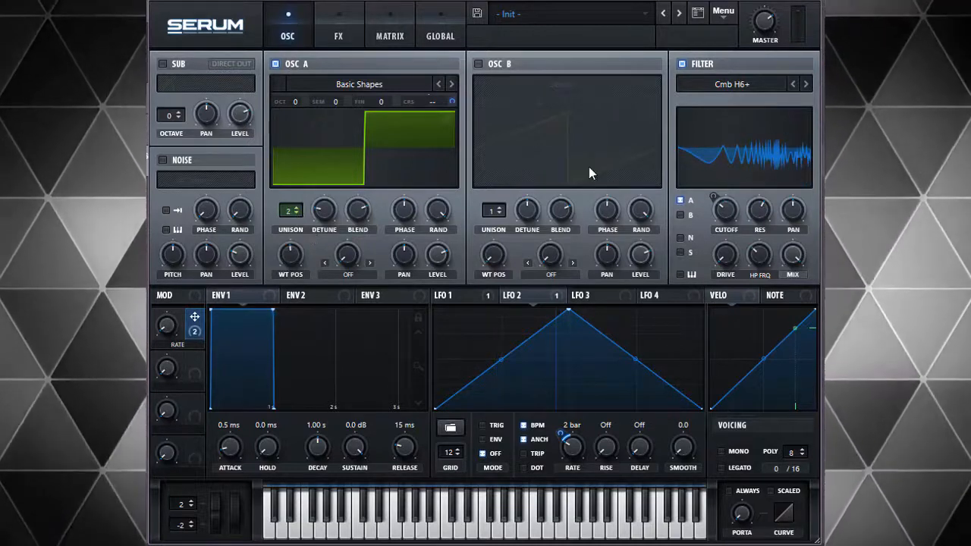
mouse_move(501, 72)
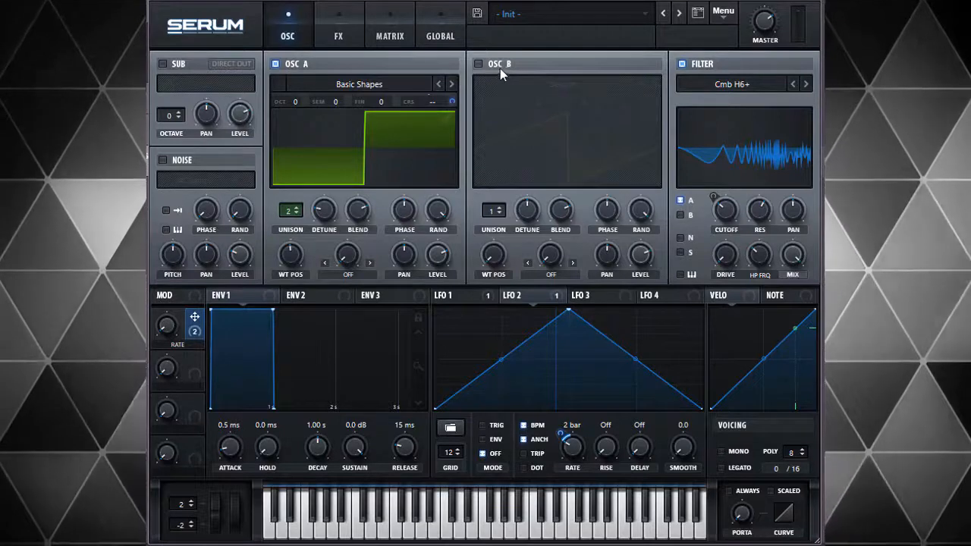
mouse_move(506, 119)
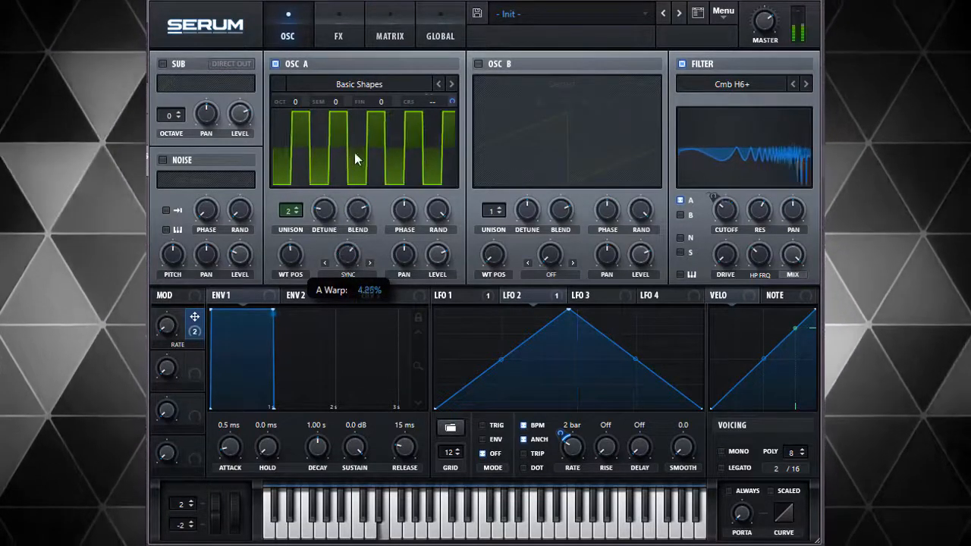
- Sweep Osc A's sync warp, modulate warp with LFO 2, then switch the source to LFO 3
drag(357, 159, 331, 113)
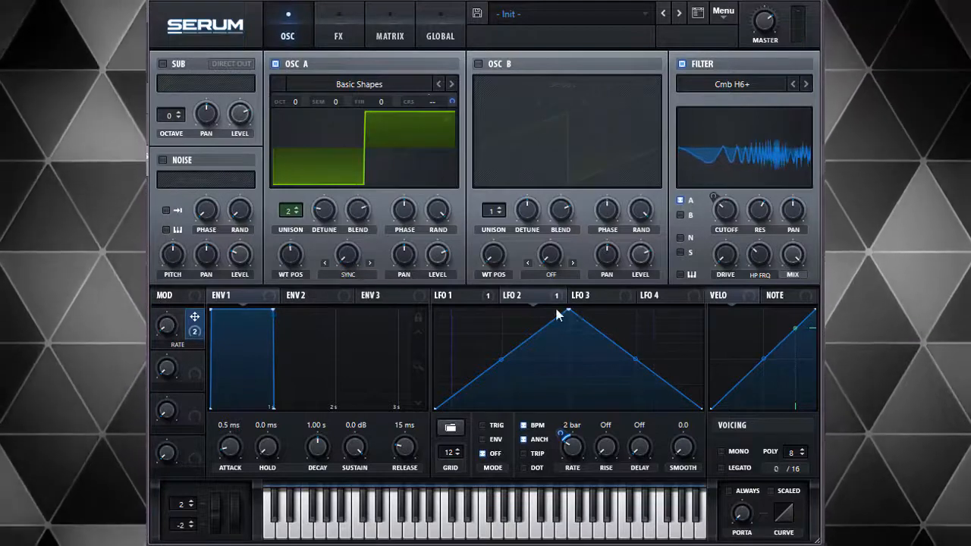
click(523, 296)
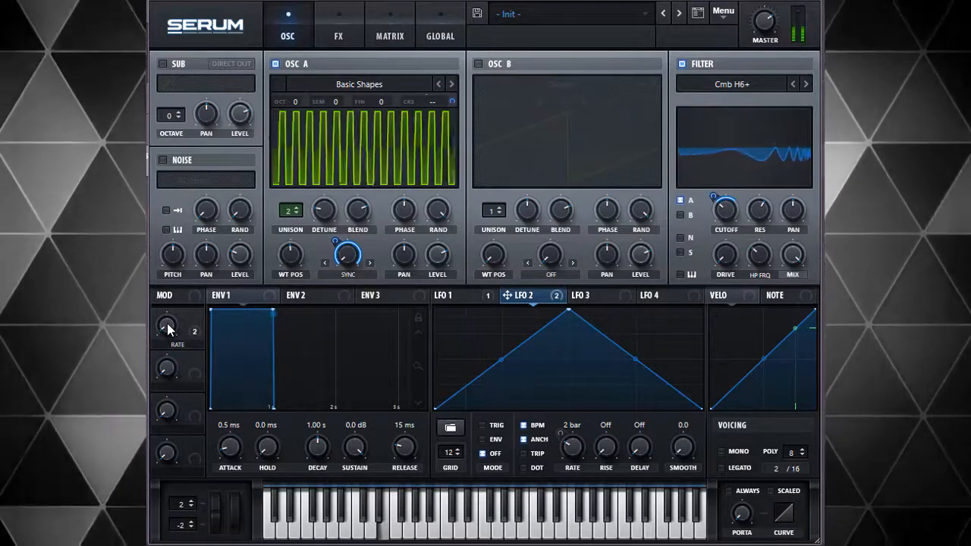
drag(347, 258, 347, 247)
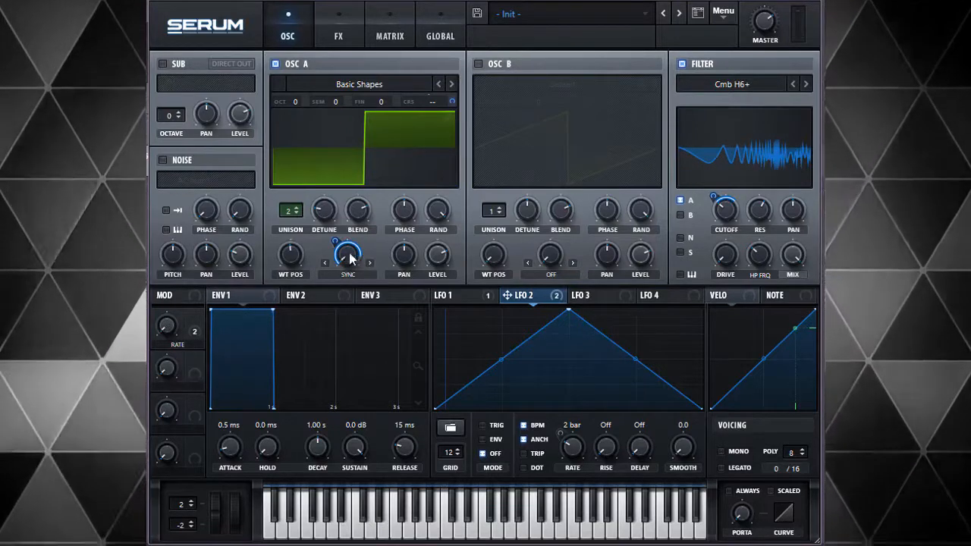
right_click(347, 256)
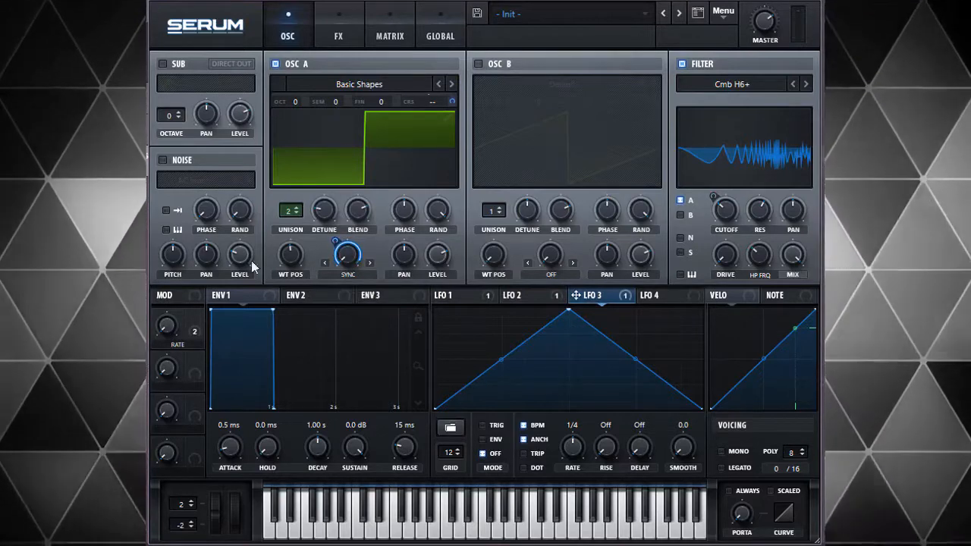
mouse_move(348, 263)
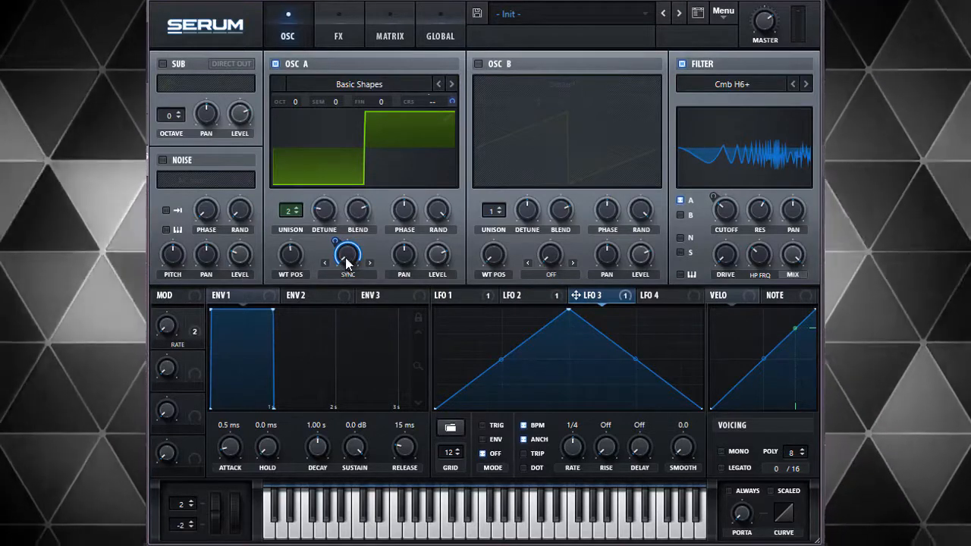
- Clear the warp knob's modulators, render Osc A's warp into its wavetable, and set warp Off
right_click(346, 257)
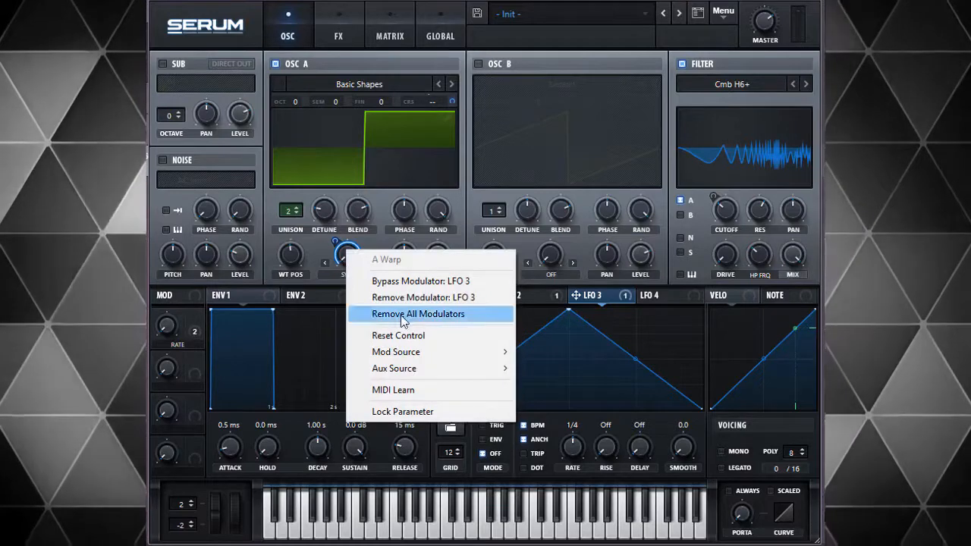
click(417, 313)
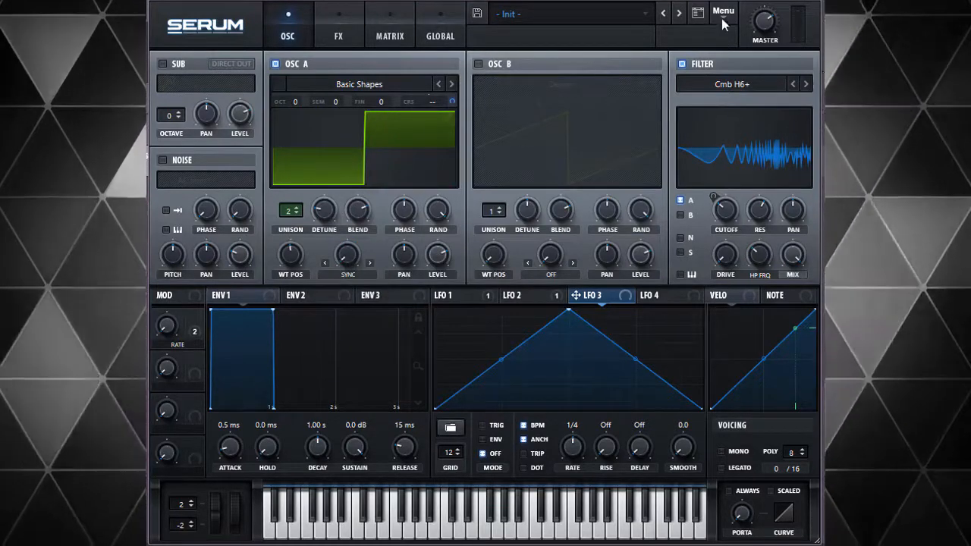
click(722, 10)
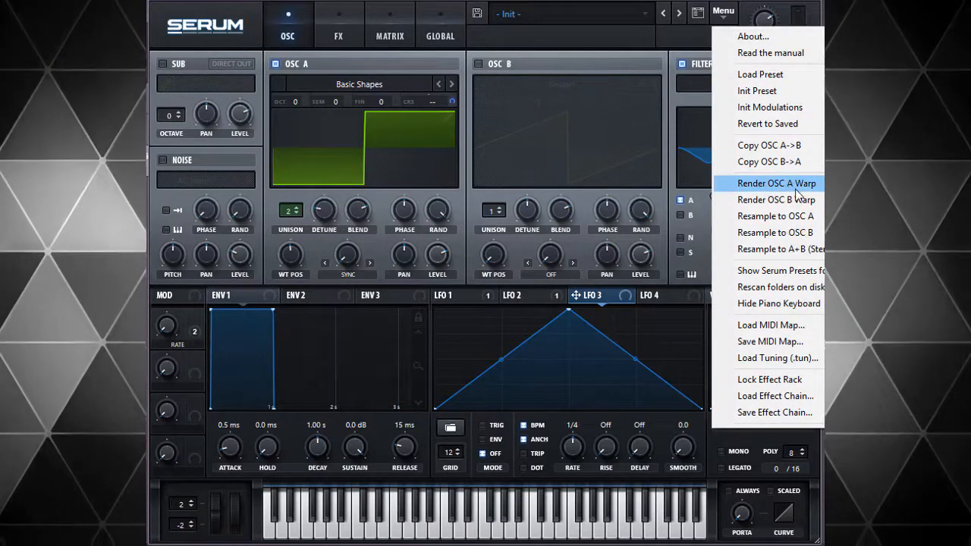
click(777, 183)
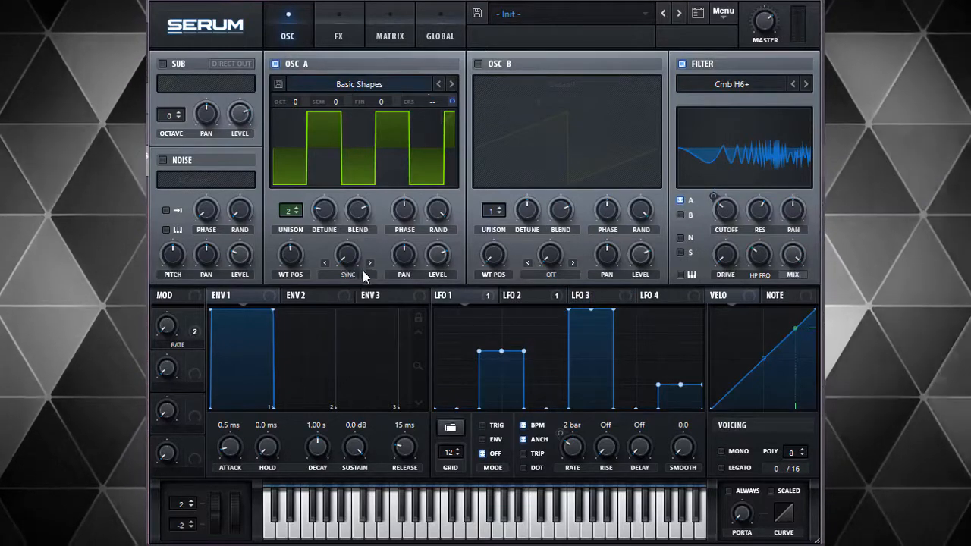
click(348, 274)
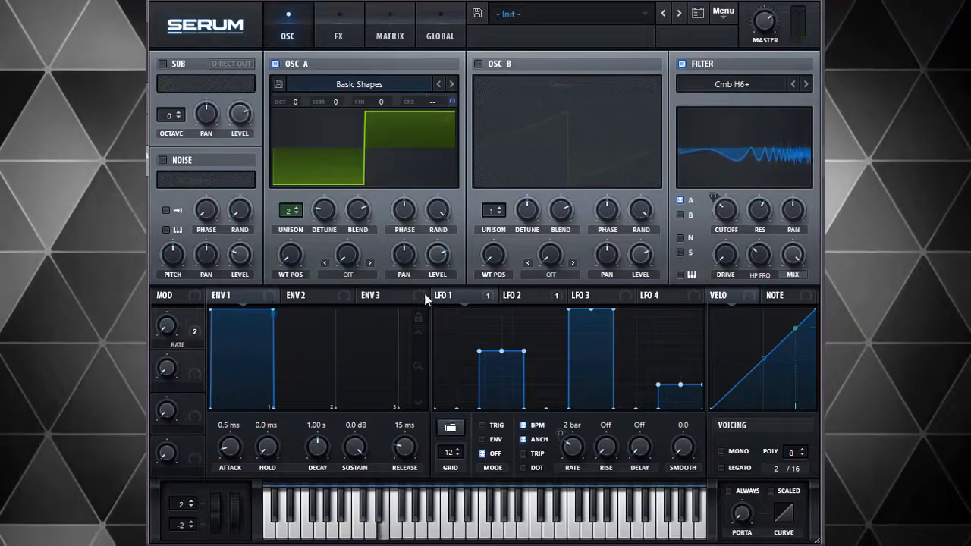
mouse_move(289, 256)
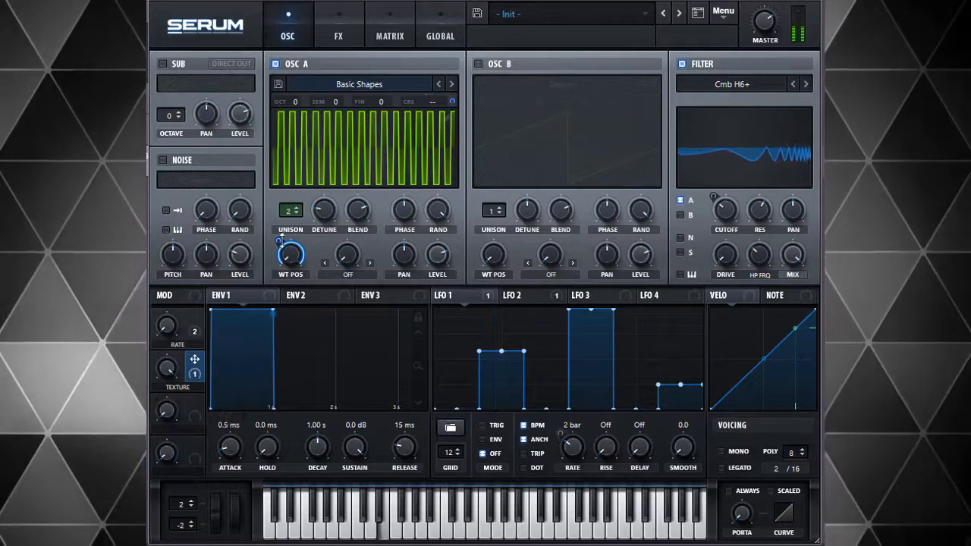
- Set the Texture macro's wavetable depth, enable the sine sub oscillator, and lower it to -2 octaves
drag(291, 254, 291, 246)
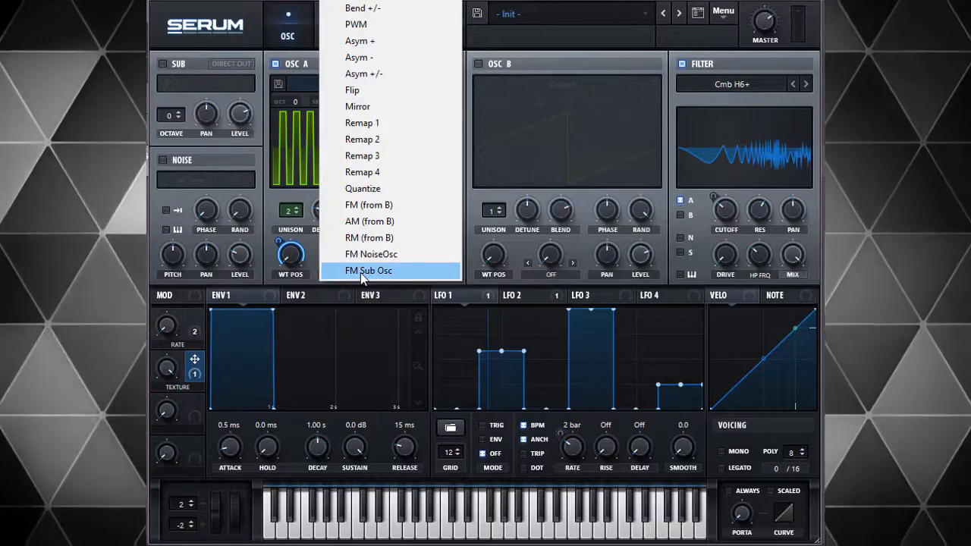
click(368, 271)
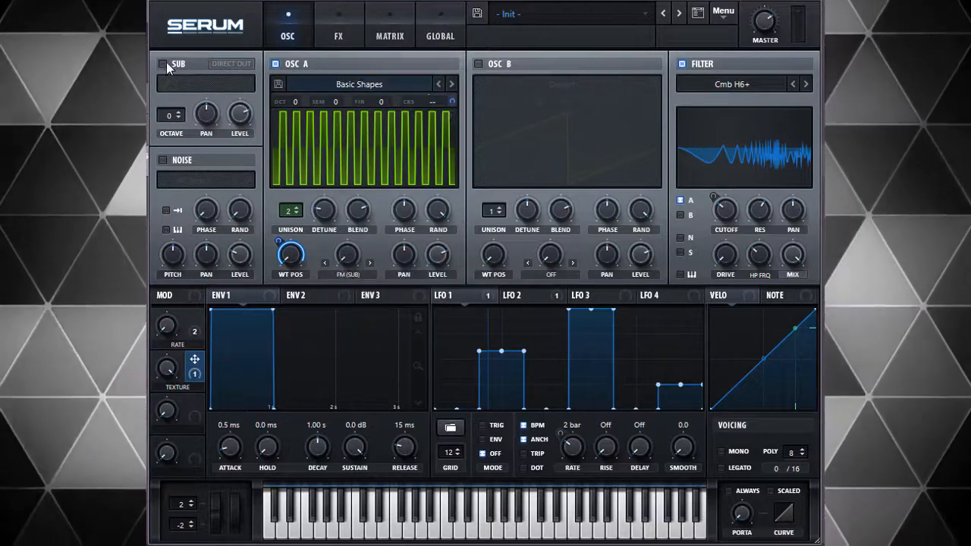
click(163, 64)
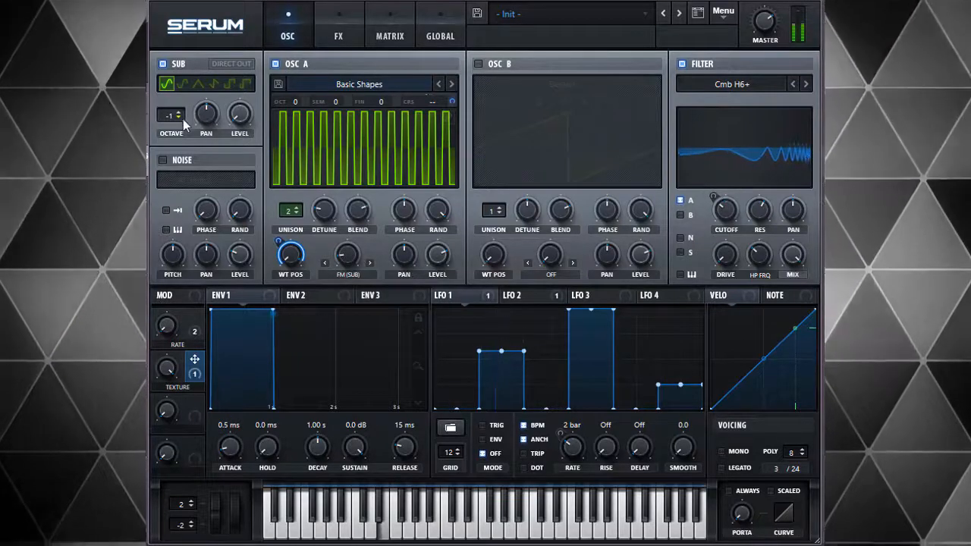
click(181, 111)
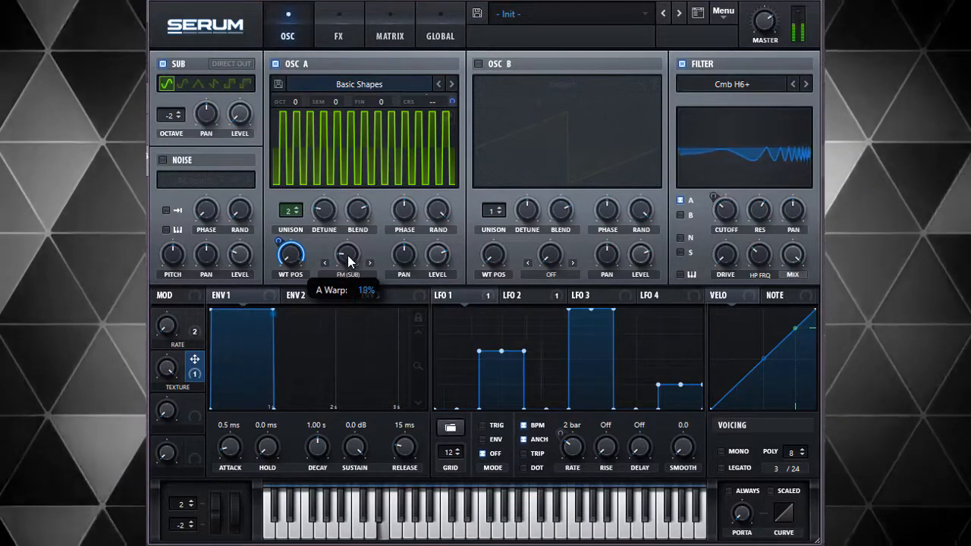
- Set Osc A's FM from sub and fine-tune the Texture macro's FM depth to about 12
drag(347, 254, 347, 251)
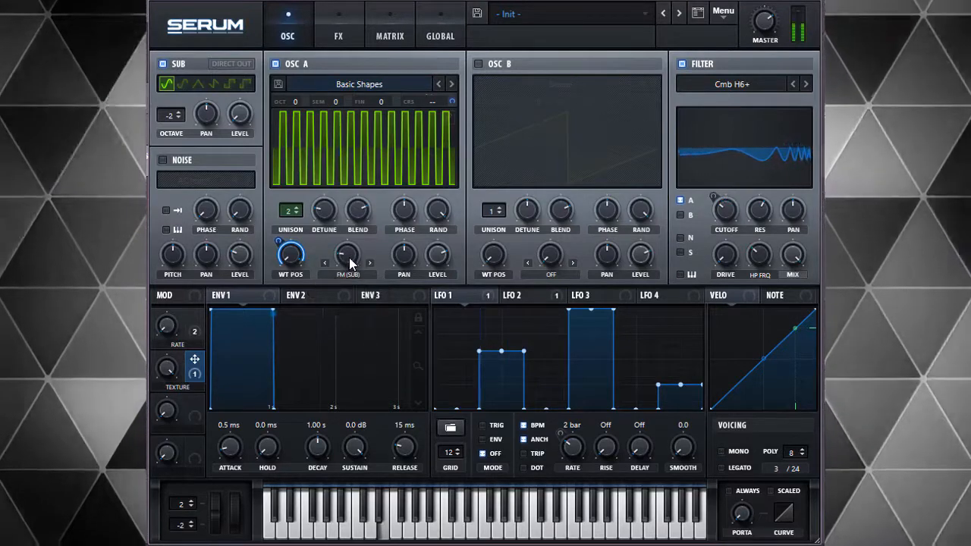
mouse_move(195, 370)
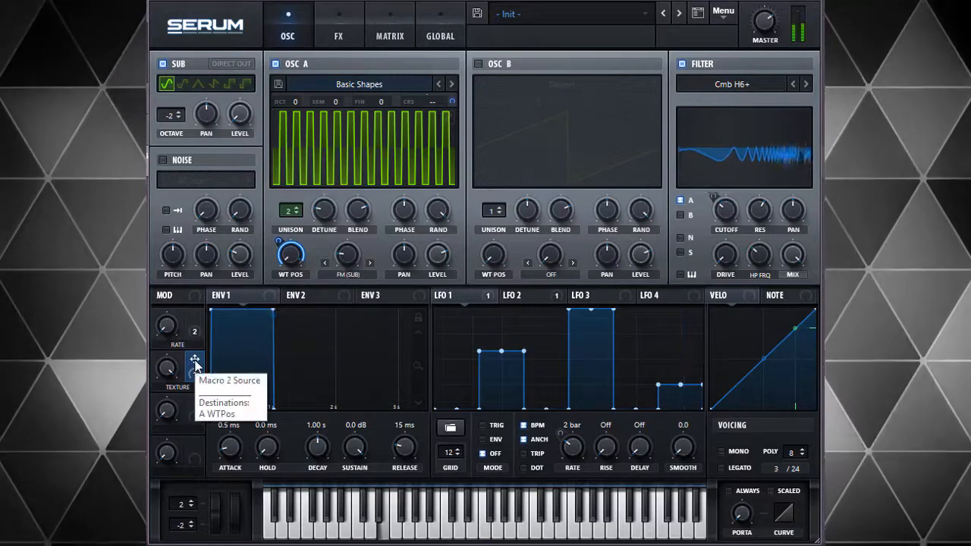
mouse_move(188, 344)
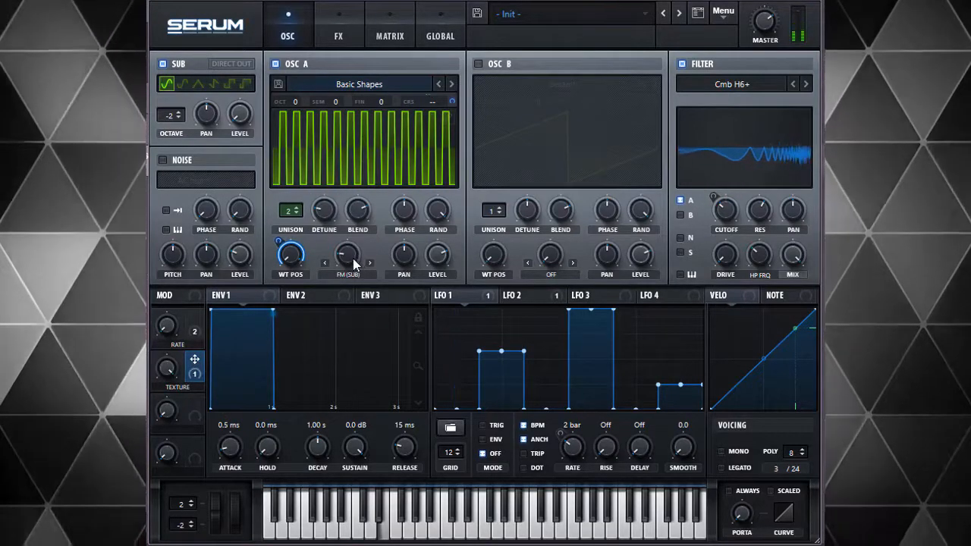
mouse_move(268, 348)
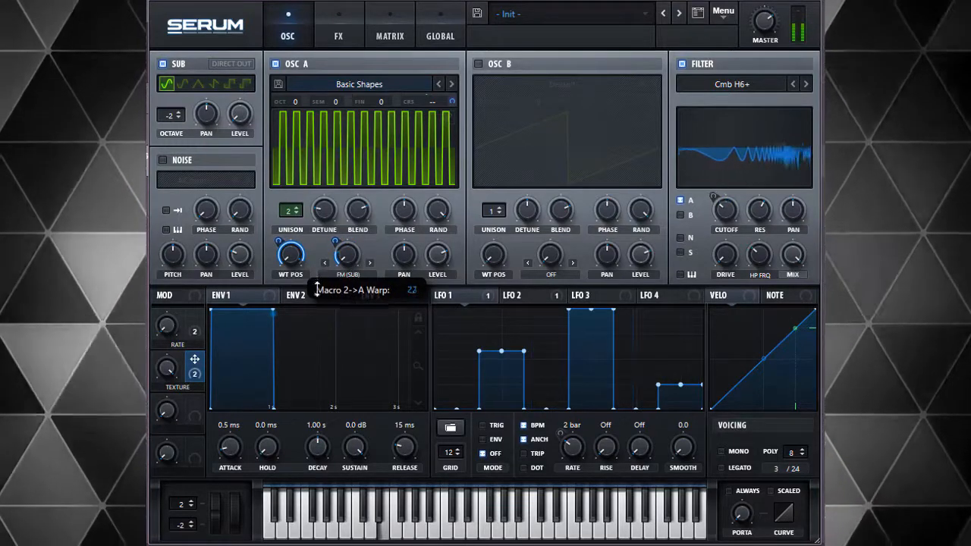
drag(319, 292, 319, 304)
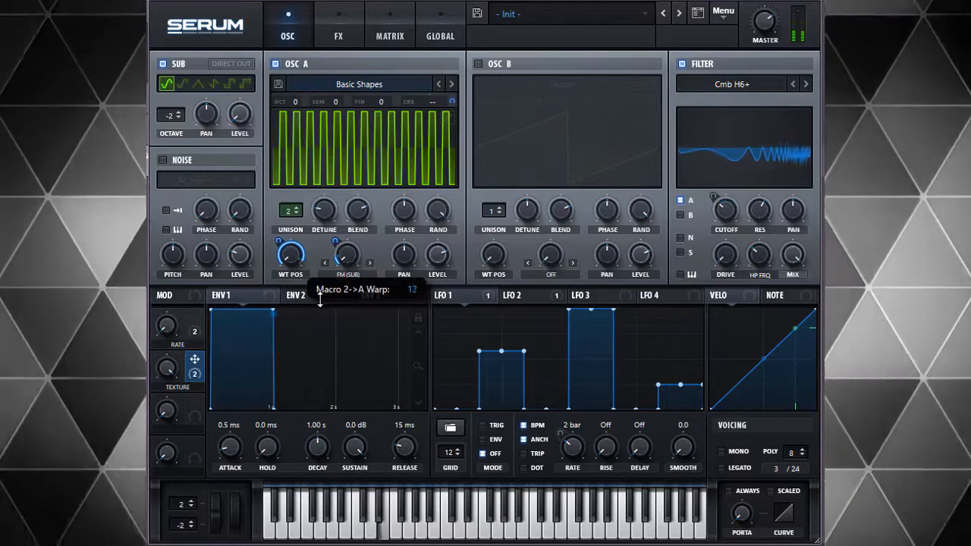
drag(319, 300, 319, 292)
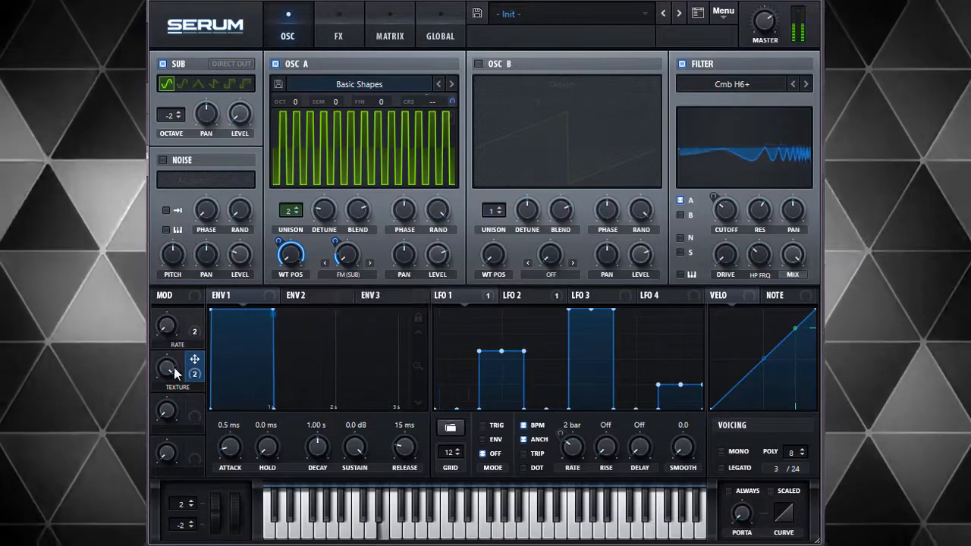
- Sweep the Texture macro up and down to hear the FM morph, then leave it at its final setting
drag(165, 370, 165, 365)
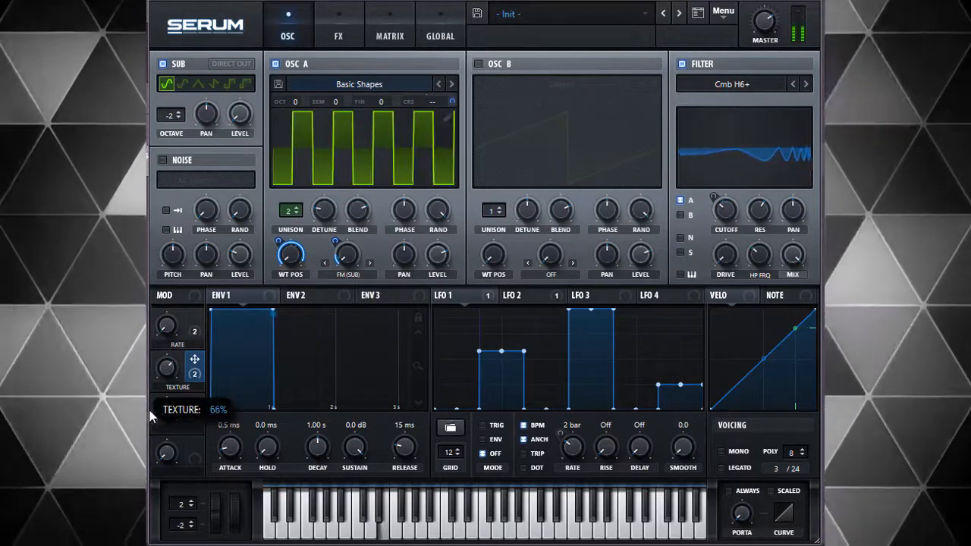
drag(166, 372, 166, 356)
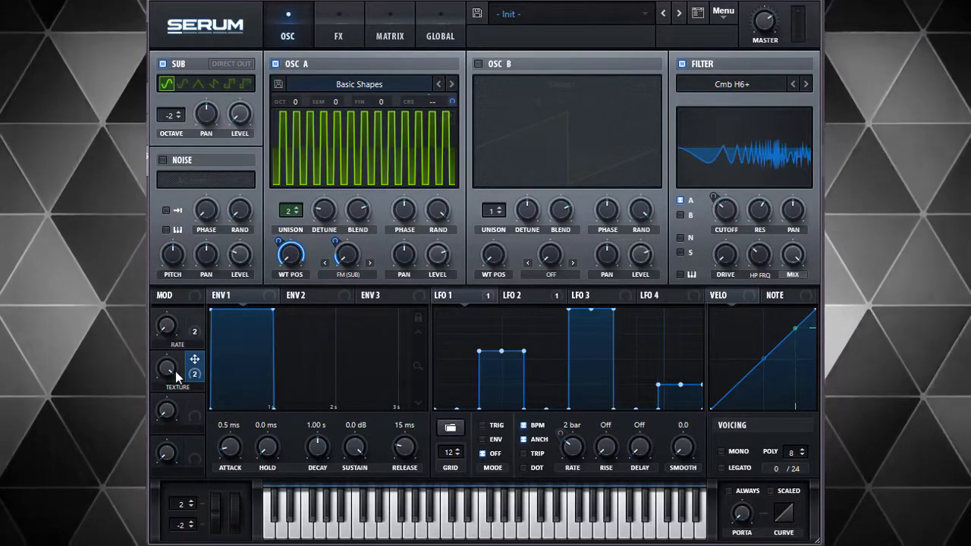
mouse_move(195, 371)
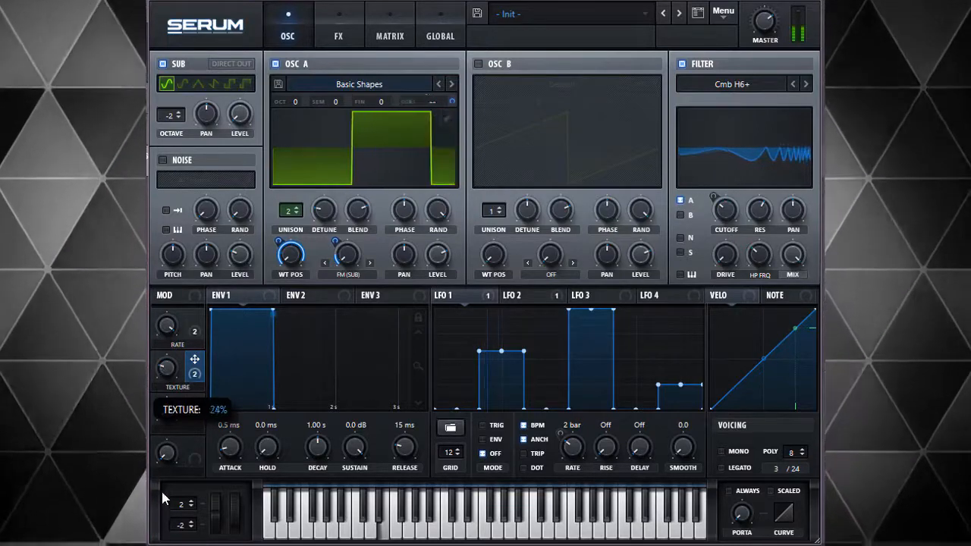
drag(167, 368, 167, 345)
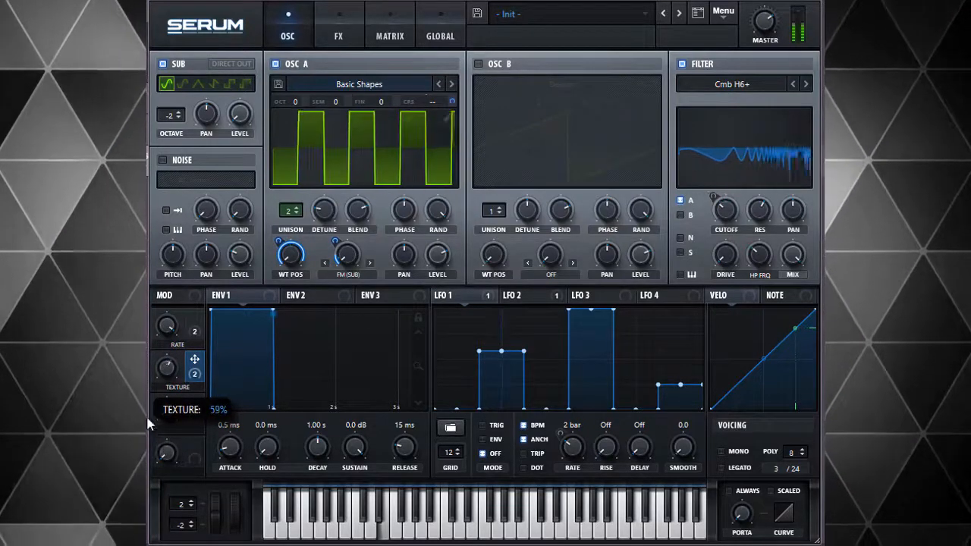
drag(166, 368, 165, 341)
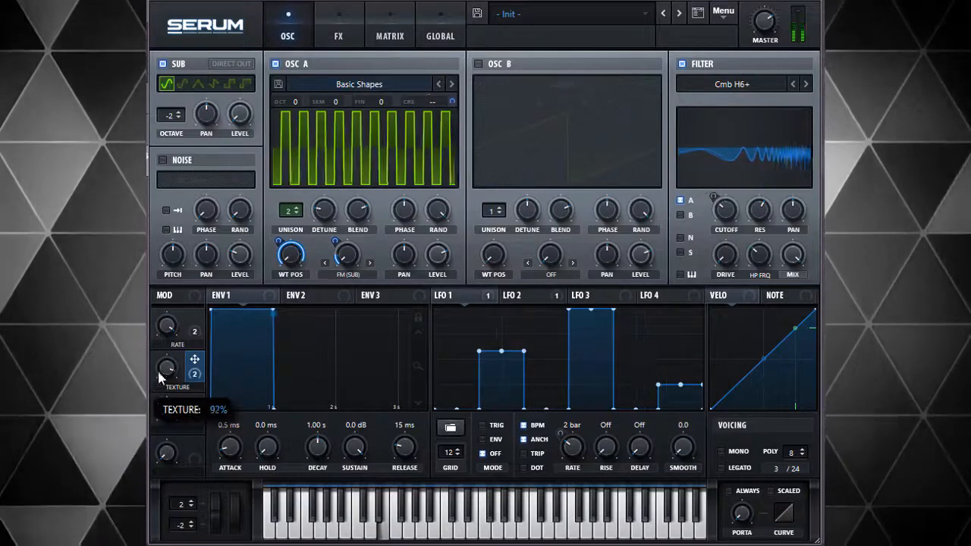
drag(167, 369, 170, 356)
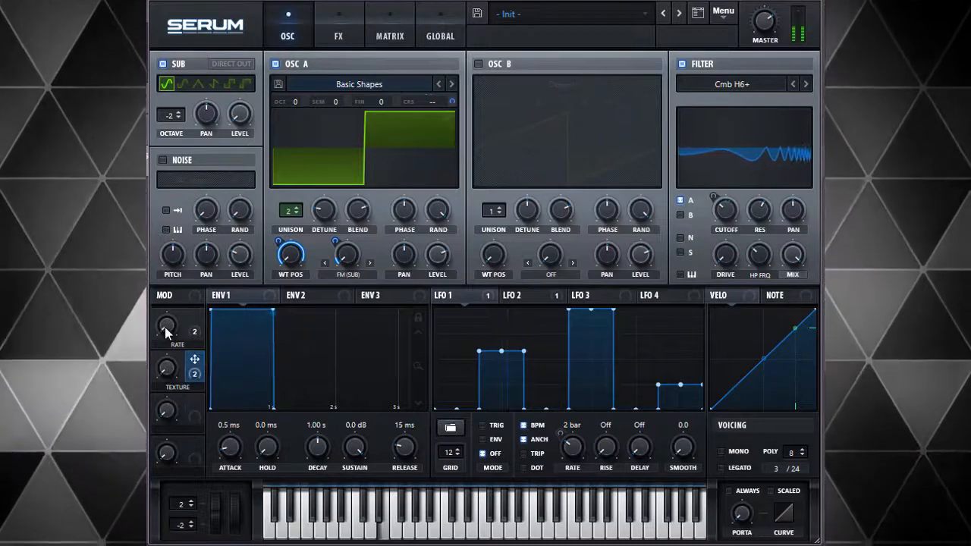
mouse_move(167, 326)
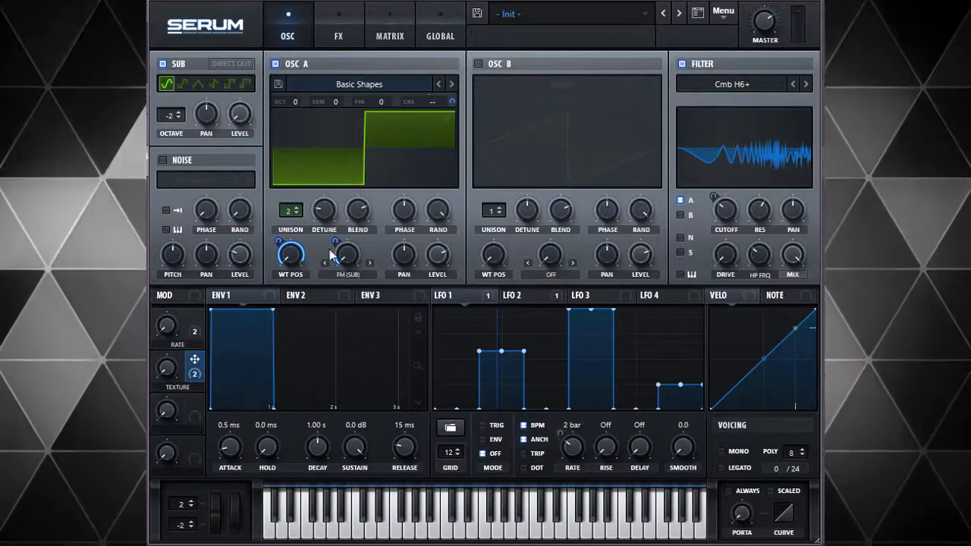
mouse_move(338, 35)
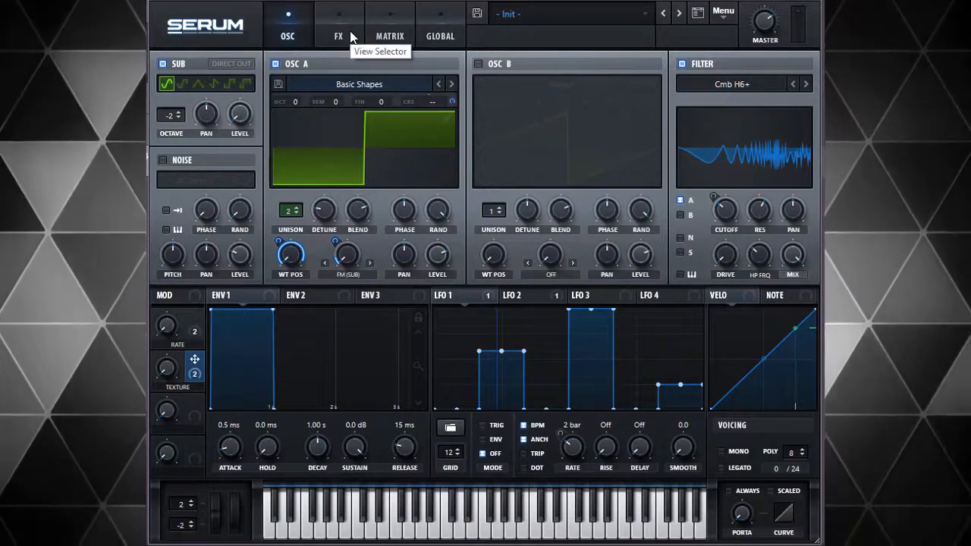
mouse_move(346, 47)
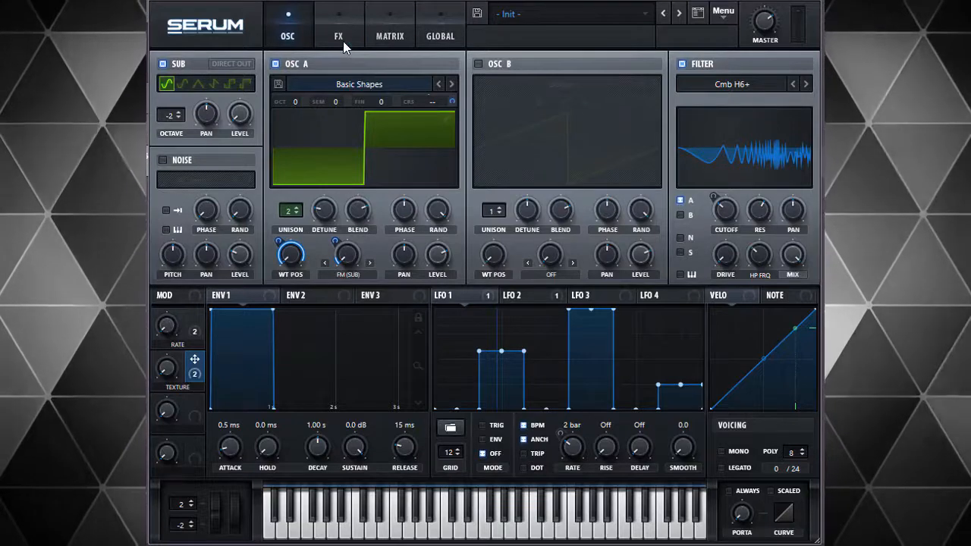
- Show the effects rack, enable the EQ, and lower its low-band frequency
click(338, 36)
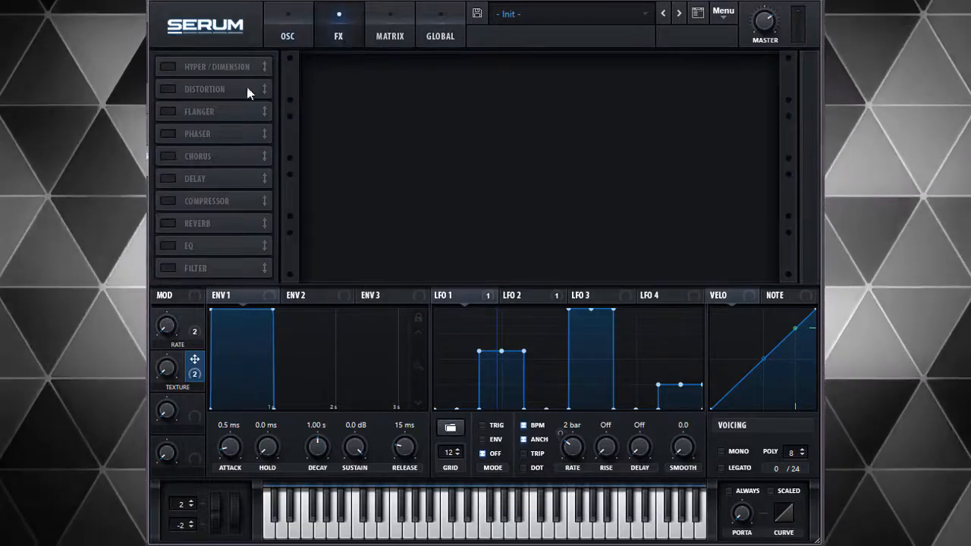
mouse_move(213, 144)
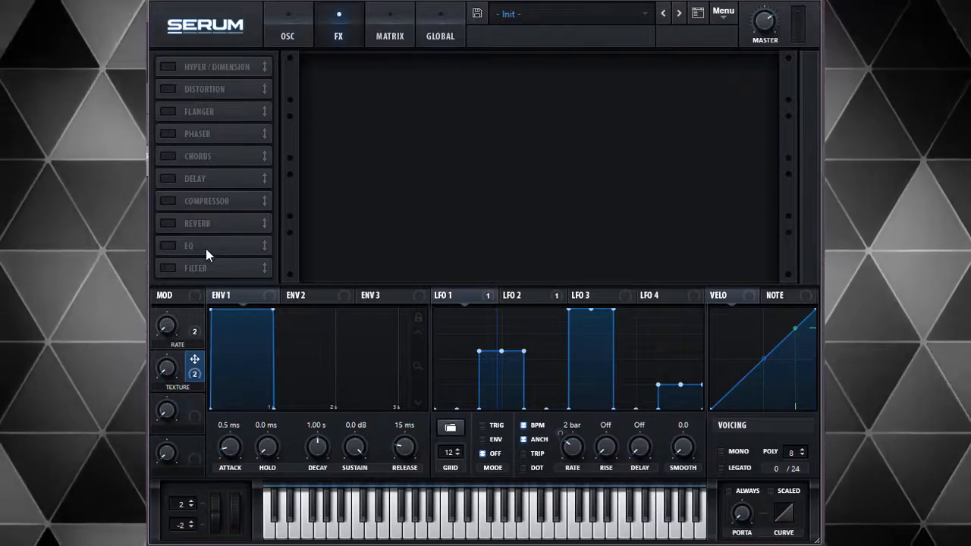
click(167, 245)
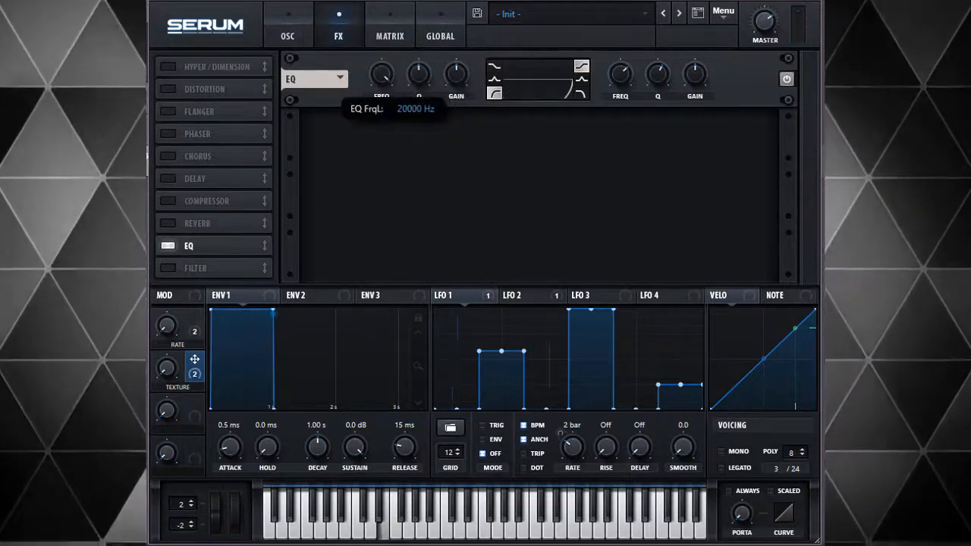
drag(381, 73, 381, 99)
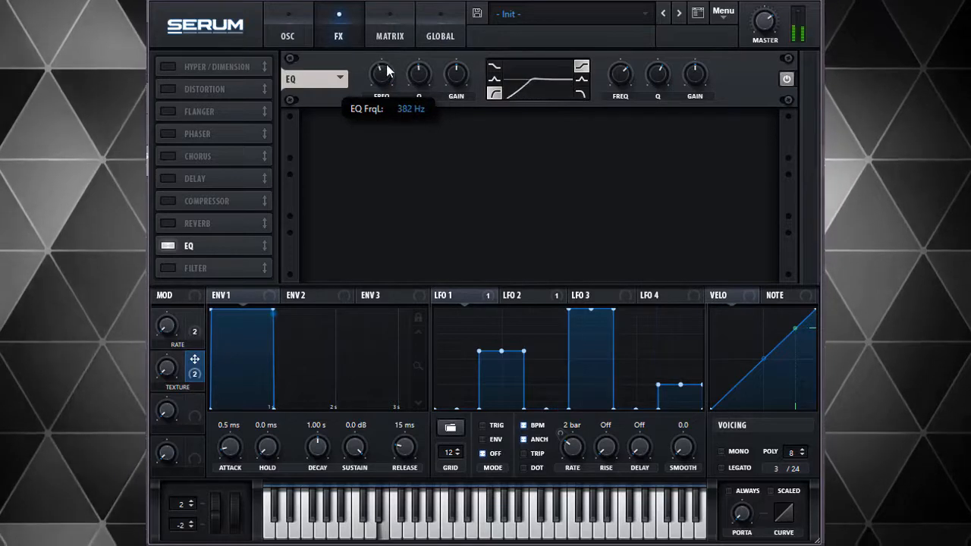
drag(382, 73, 389, 58)
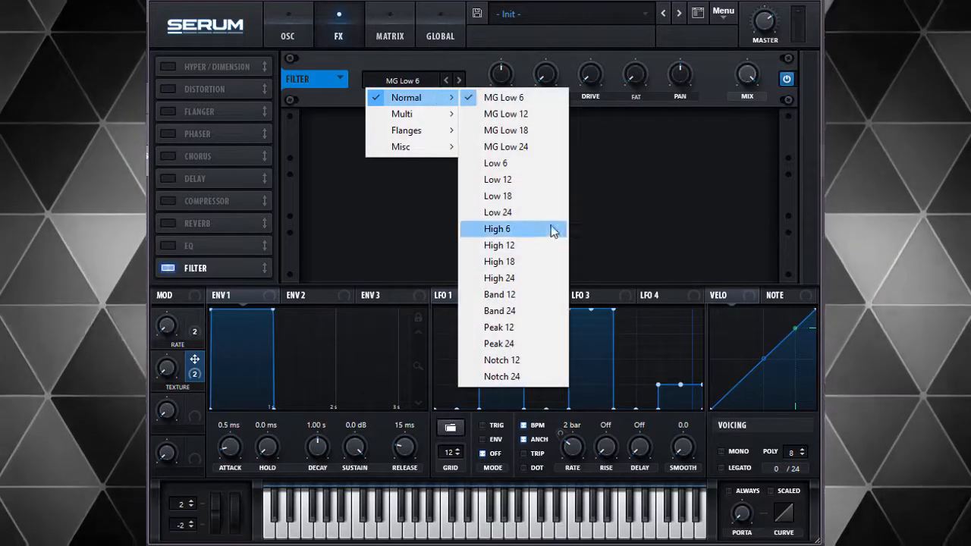
- Choose the High 24 filter type and bring its cutoff to about 330 Hz
click(498, 278)
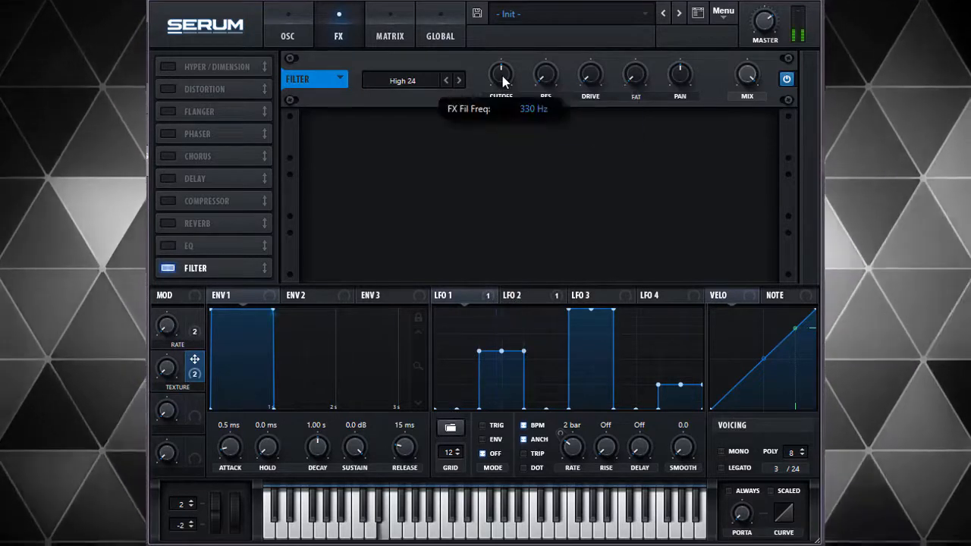
drag(501, 73, 501, 87)
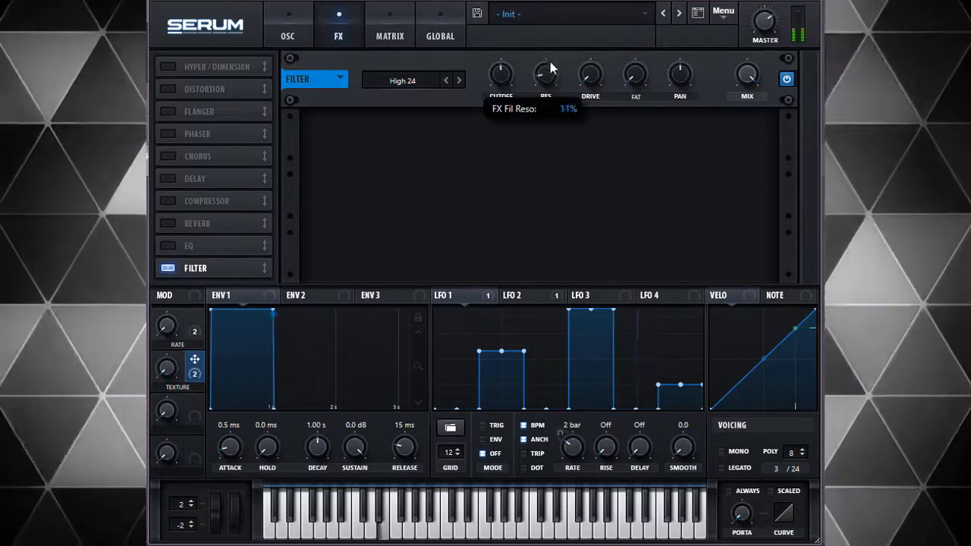
mouse_move(626, 82)
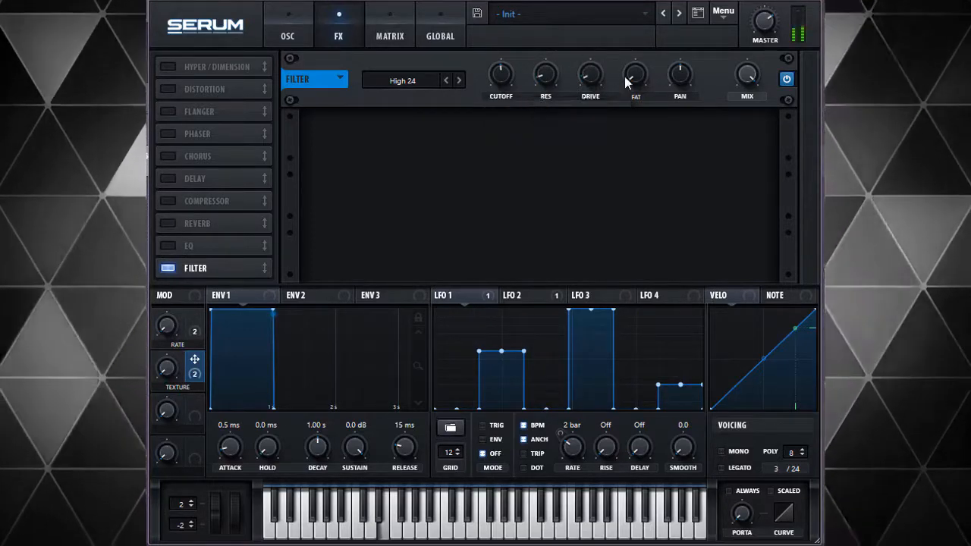
mouse_move(742, 83)
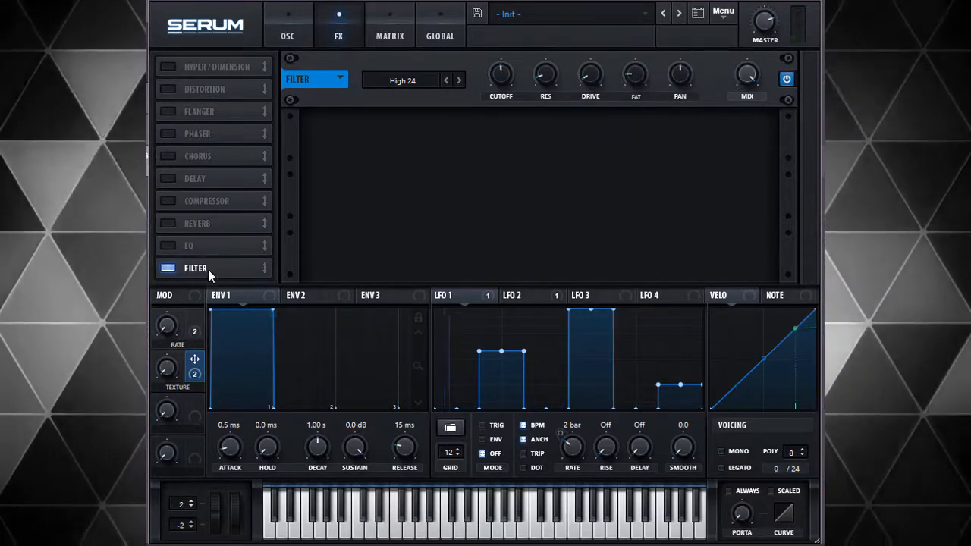
mouse_move(212, 208)
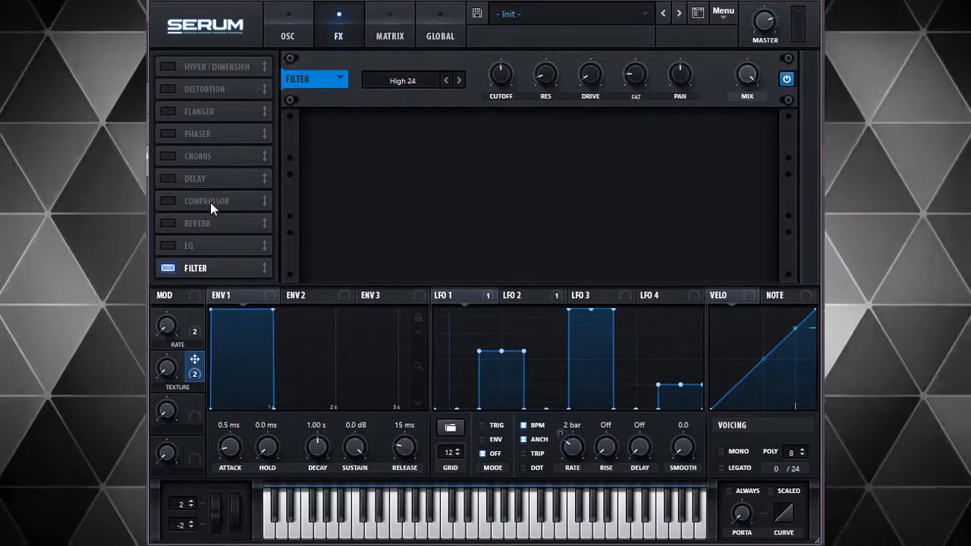
- Add the compressor effect and raise the High 24 filter cutoff to about 246 Hz
click(168, 201)
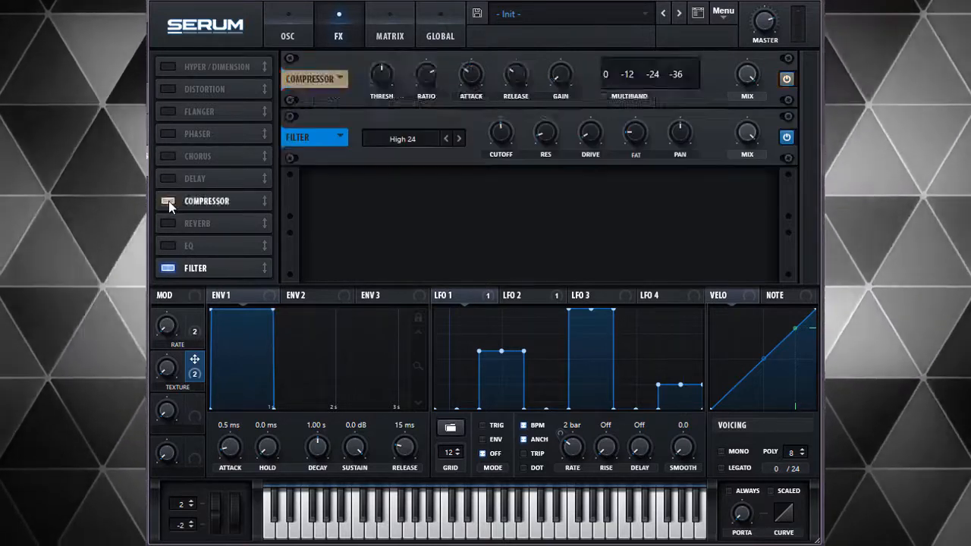
click(167, 201)
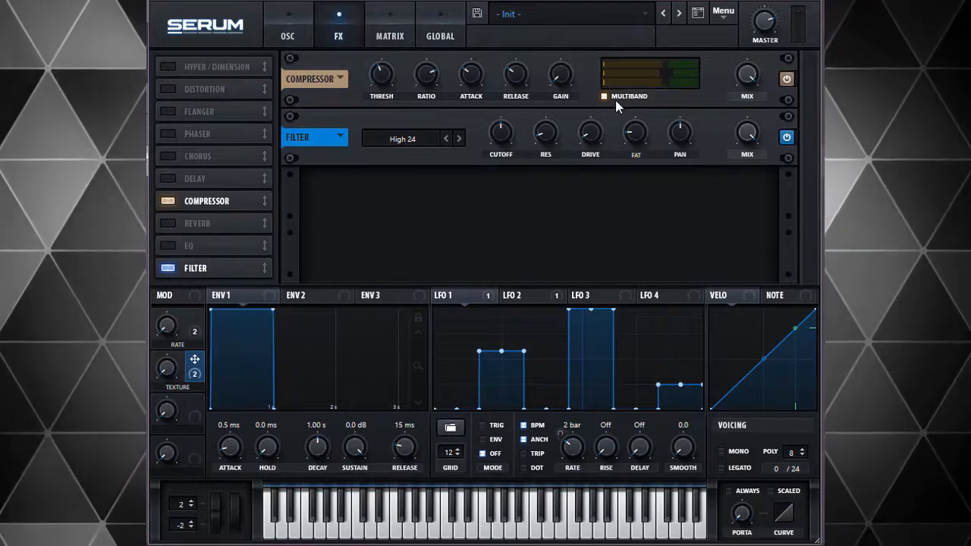
mouse_move(617, 107)
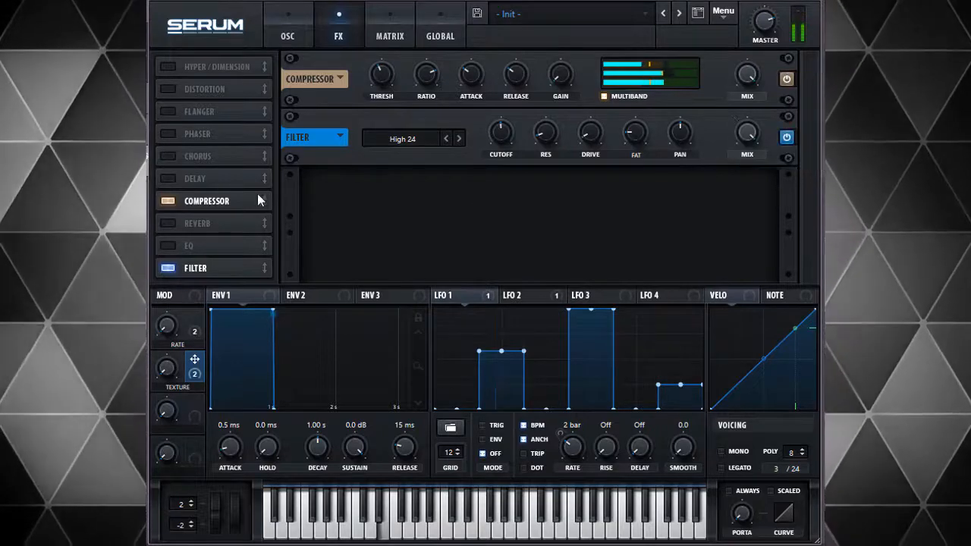
mouse_move(501, 133)
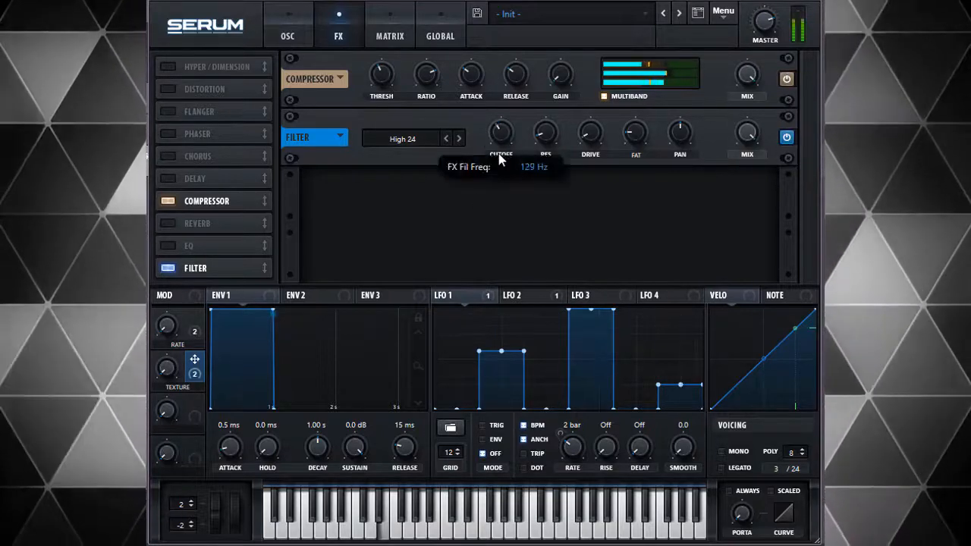
drag(501, 132, 501, 121)
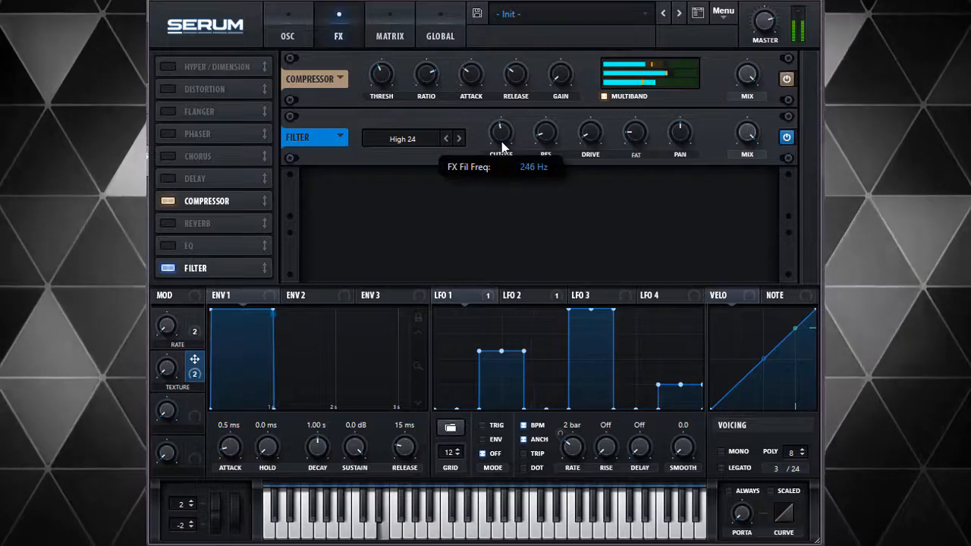
drag(501, 135, 501, 129)
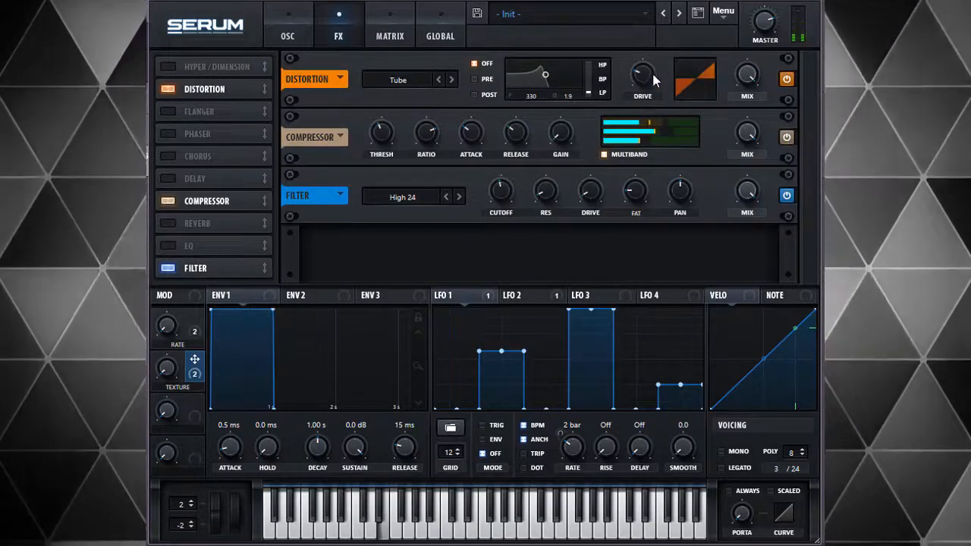
- Switch the distortion to Lin.Fold mode and turn up its drive
click(453, 79)
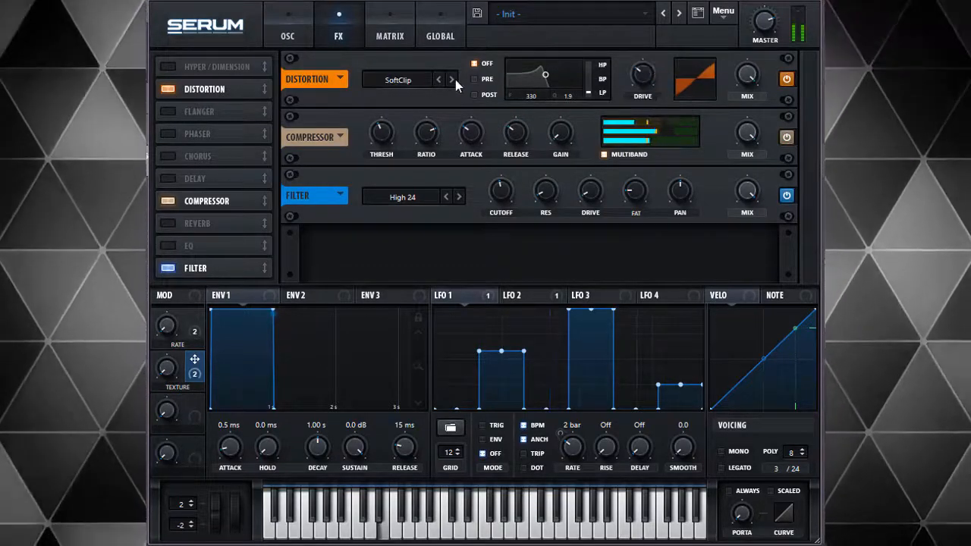
click(398, 79)
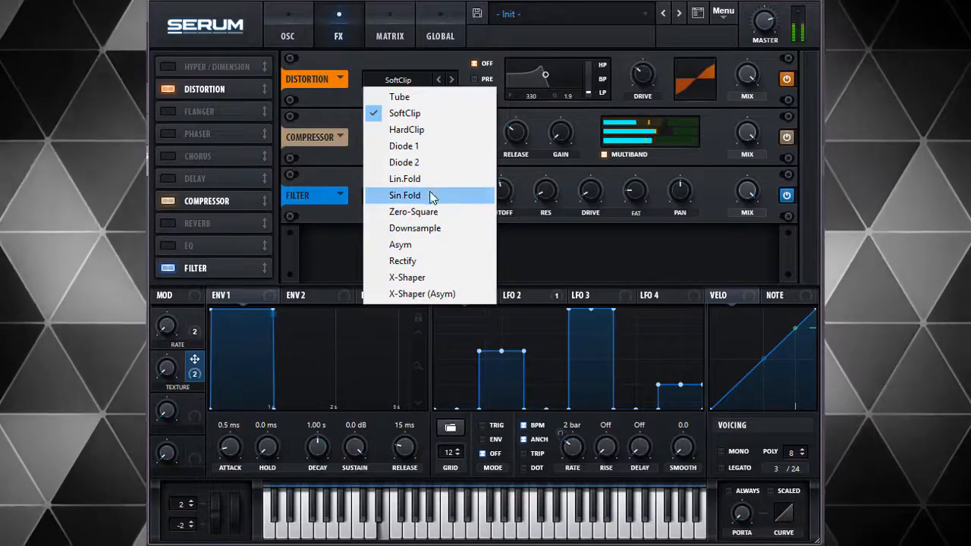
click(405, 179)
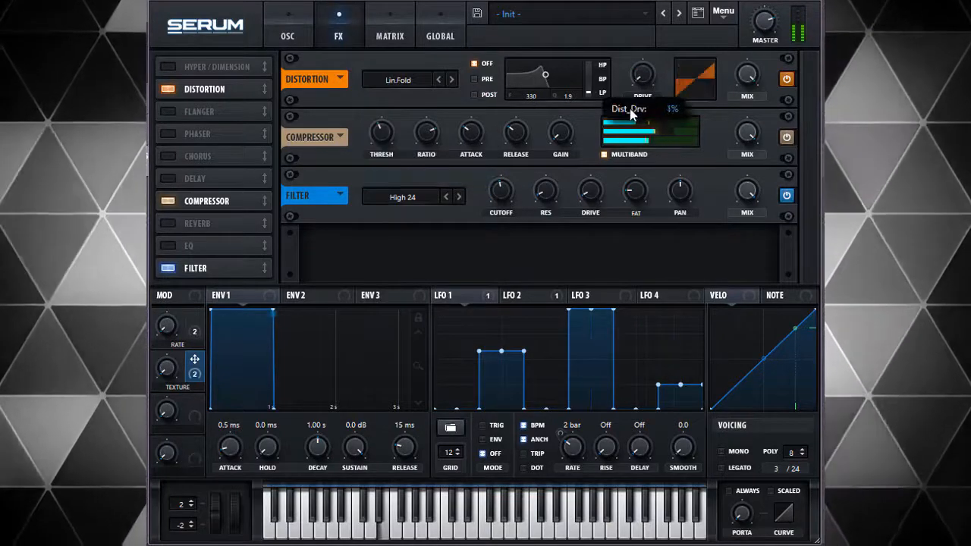
drag(643, 75, 643, 64)
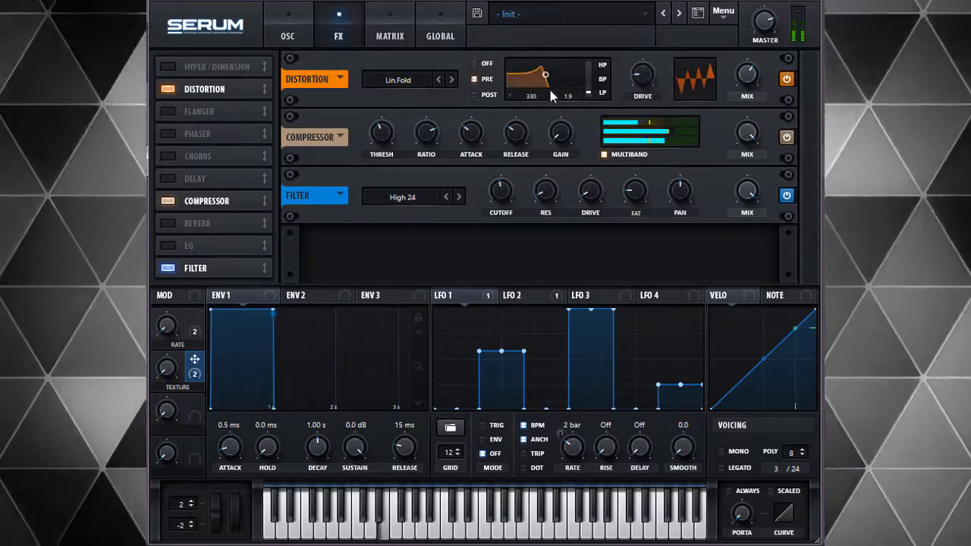
- Reshape the distortion's post filter curve while trying Sin Fold and other distortion modes
drag(550, 91, 546, 74)
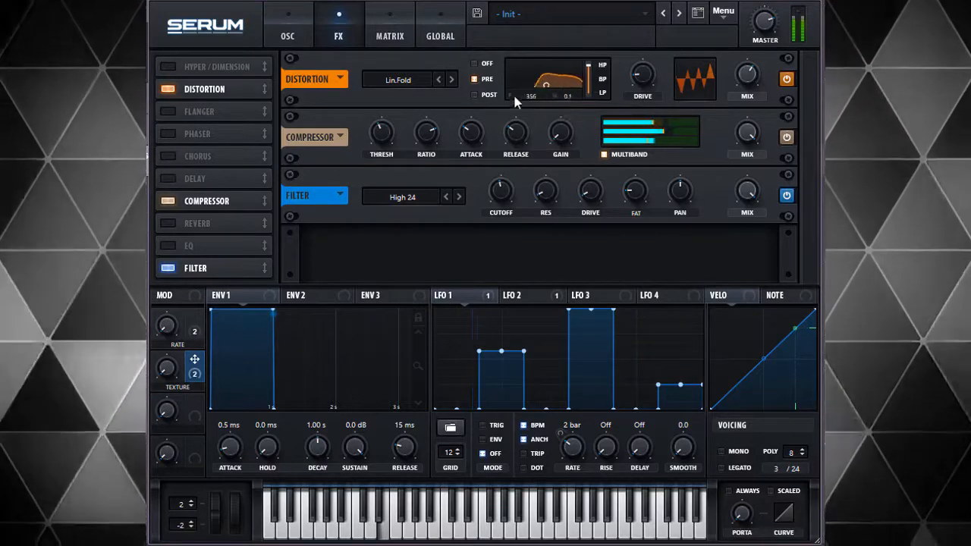
drag(554, 91, 535, 80)
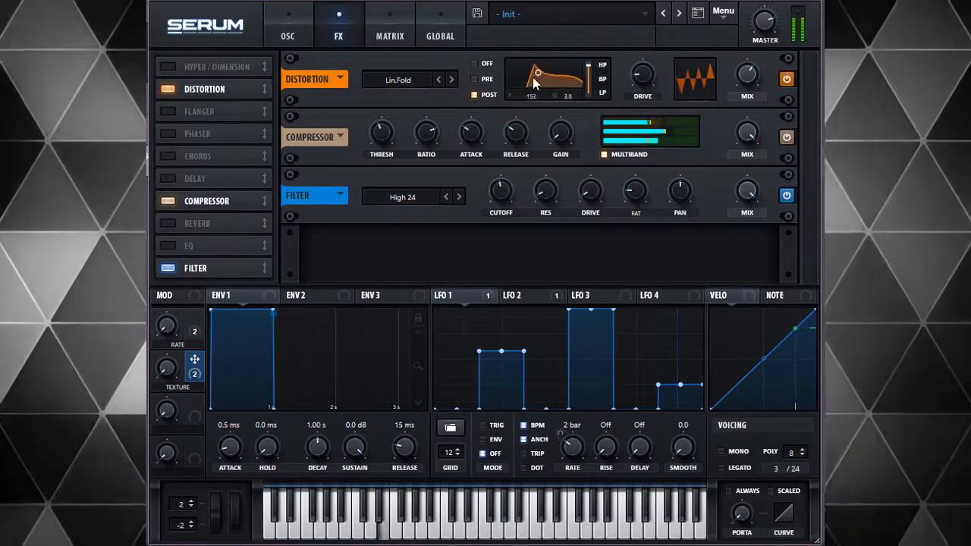
drag(538, 80, 550, 83)
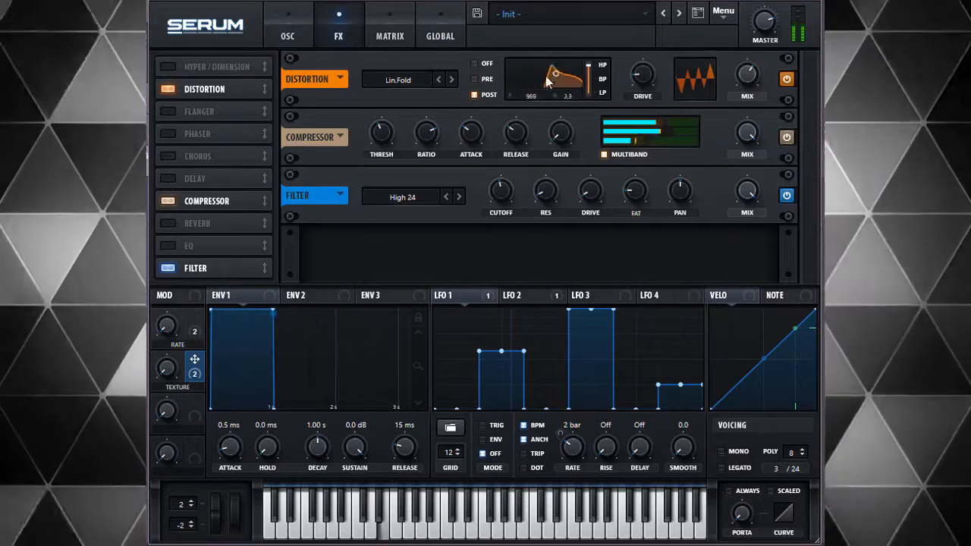
click(398, 80)
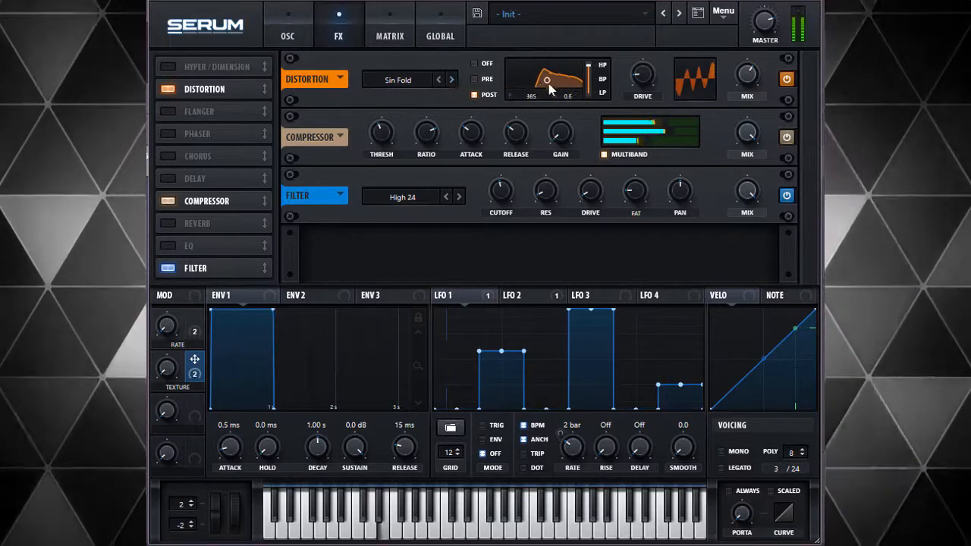
drag(550, 84, 562, 87)
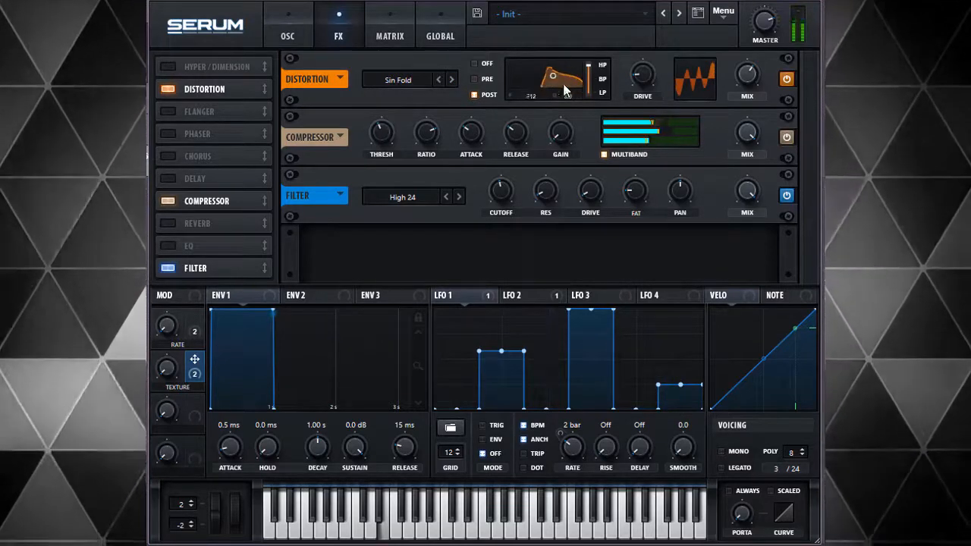
drag(565, 79, 557, 81)
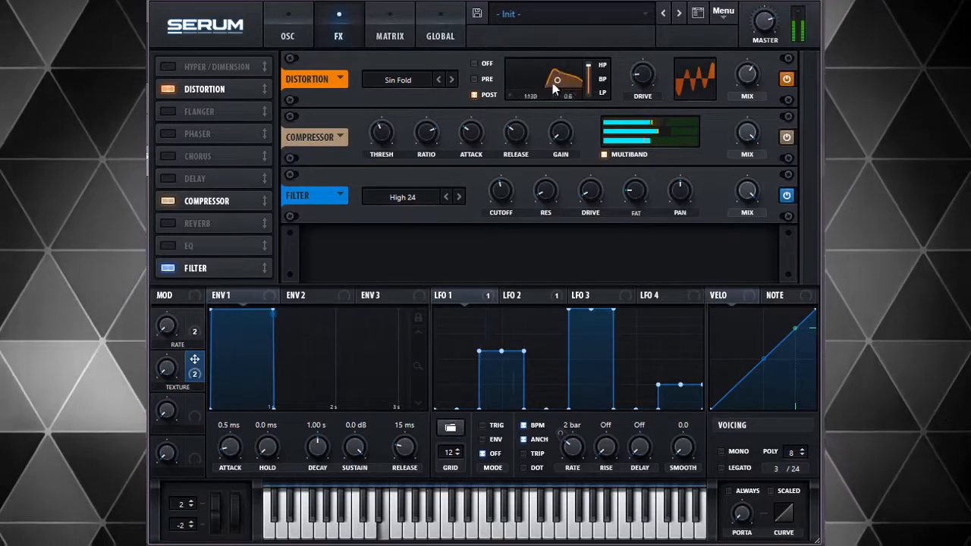
drag(558, 79, 592, 84)
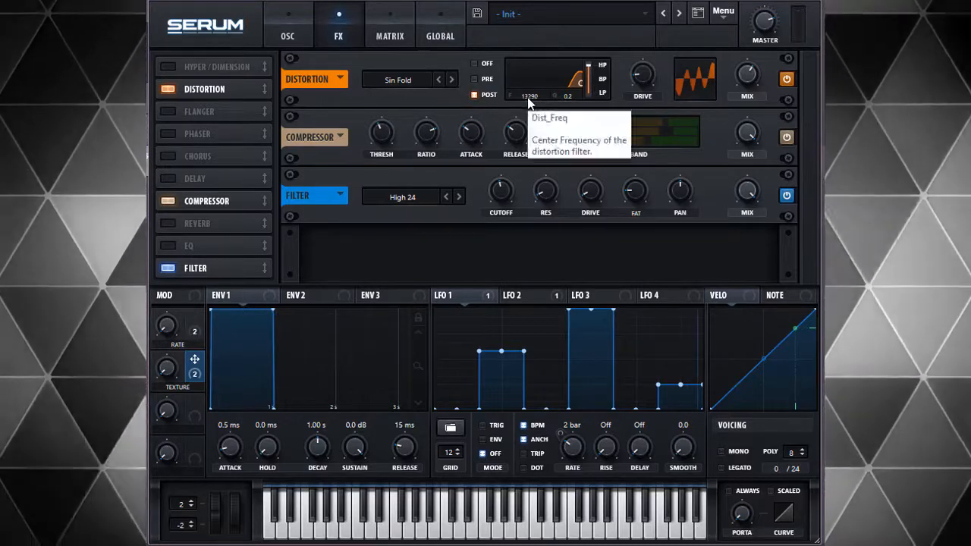
click(438, 79)
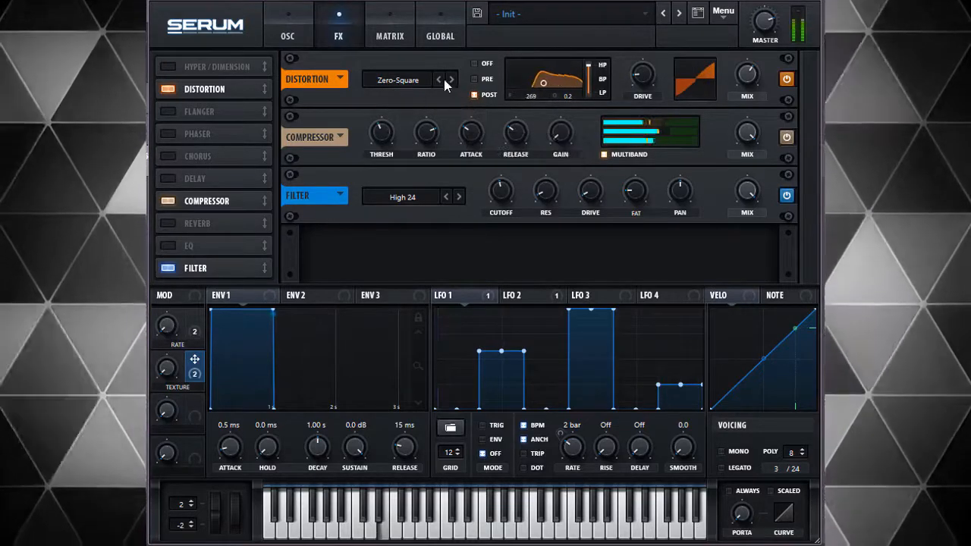
click(398, 80)
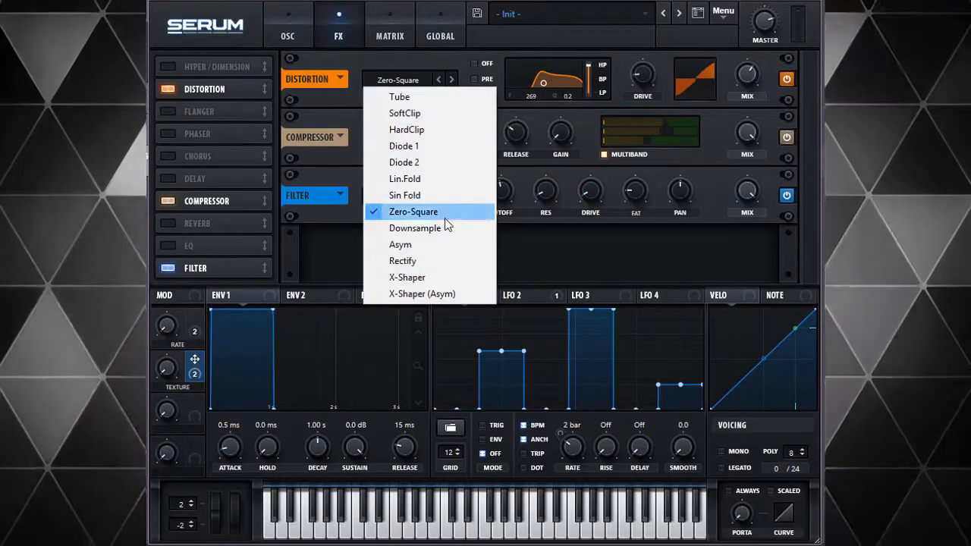
- Pick the Downsample distortion mode, then switch the distortion module off
click(415, 228)
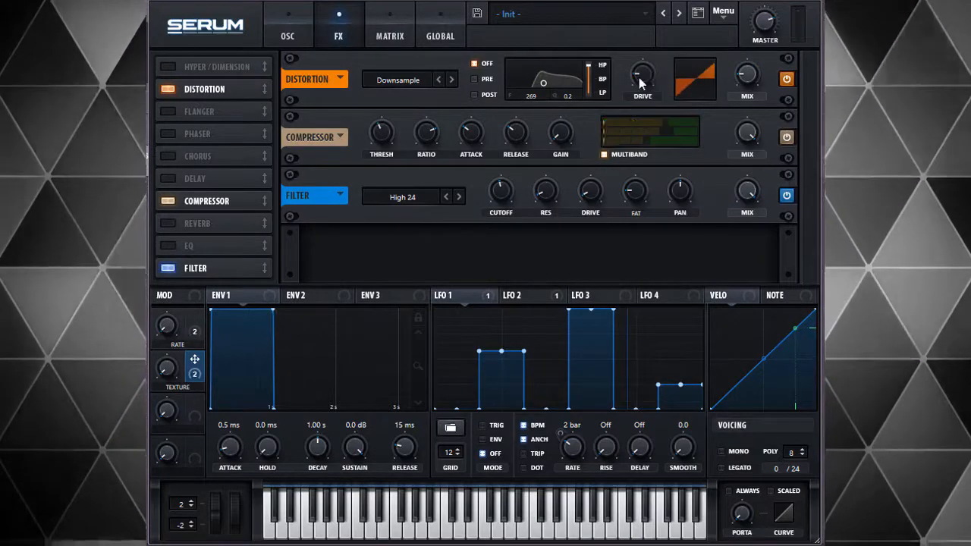
click(409, 80)
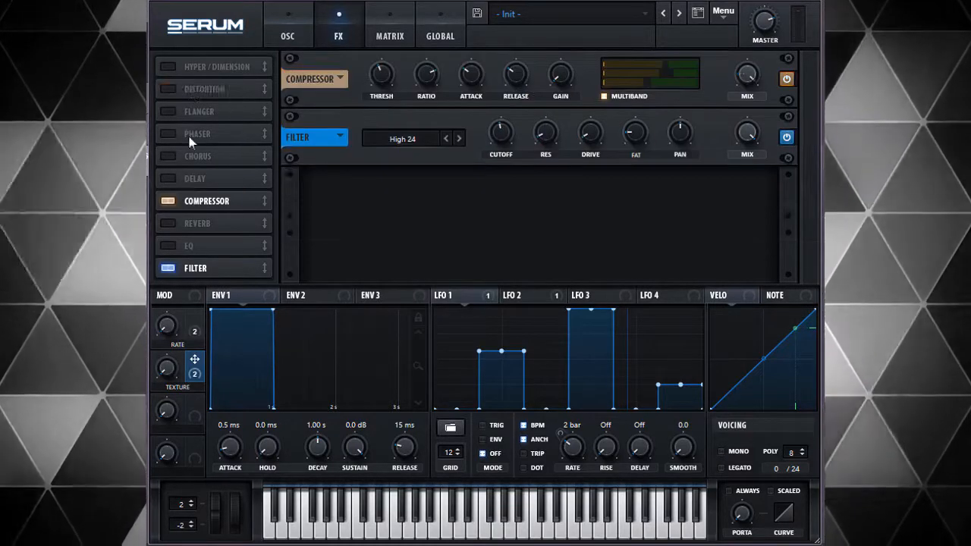
click(167, 133)
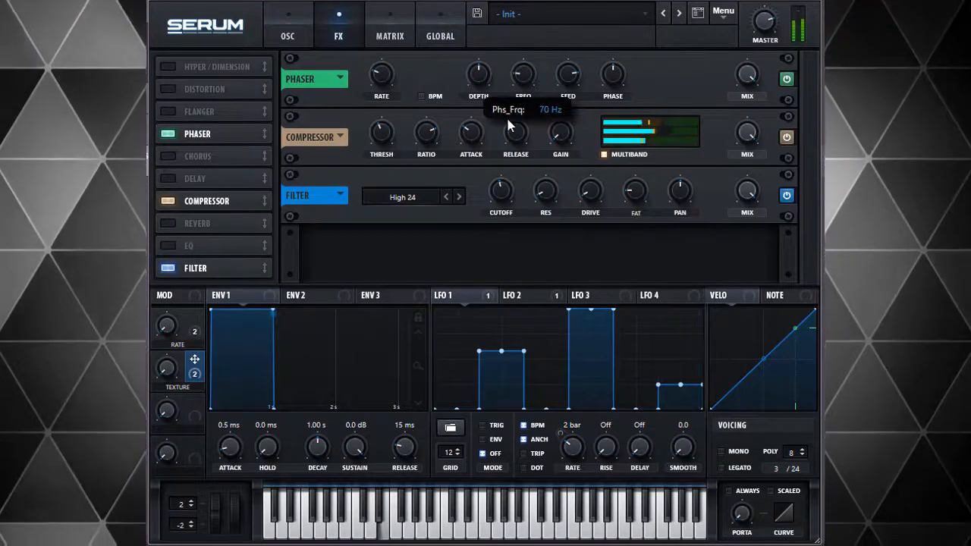
drag(523, 74, 531, 67)
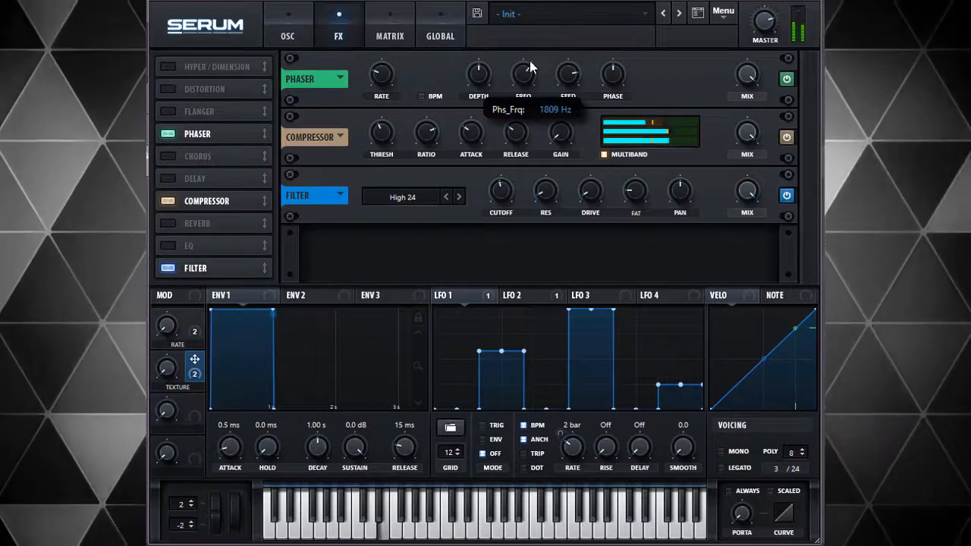
mouse_move(478, 91)
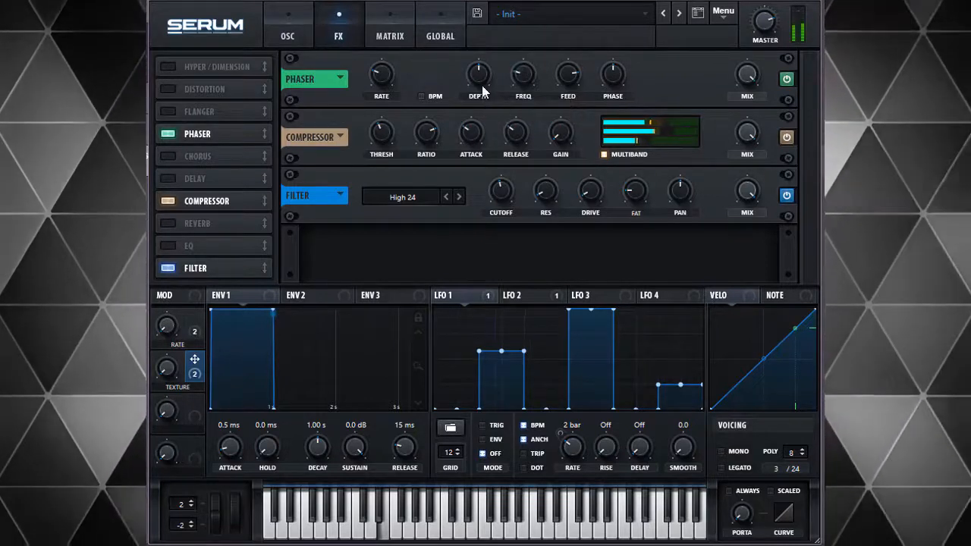
mouse_move(523, 74)
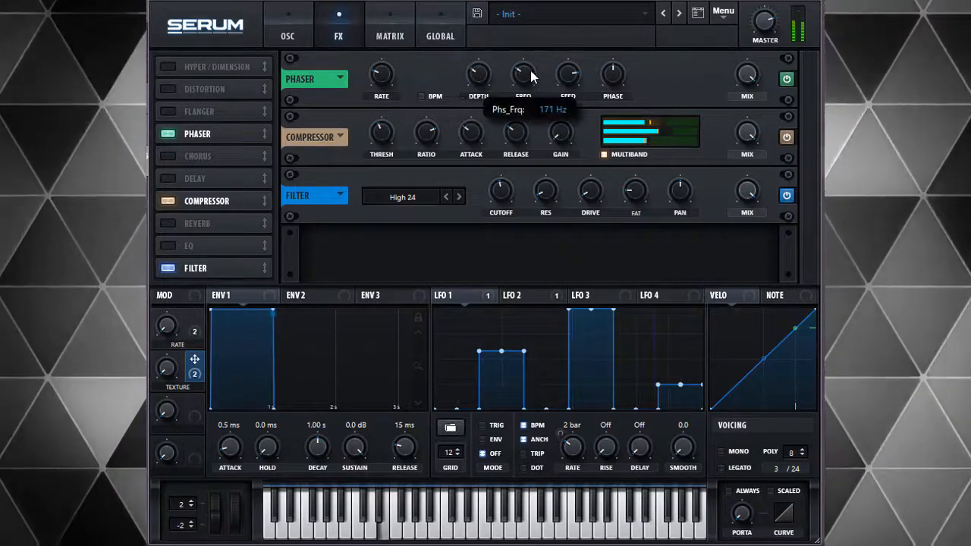
mouse_move(382, 74)
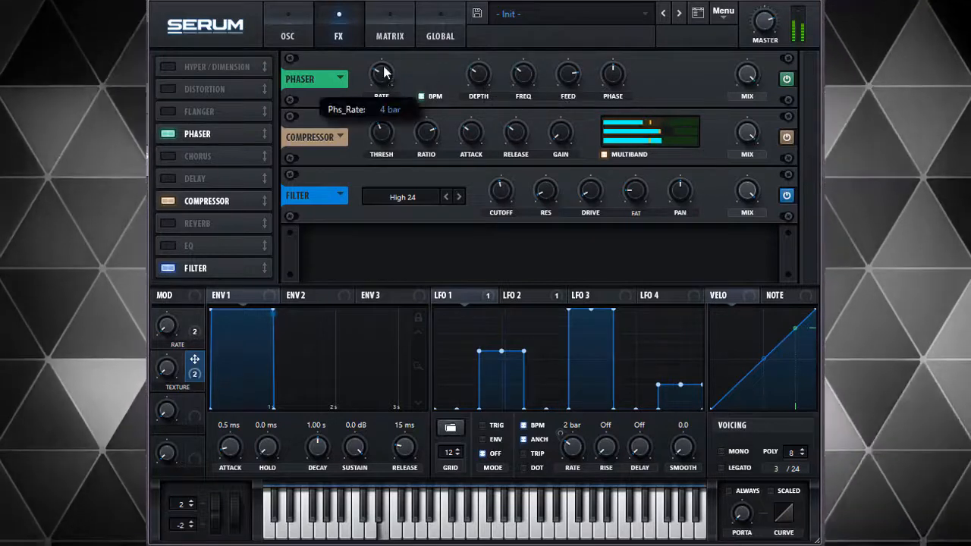
mouse_move(173, 322)
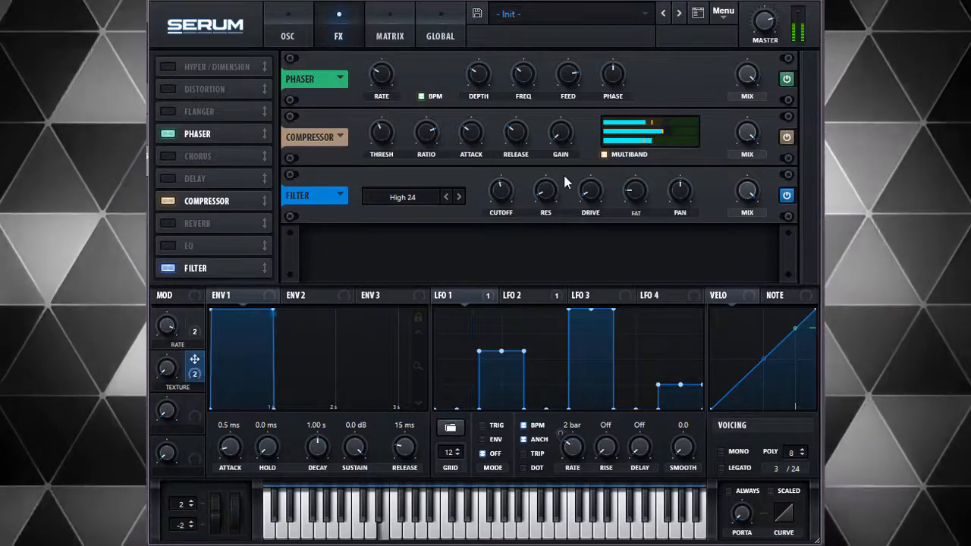
mouse_move(514, 128)
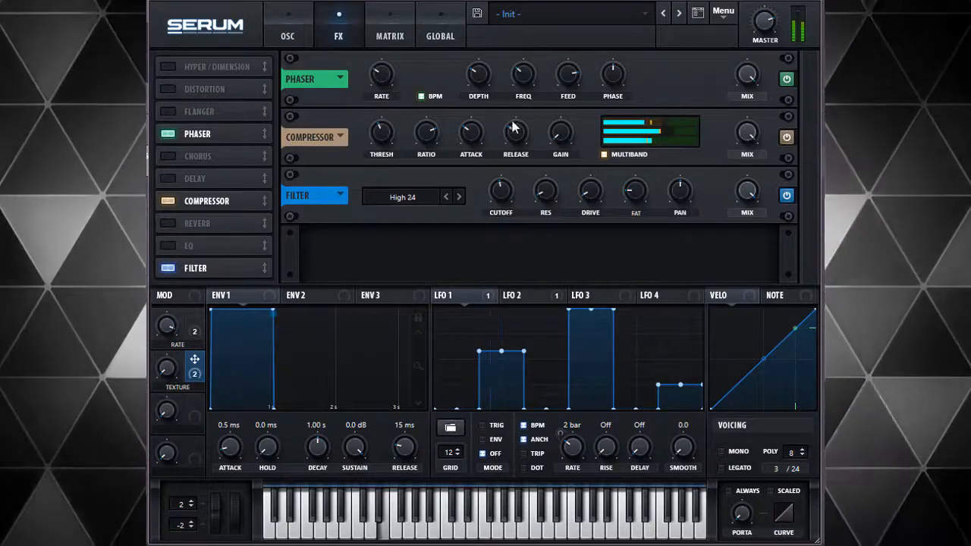
click(786, 79)
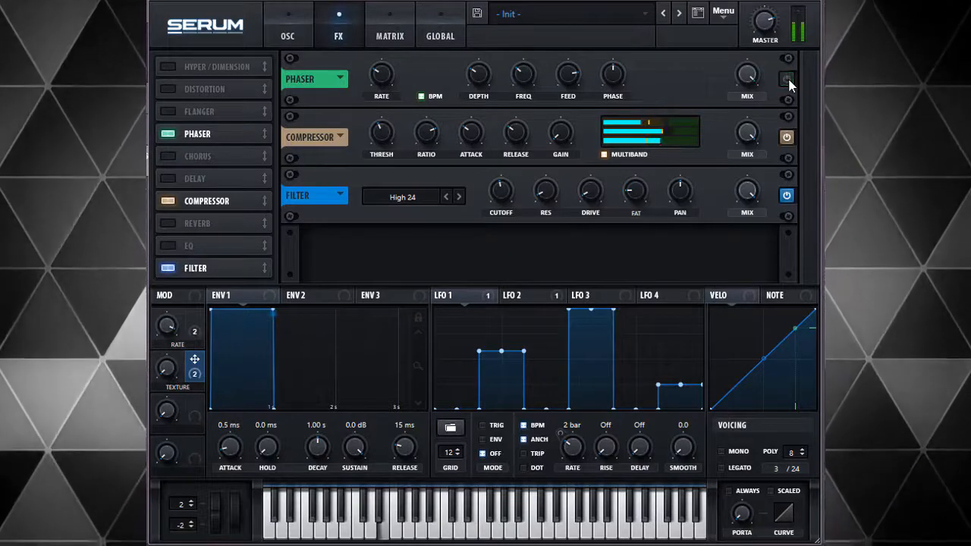
click(787, 79)
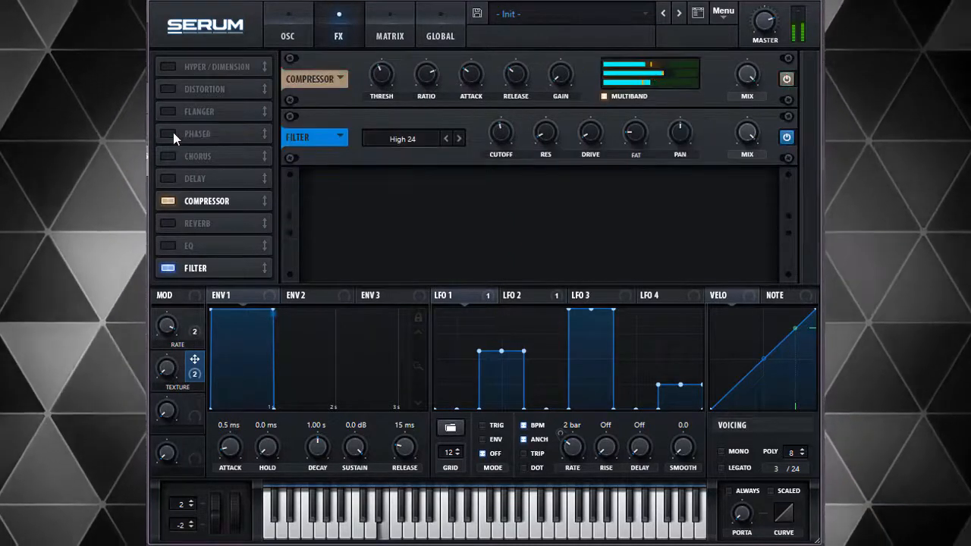
- Enable the Flanger module at the top of the effects chain
click(168, 112)
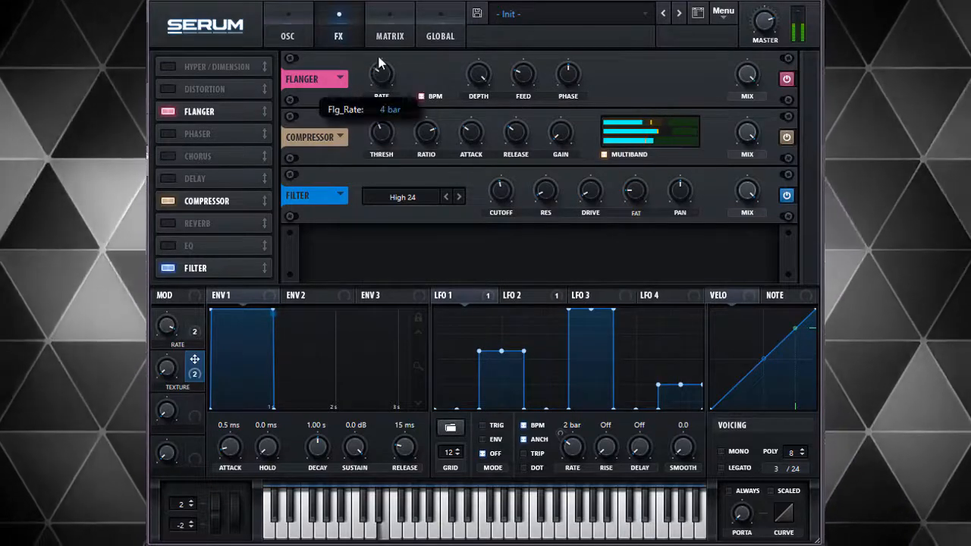
mouse_move(748, 81)
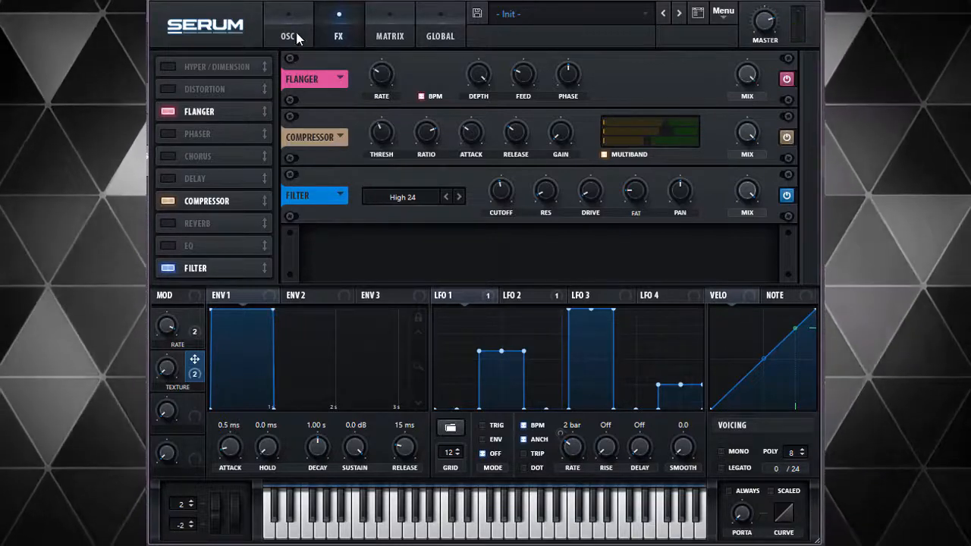
mouse_move(212, 178)
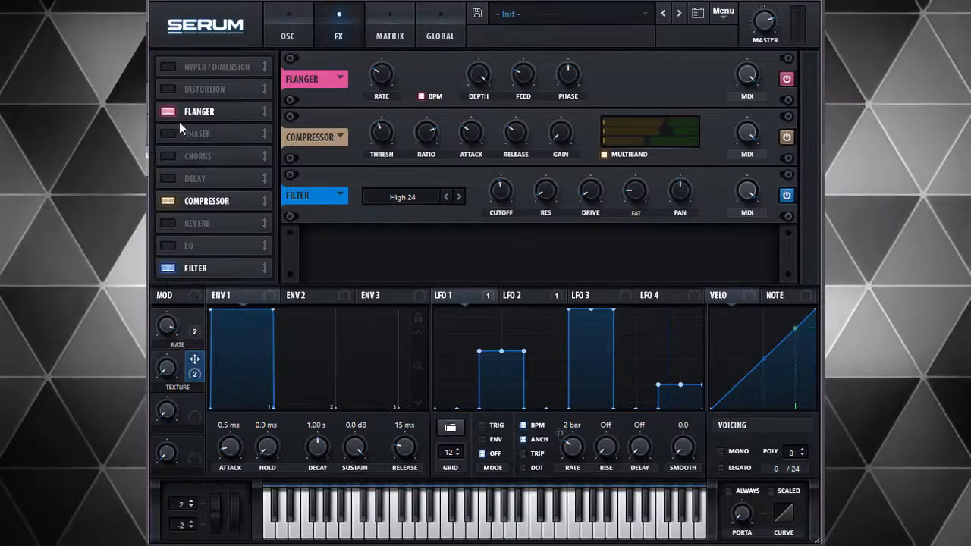
- Switch the flanger back off, removing it from the effects chain
click(168, 111)
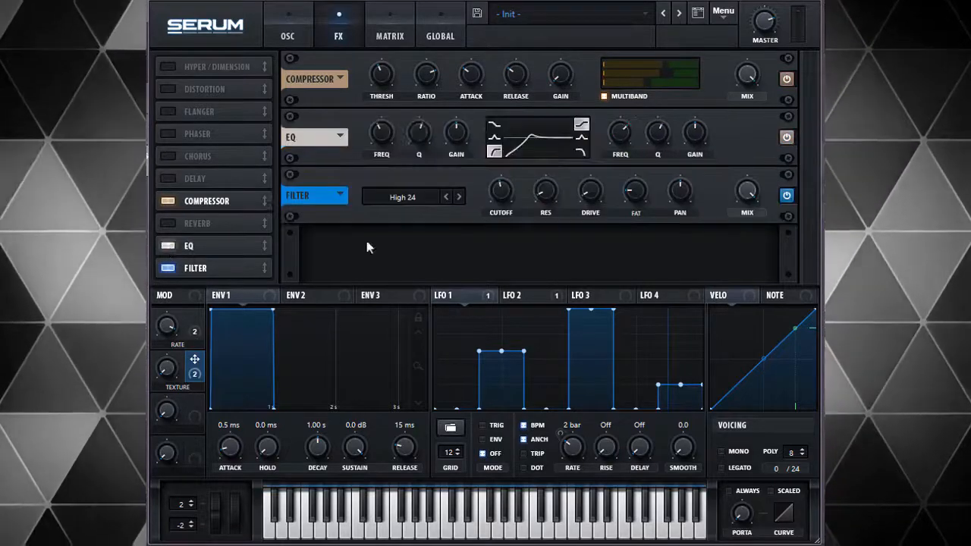
mouse_move(234, 444)
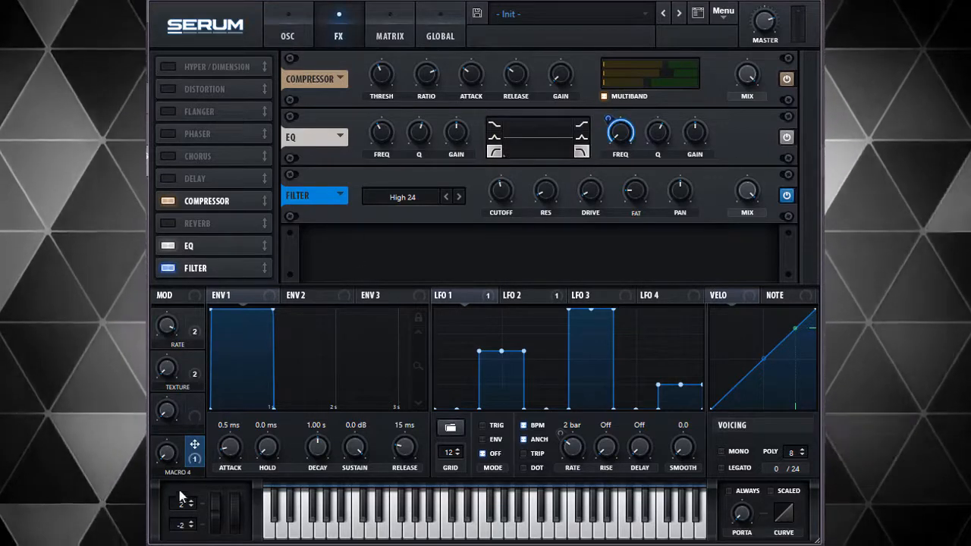
mouse_move(621, 132)
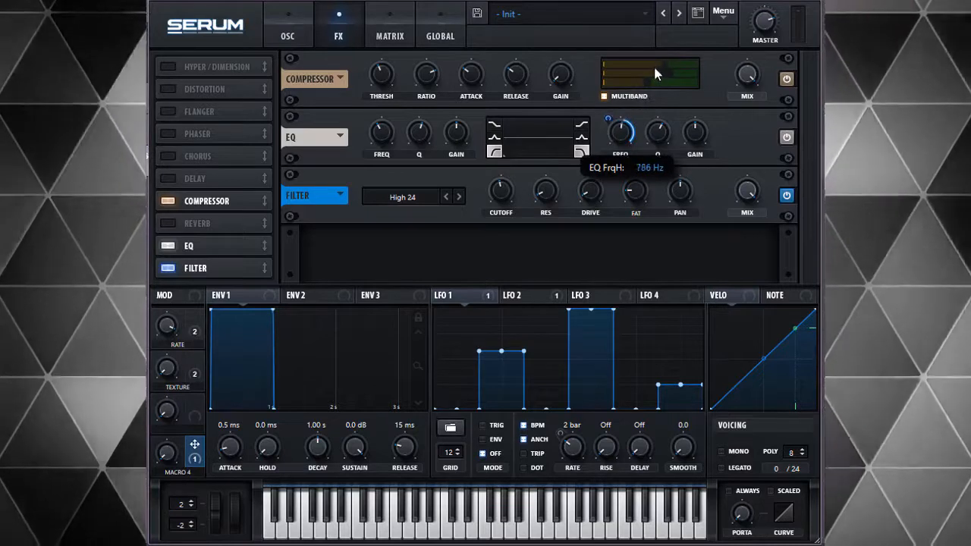
mouse_move(640, 118)
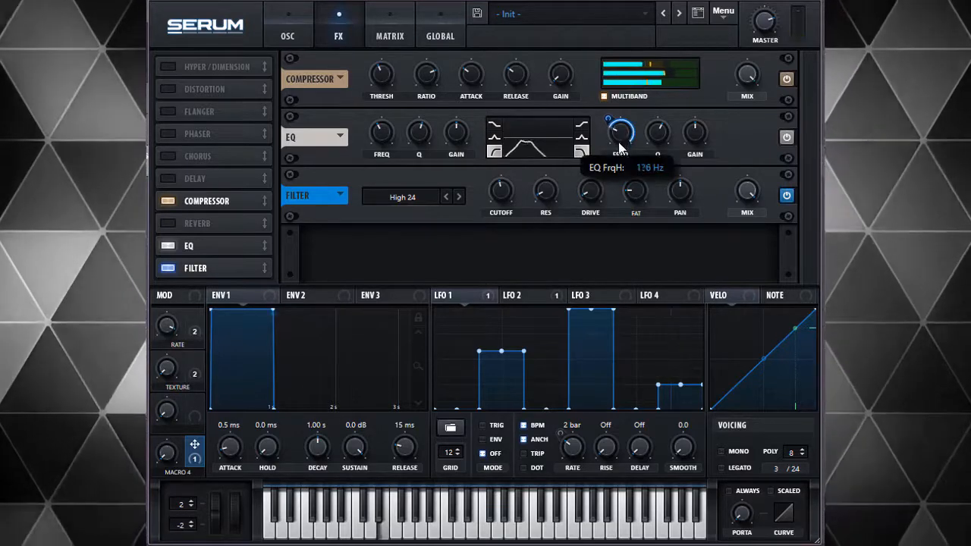
- Route Macro 4 to the EQ high-band frequency at about 55, adjust its Q, and sweep Macro 4
drag(621, 133, 621, 152)
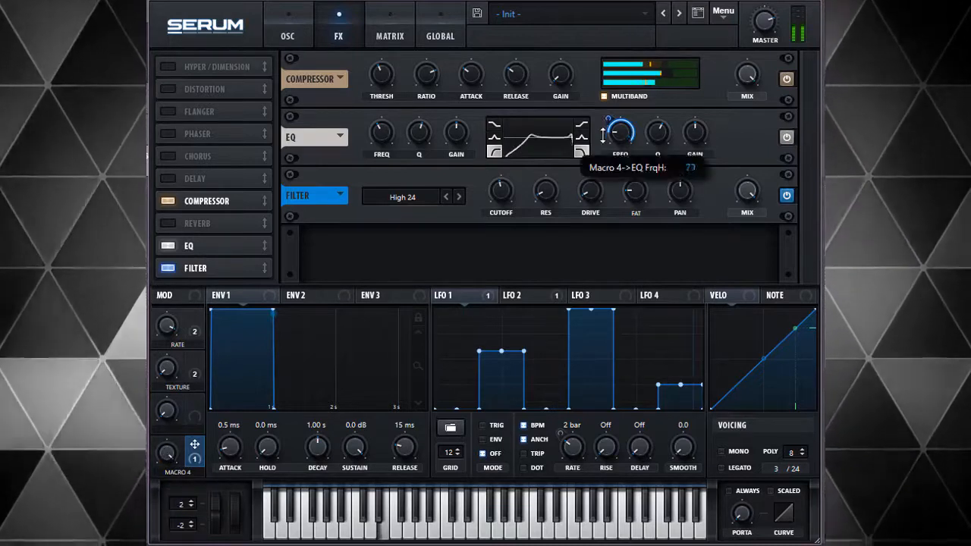
drag(620, 133, 621, 129)
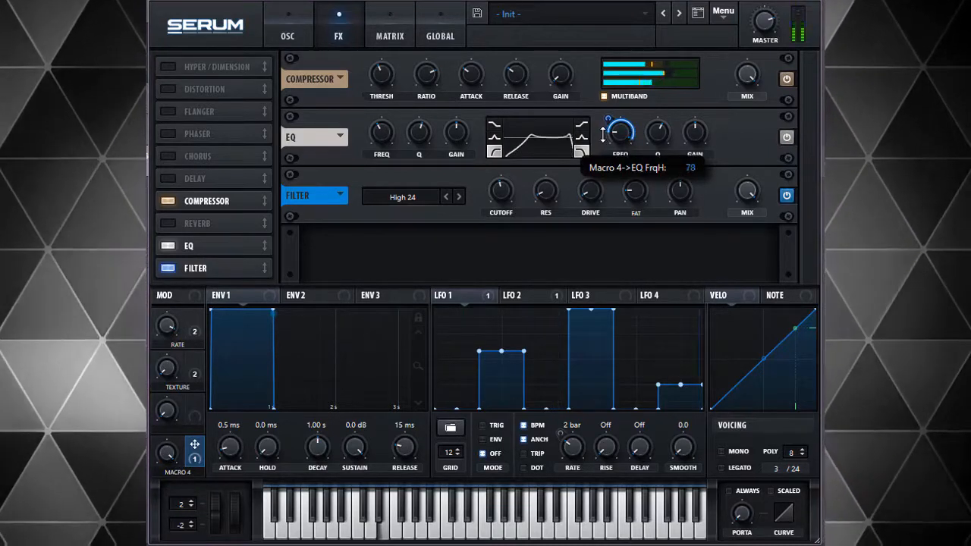
drag(620, 133, 620, 152)
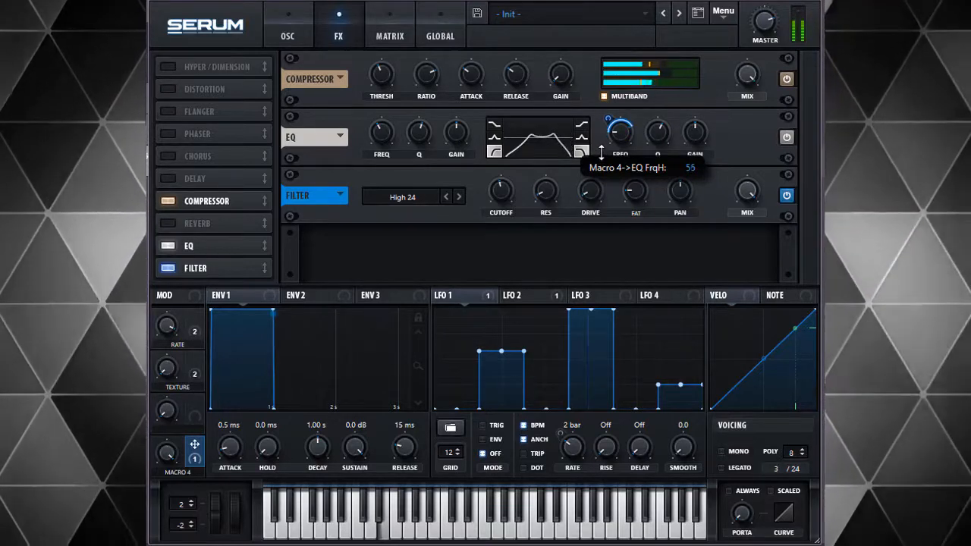
drag(621, 129, 621, 122)
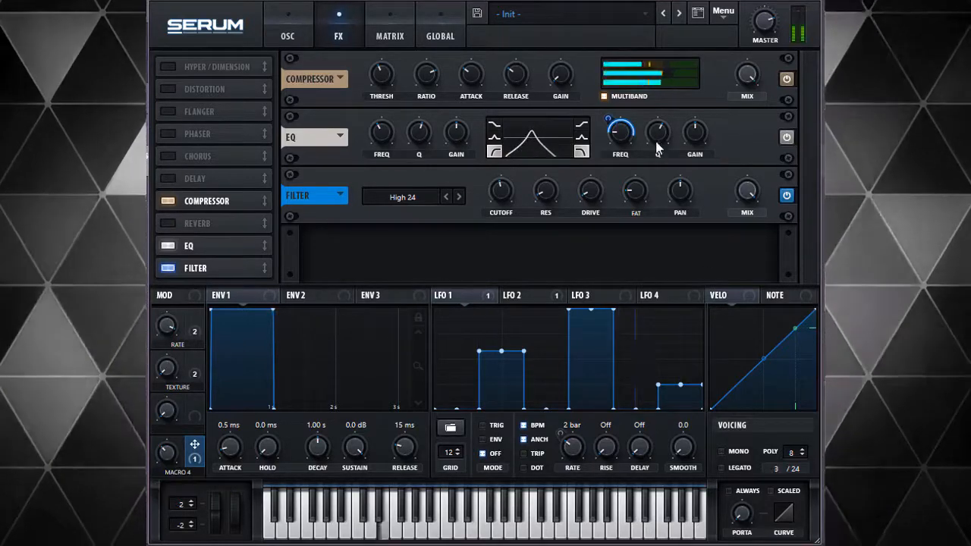
mouse_move(658, 136)
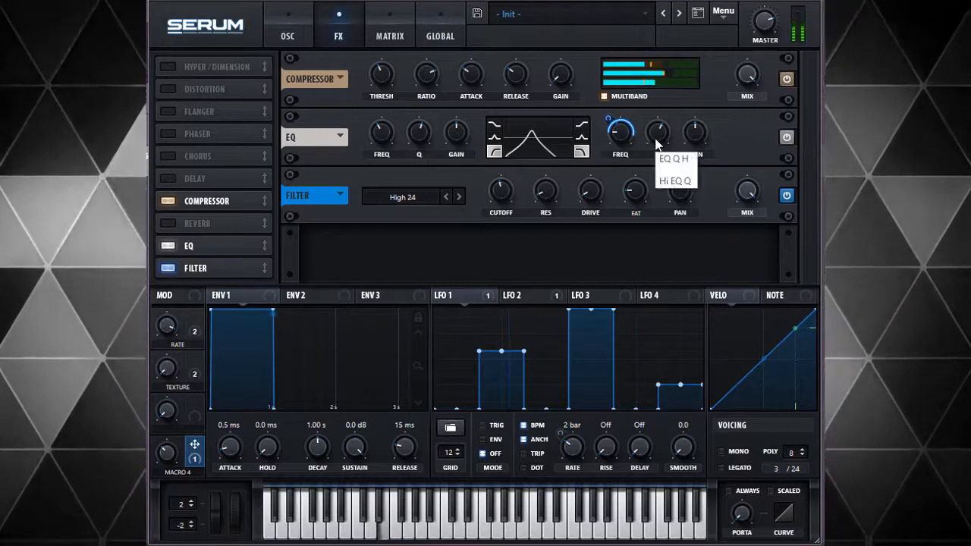
drag(657, 133, 657, 137)
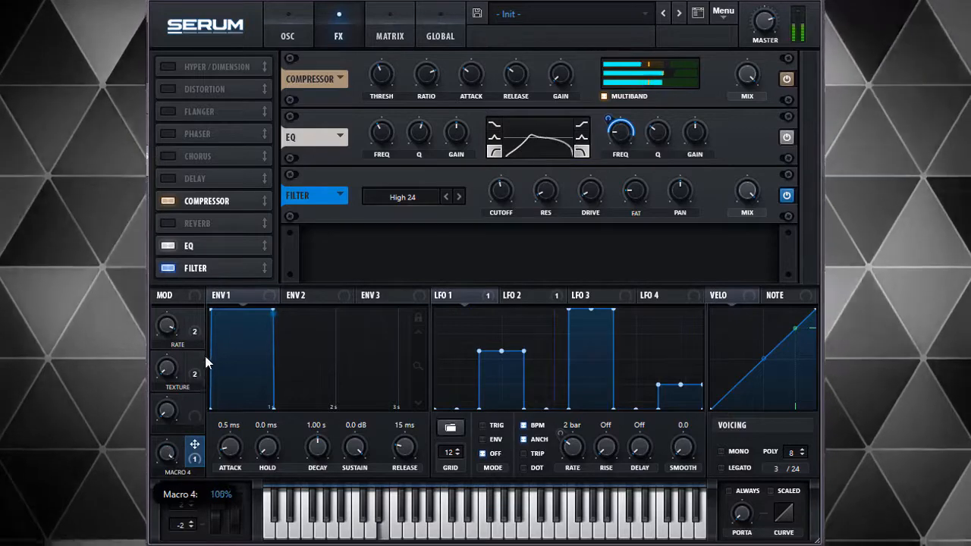
drag(182, 504, 183, 525)
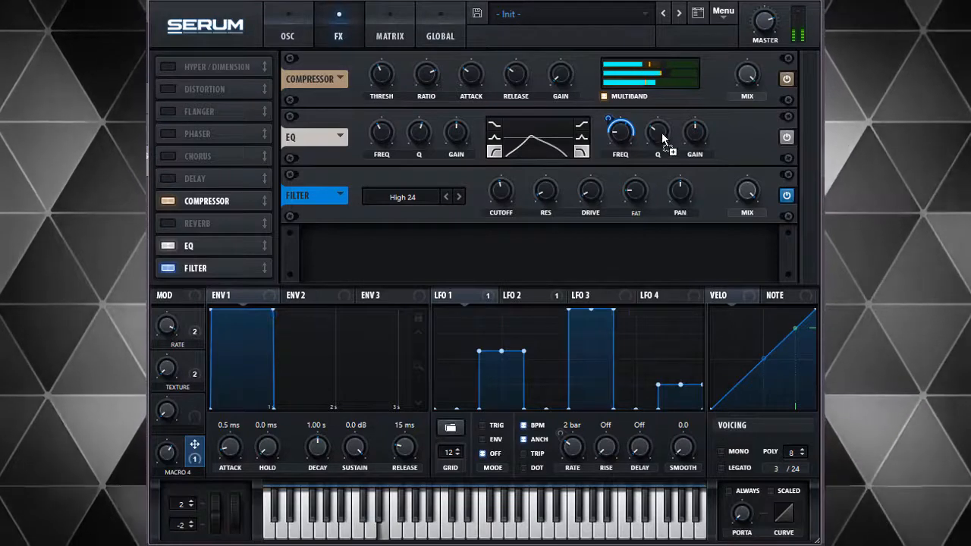
- Link Macro 4 to the EQ high-band Q at about 31, then sweep the macro
drag(658, 133, 668, 122)
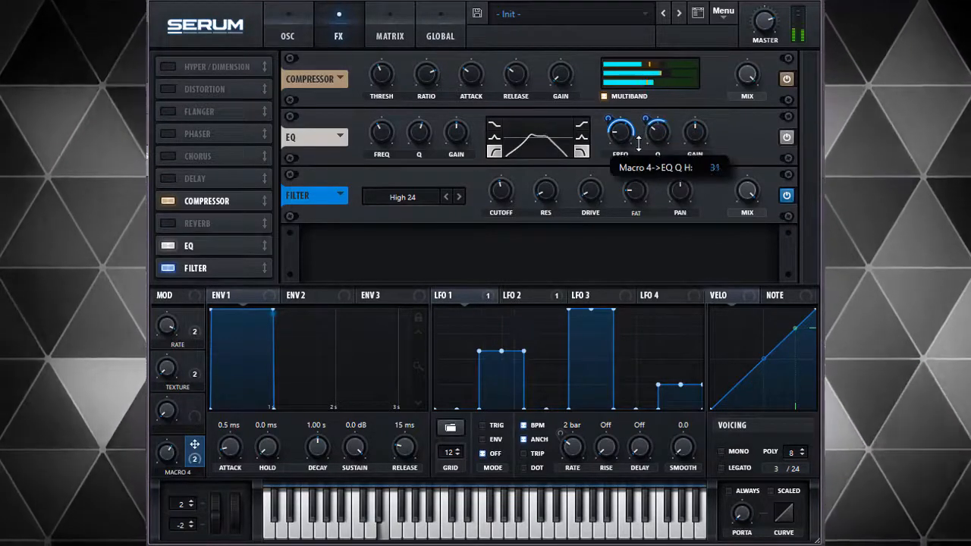
mouse_move(167, 461)
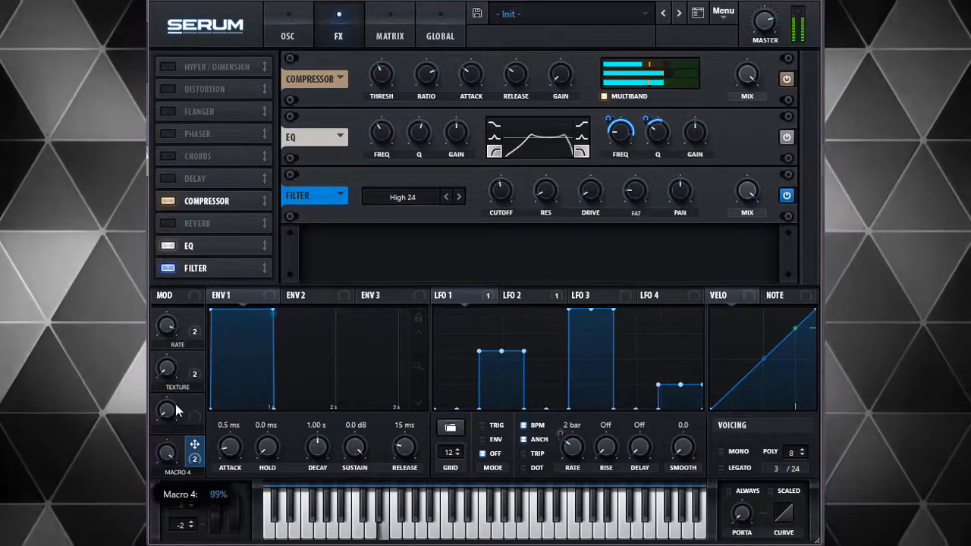
drag(167, 455, 159, 463)
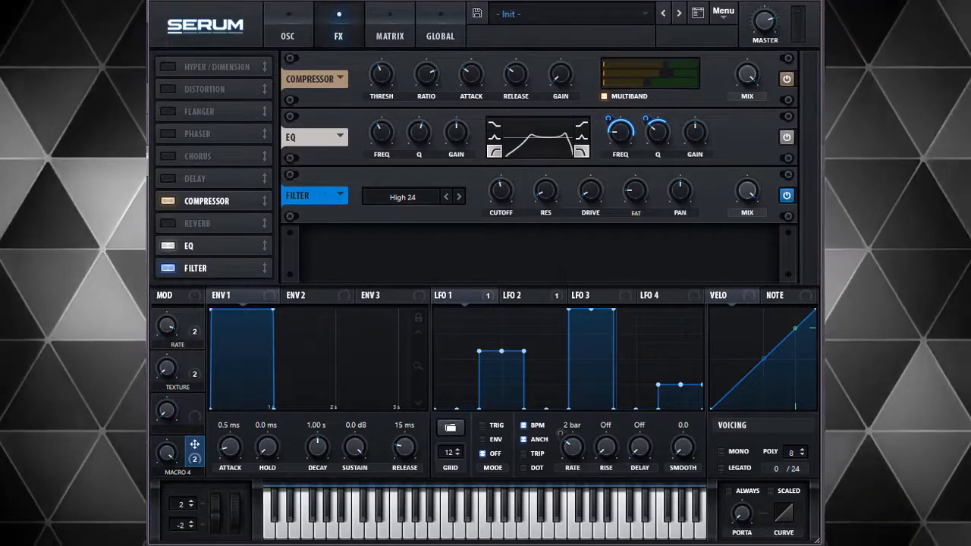
mouse_move(168, 378)
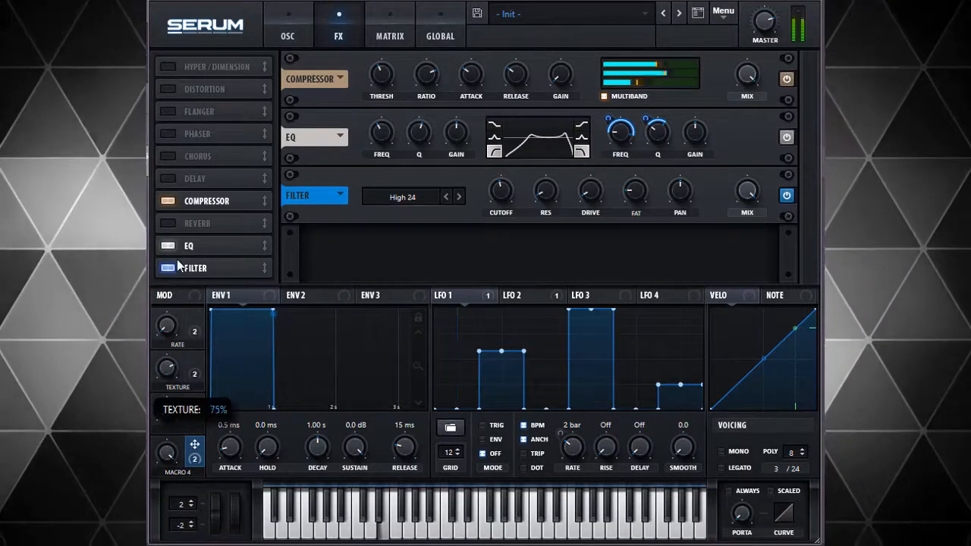
- Lower the Texture macro to around 40% and return to the OSC page
drag(165, 370, 171, 322)
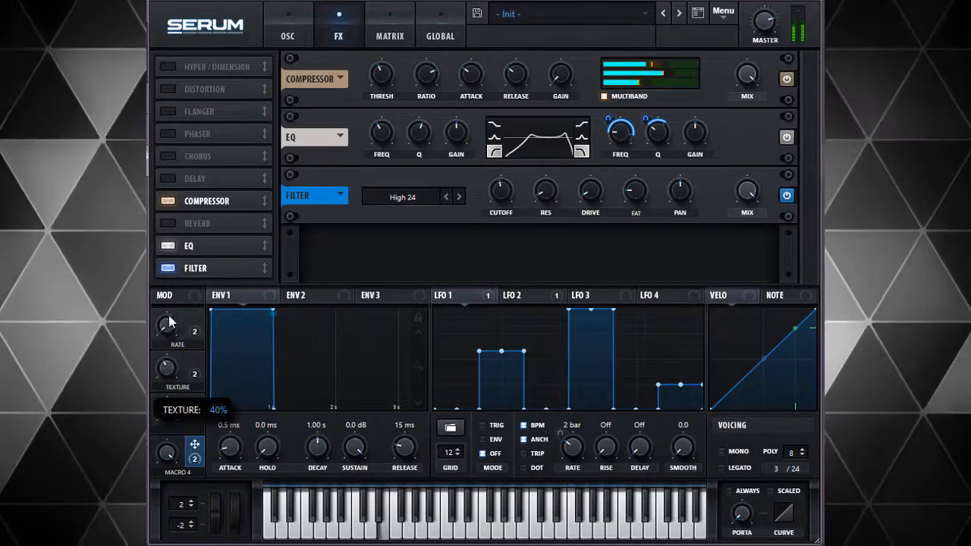
drag(177, 372, 177, 357)
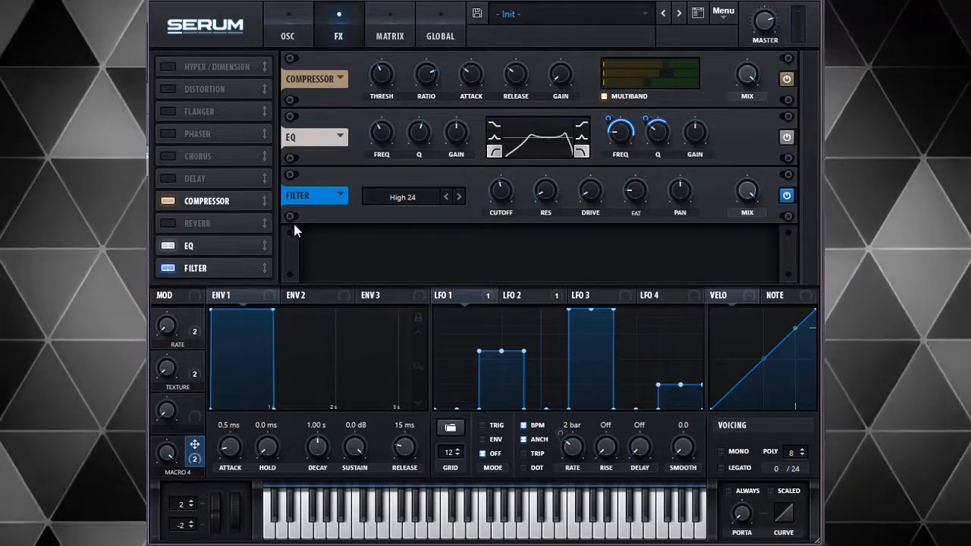
mouse_move(195, 372)
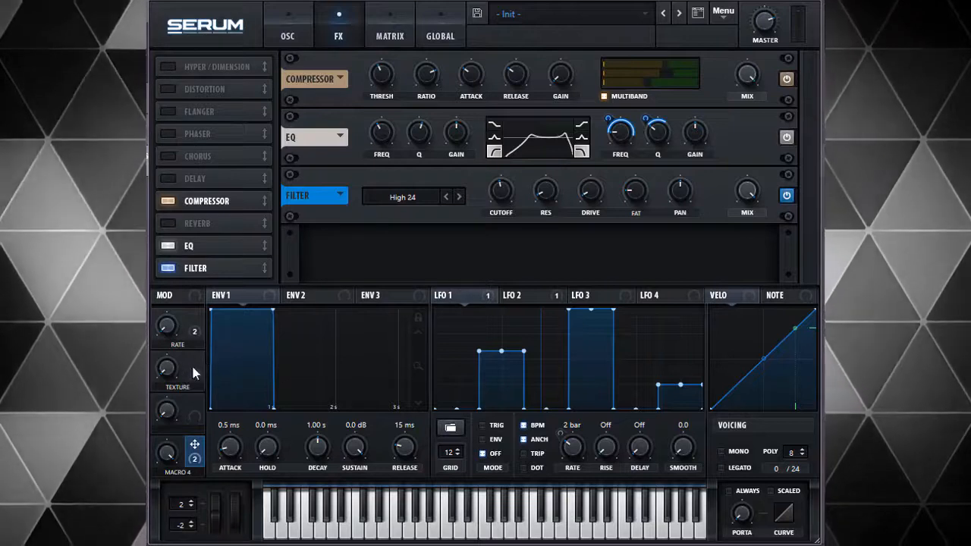
mouse_move(222, 239)
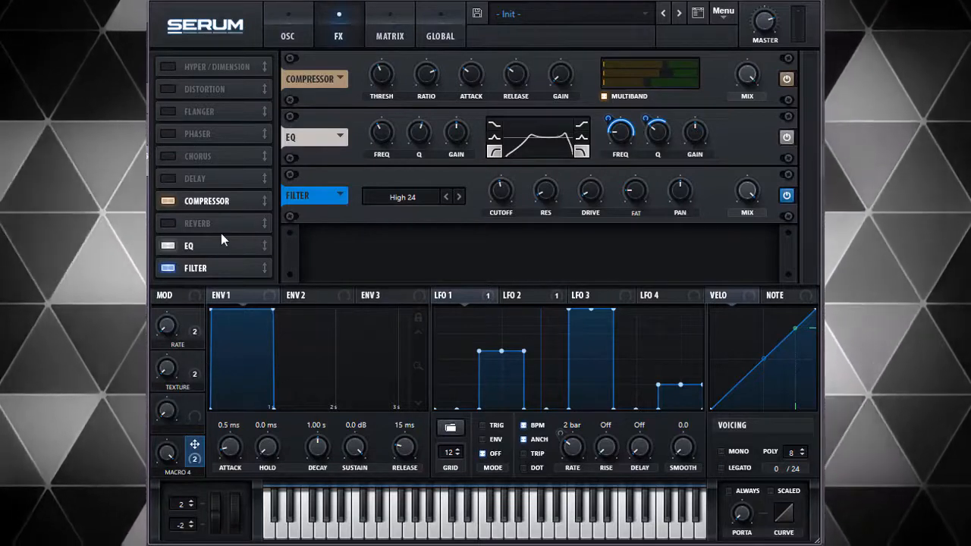
mouse_move(208, 238)
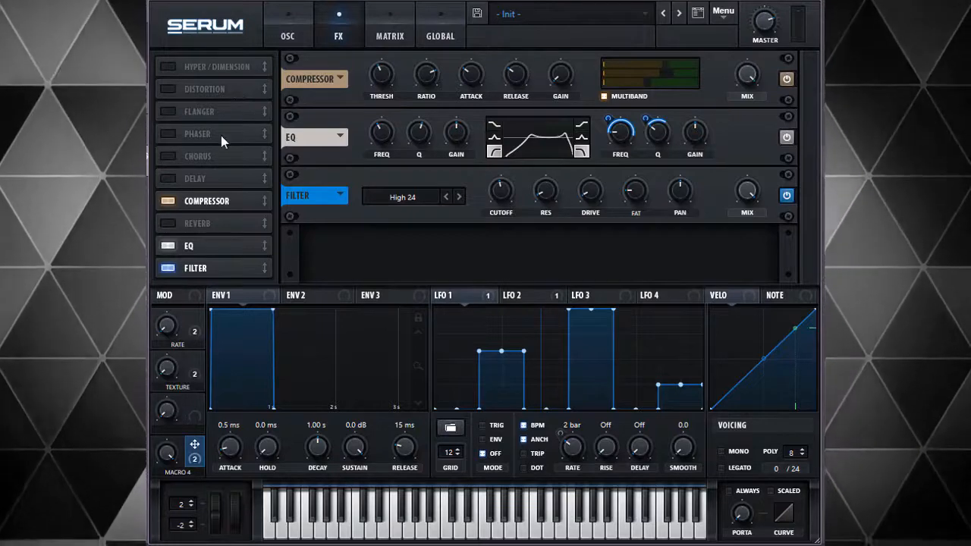
click(288, 25)
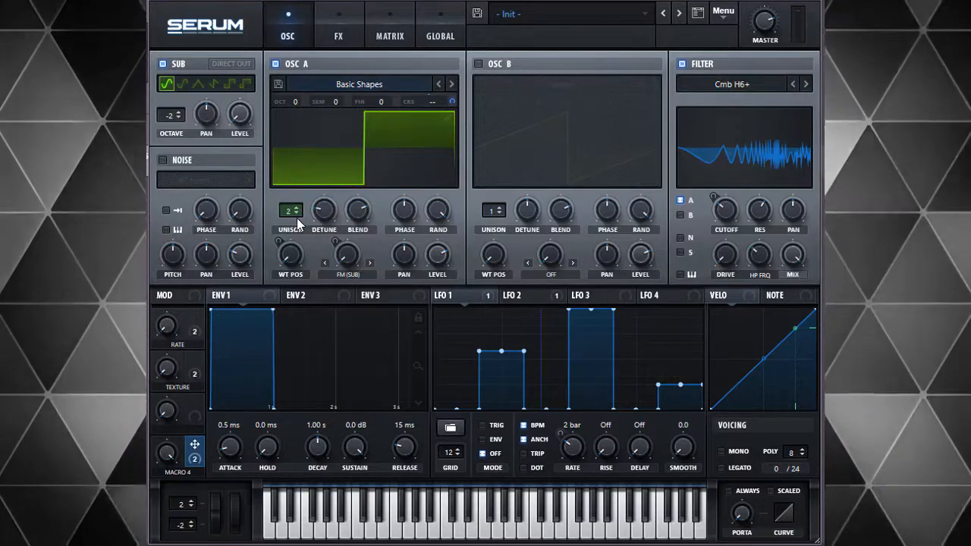
- Enable oscillator B through the filter with its octave set to -1
click(478, 64)
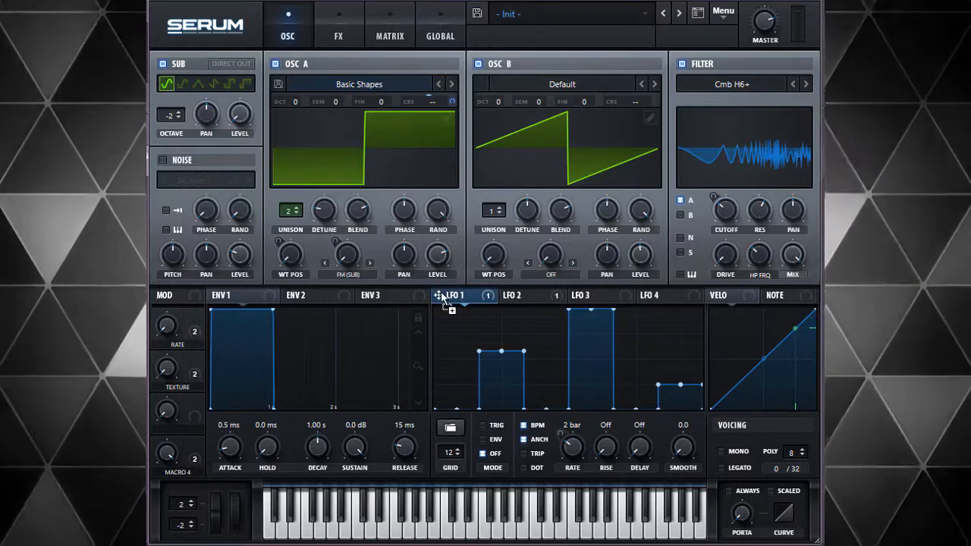
mouse_move(656, 155)
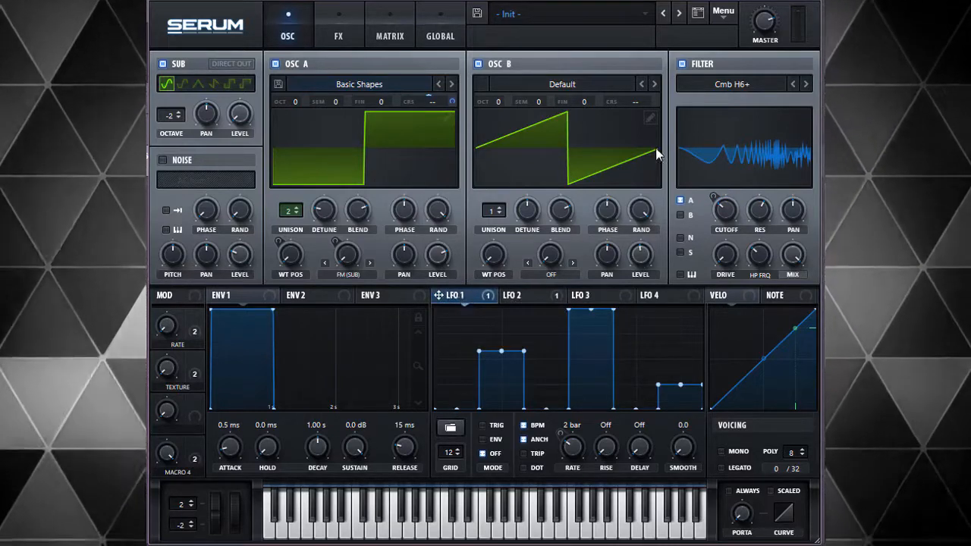
mouse_move(633, 269)
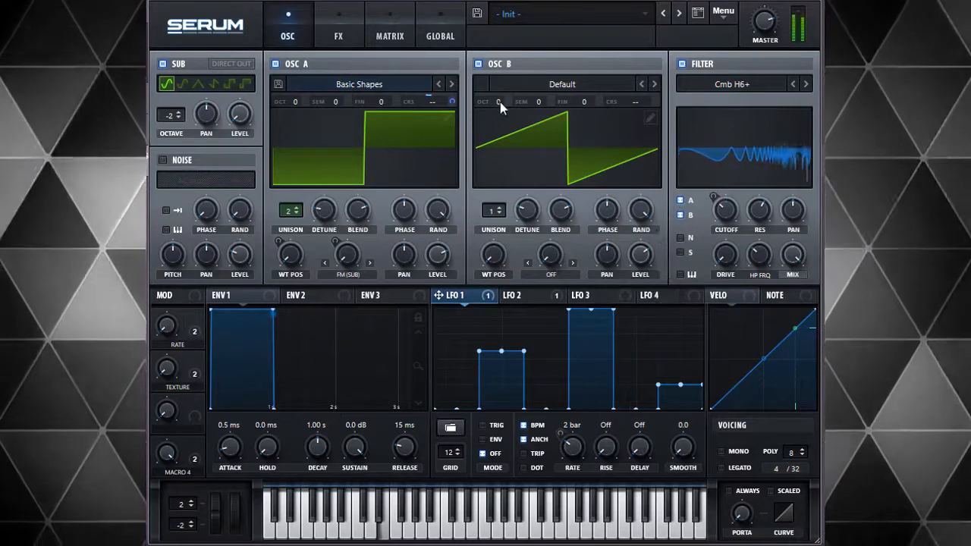
drag(497, 101, 498, 91)
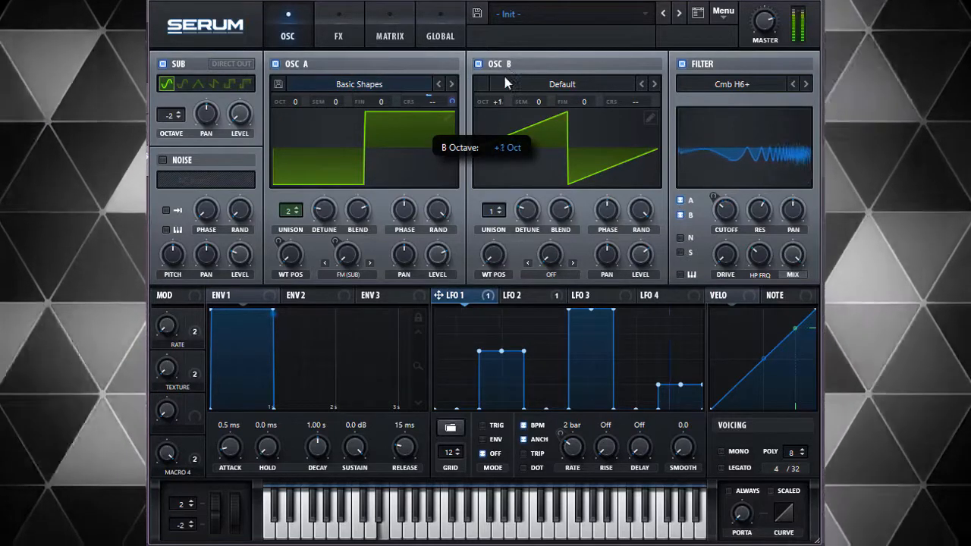
drag(498, 101, 508, 140)
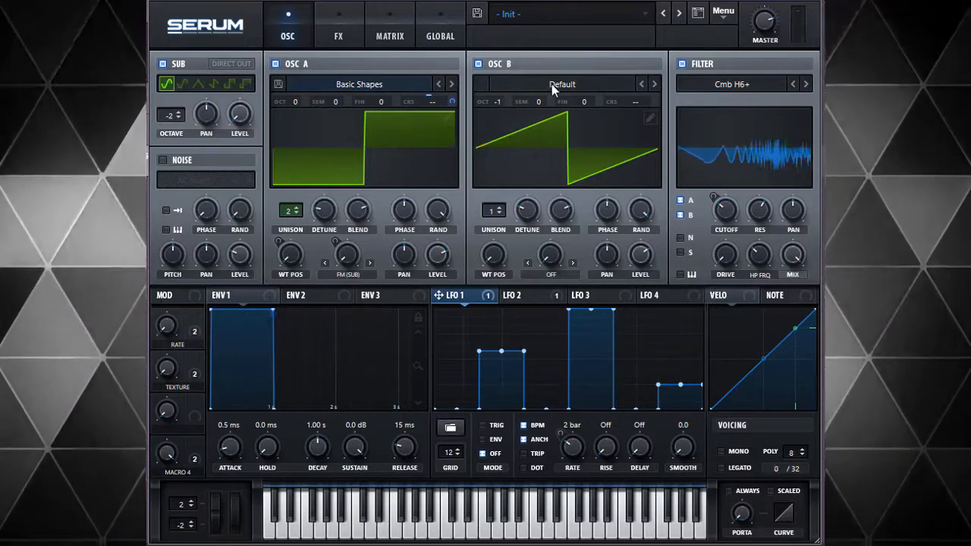
click(561, 84)
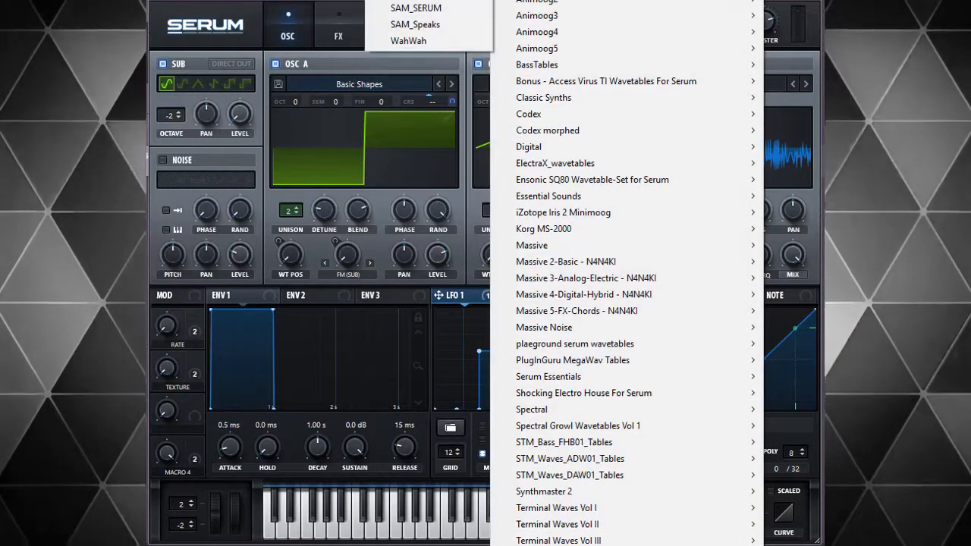
mouse_move(558, 525)
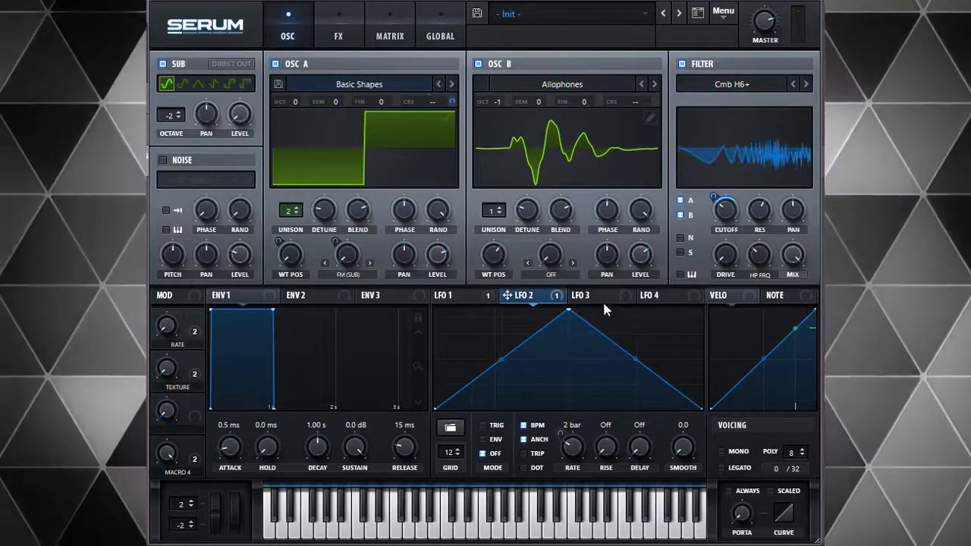
- Load Allophones into oscillator B and switch to the LFO 3 tab
click(581, 295)
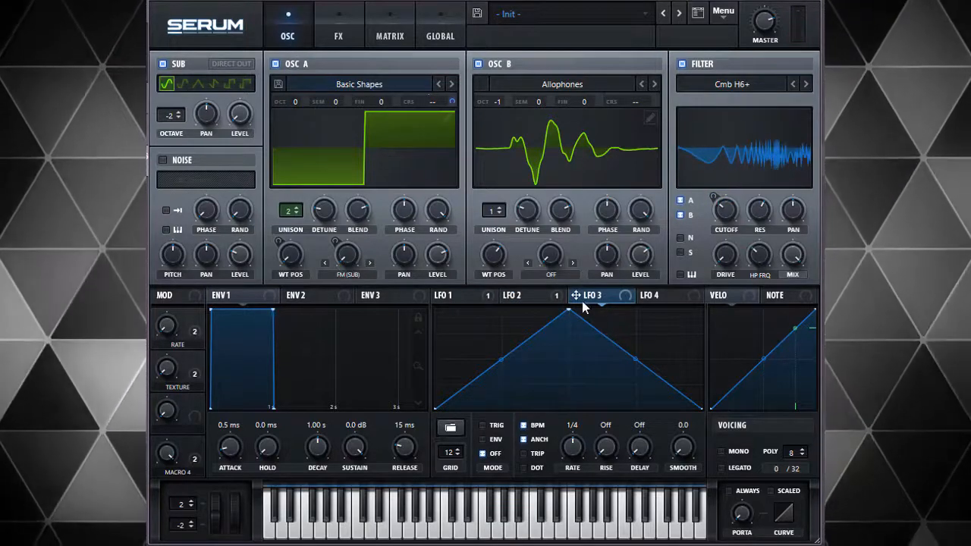
- Make LFO 3 move oscillator B's wavetable position and LFO 1 its coarse pitch, adding unison
drag(493, 254, 494, 239)
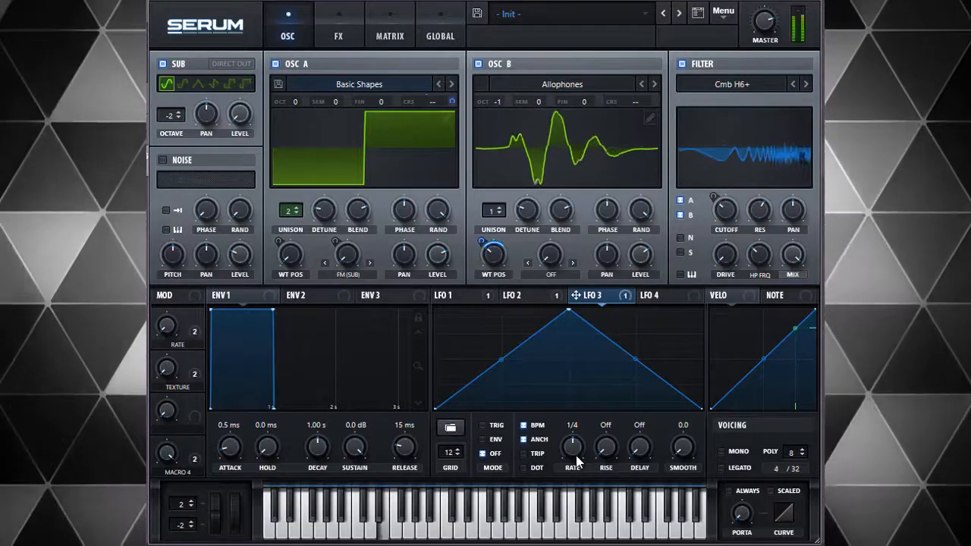
click(572, 425)
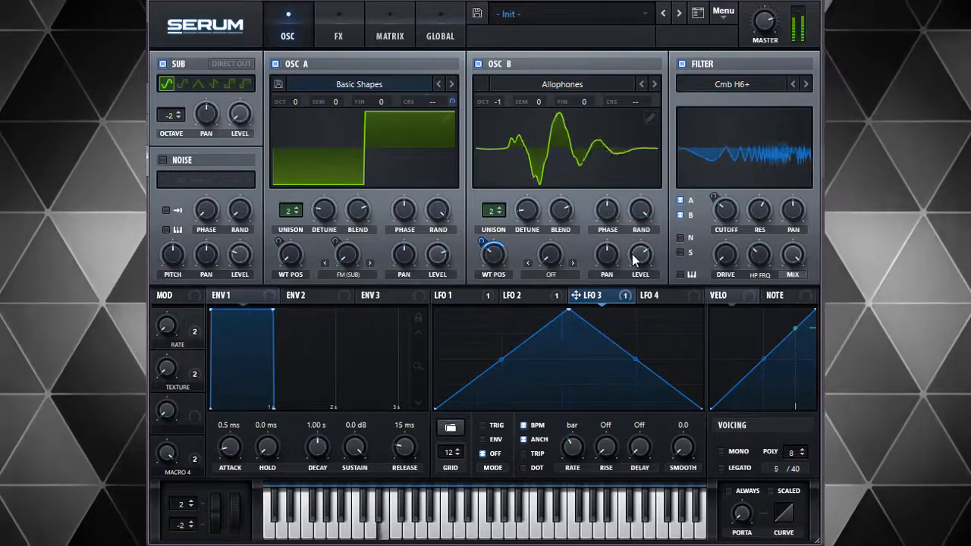
mouse_move(639, 254)
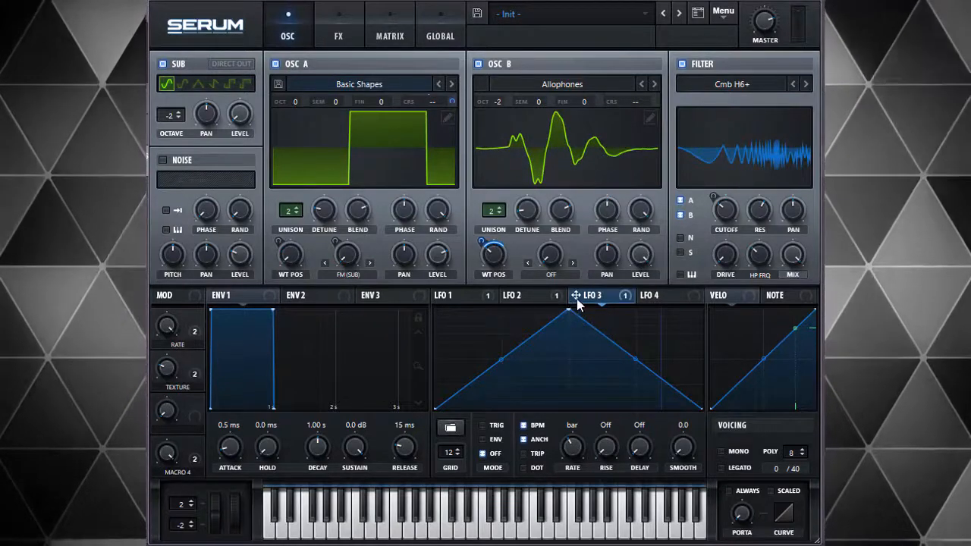
click(443, 295)
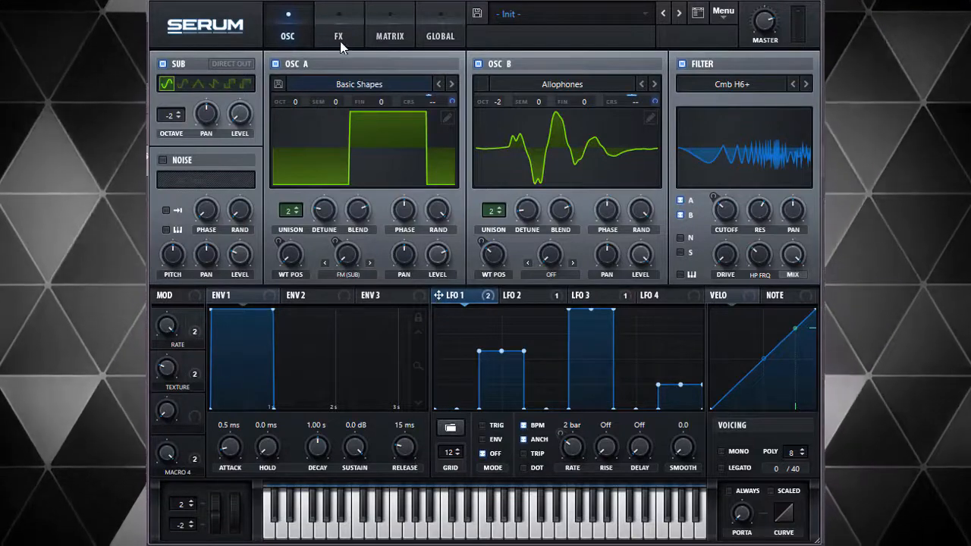
click(389, 35)
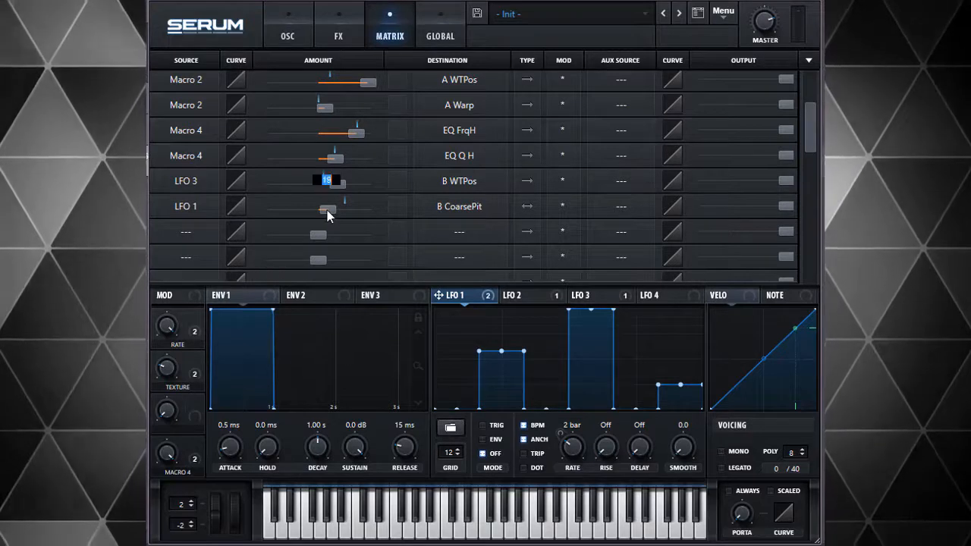
- Enter 12 as LFO 1's modulation amount on oscillator B's coarse pitch
text(12)
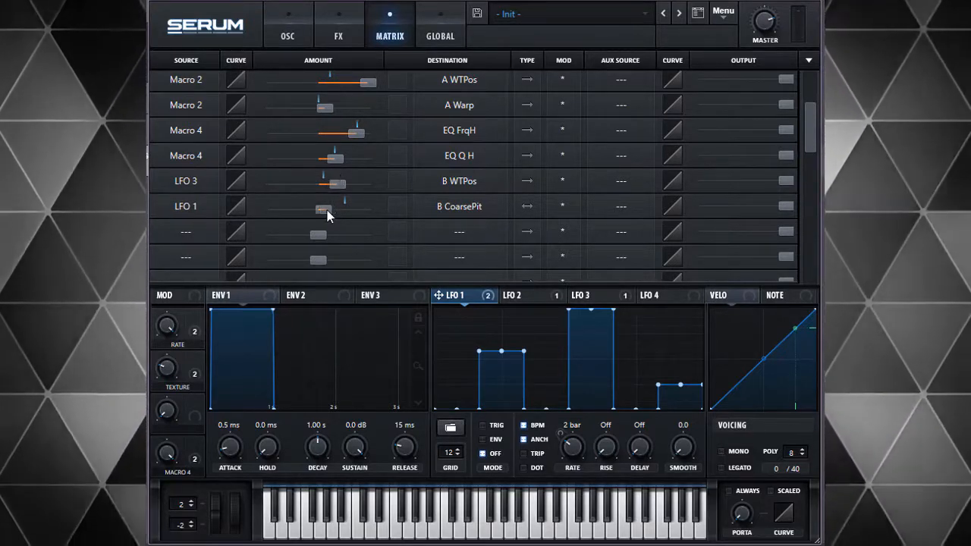
click(287, 35)
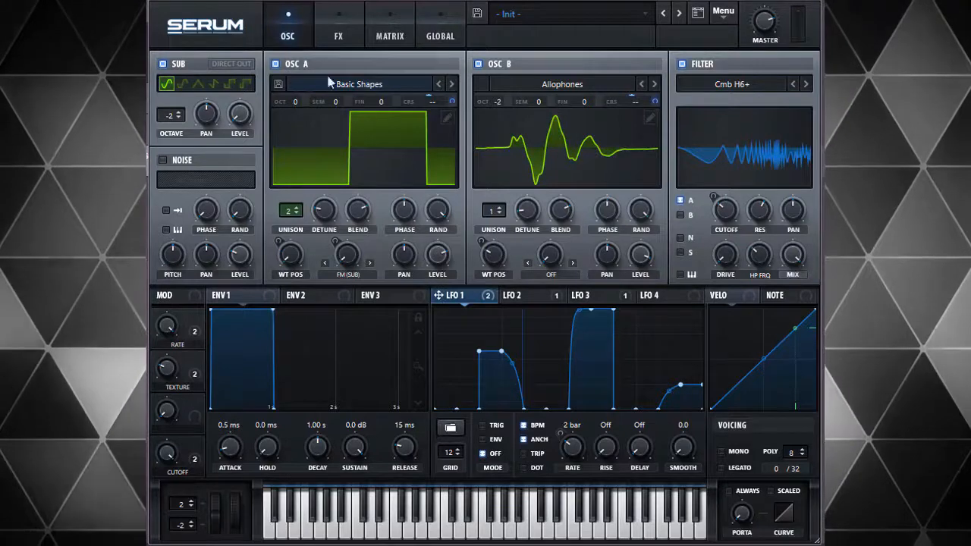
mouse_move(444, 262)
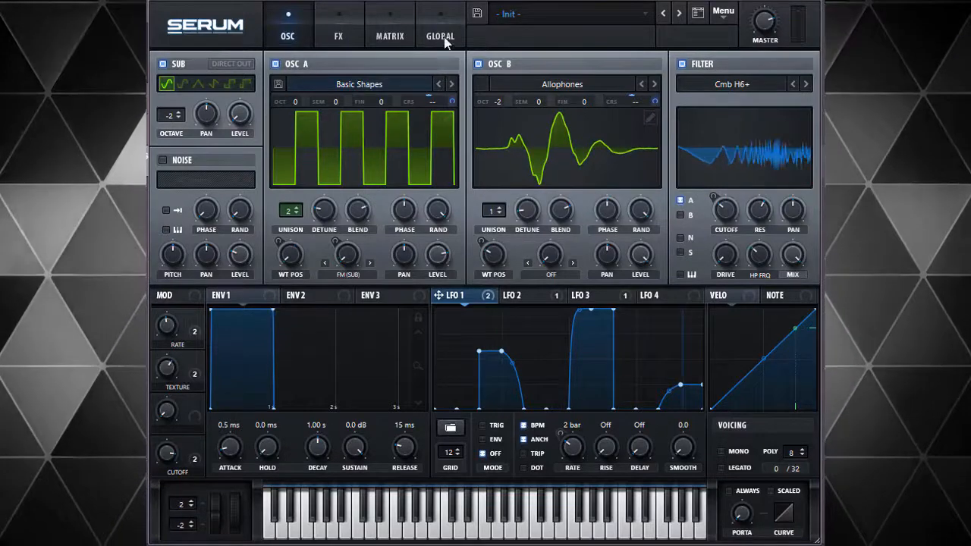
- Switch to the FX page showing the compressor, EQ and High 24 filter
click(338, 35)
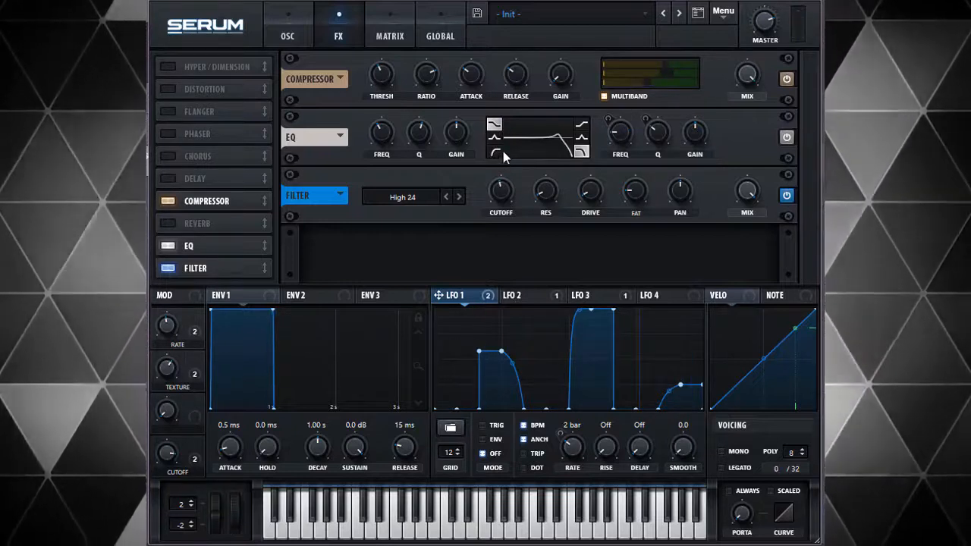
- Change the EQ's first band shape, cut its gain to -15.2 dB, and return to OSC
click(494, 137)
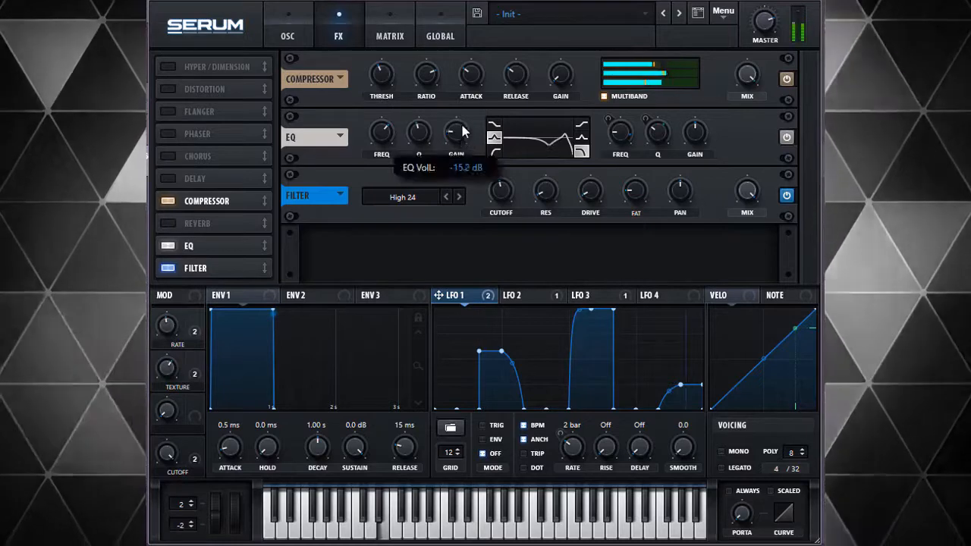
drag(456, 136, 456, 121)
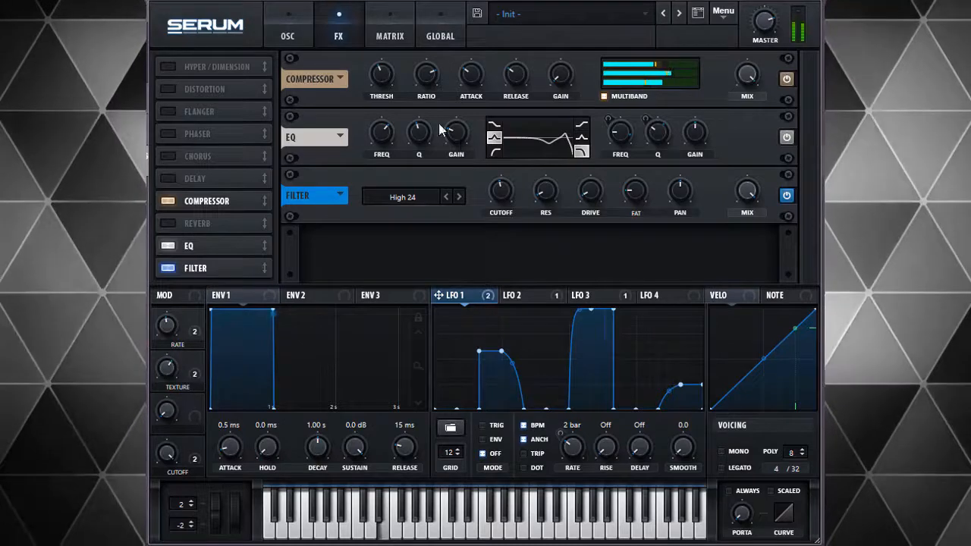
click(287, 35)
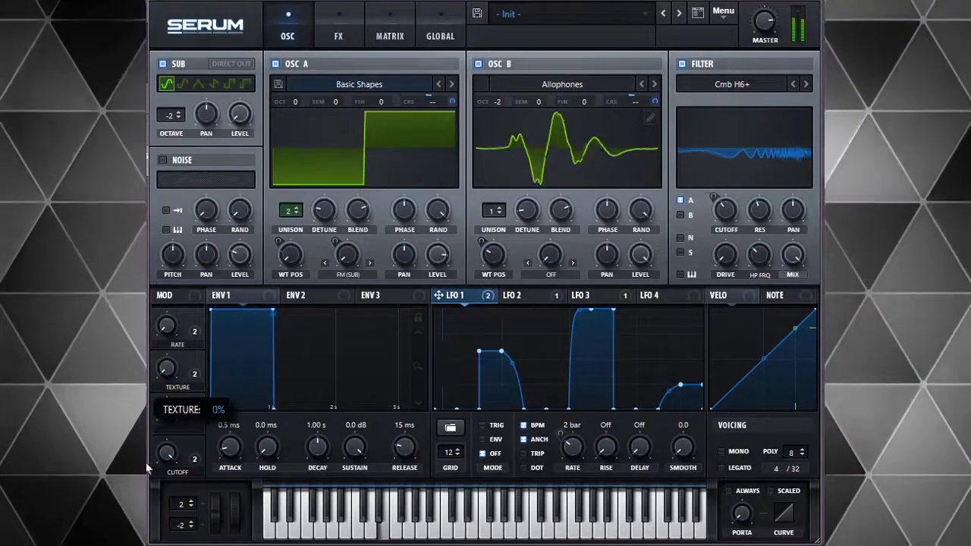
- Adjust the Texture macro, then reopen the FX rack with compressor, EQ and High 24 filter
drag(165, 368, 166, 327)
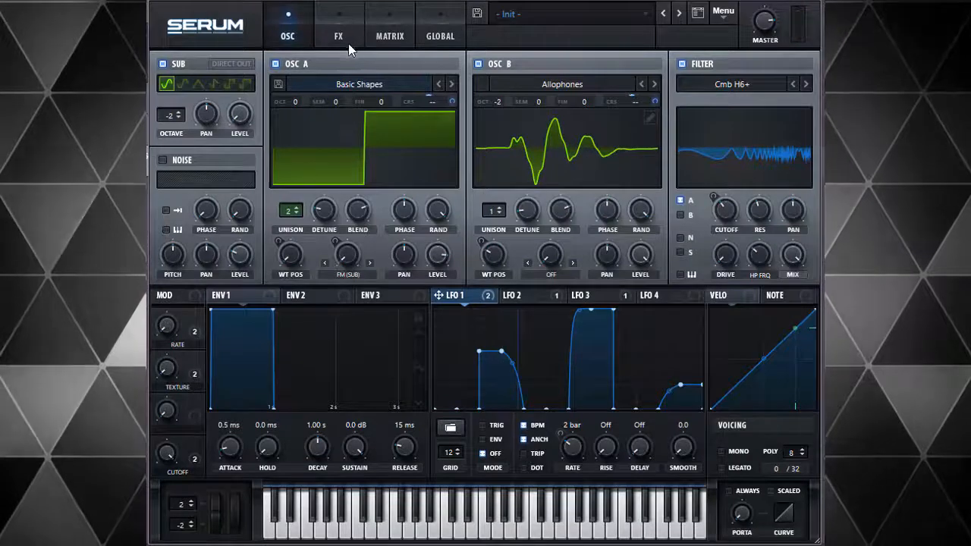
click(338, 35)
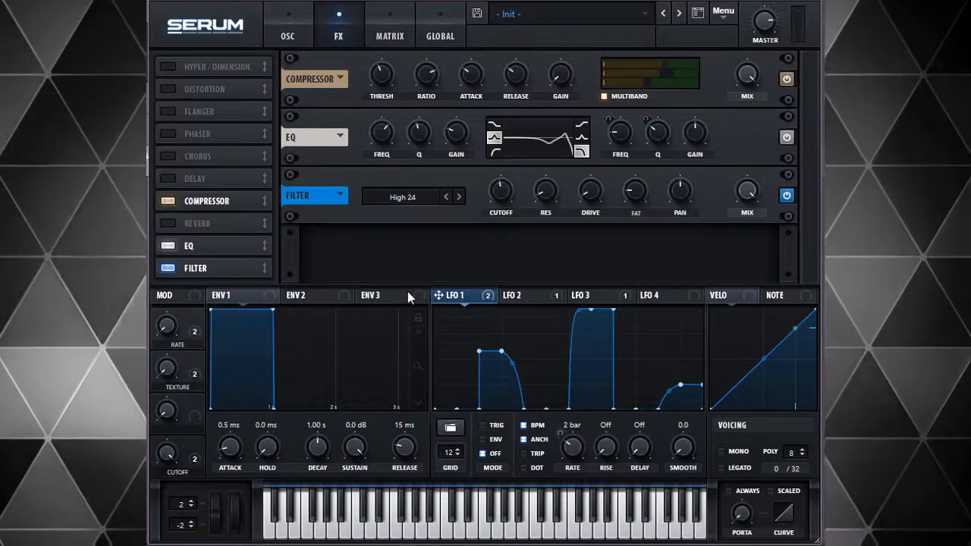
mouse_move(406, 255)
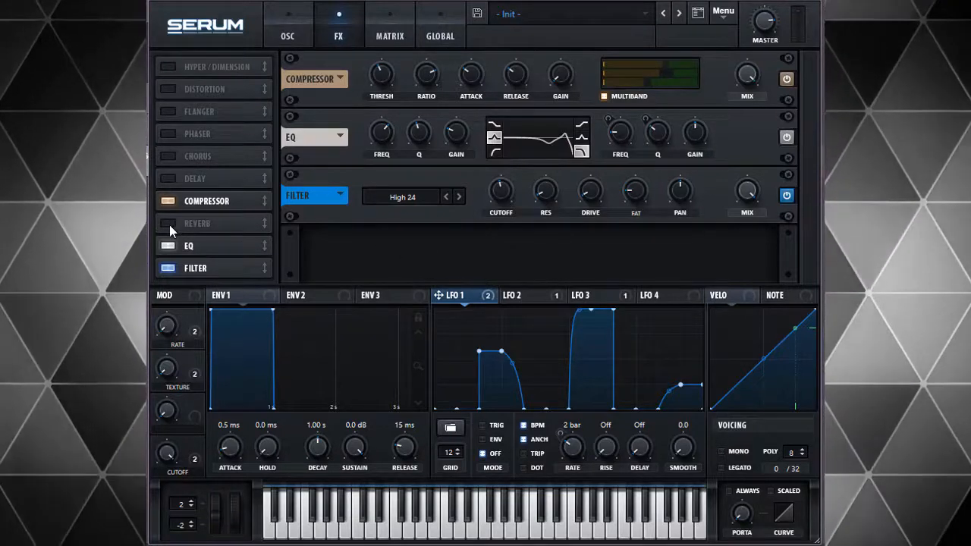
- Switch on the Reverb effect in Serum's FX list
click(168, 223)
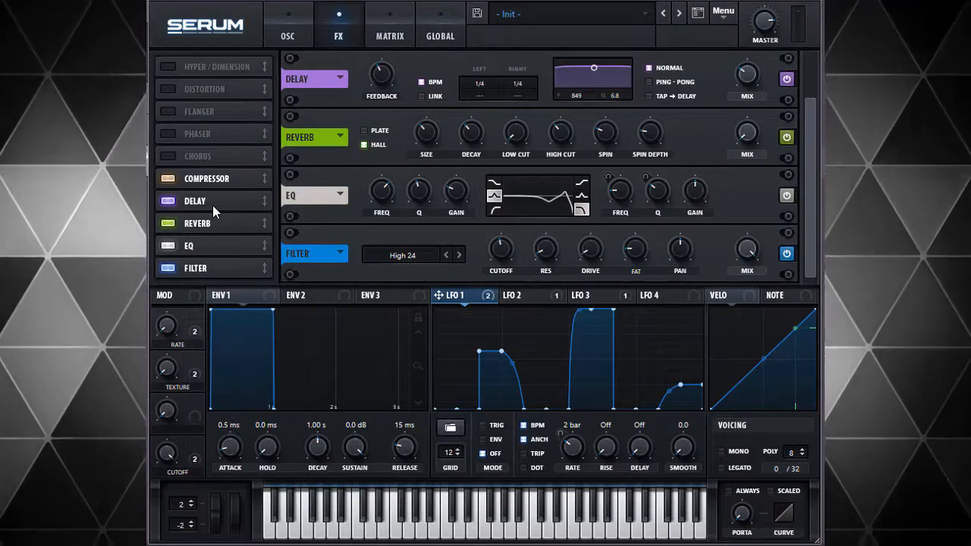
mouse_move(211, 256)
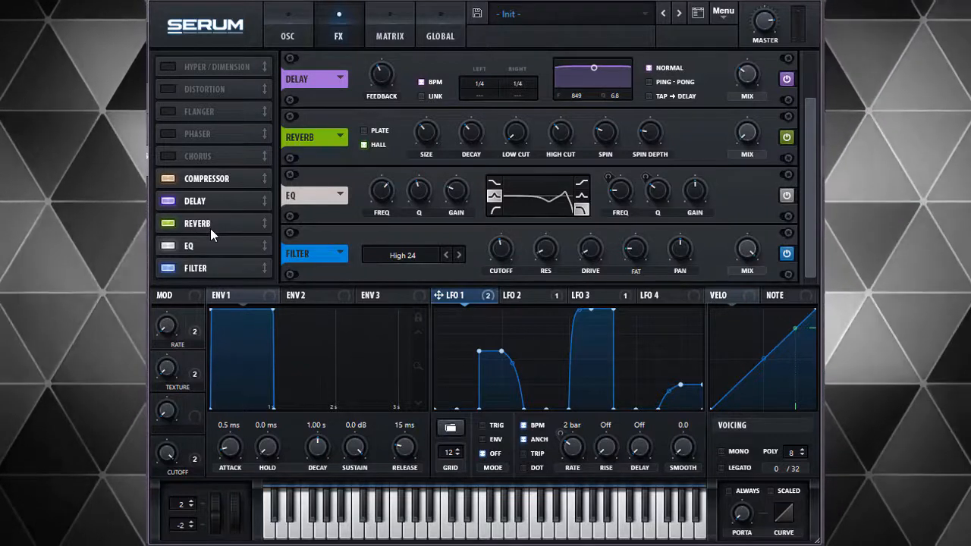
mouse_move(727, 247)
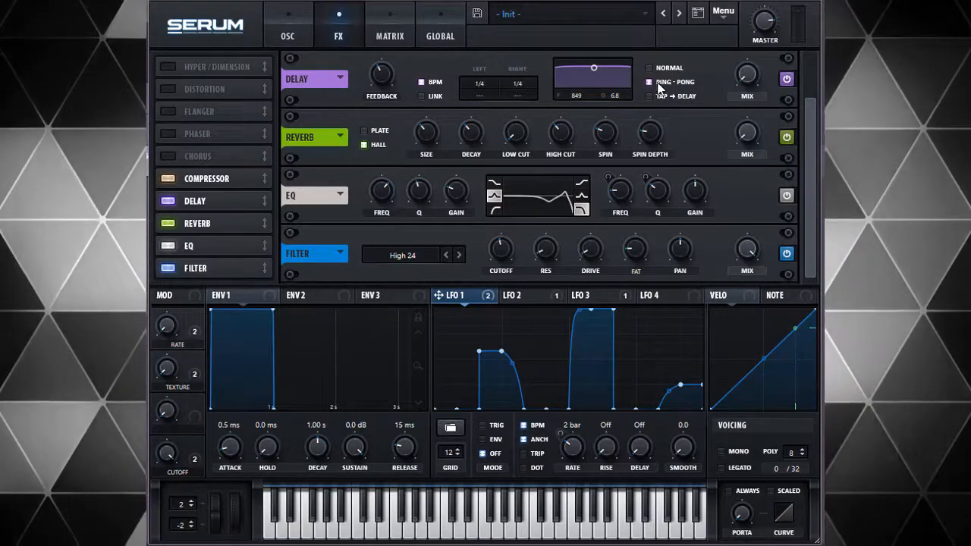
- Reshape the delay filter band and assign Macro 3 to the reverb and delay mix
drag(594, 68, 607, 85)
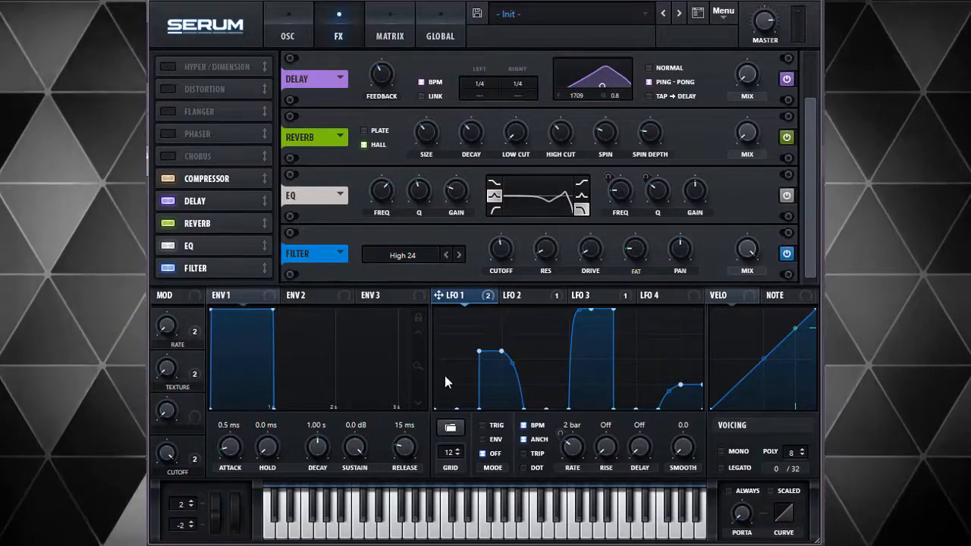
mouse_move(197, 410)
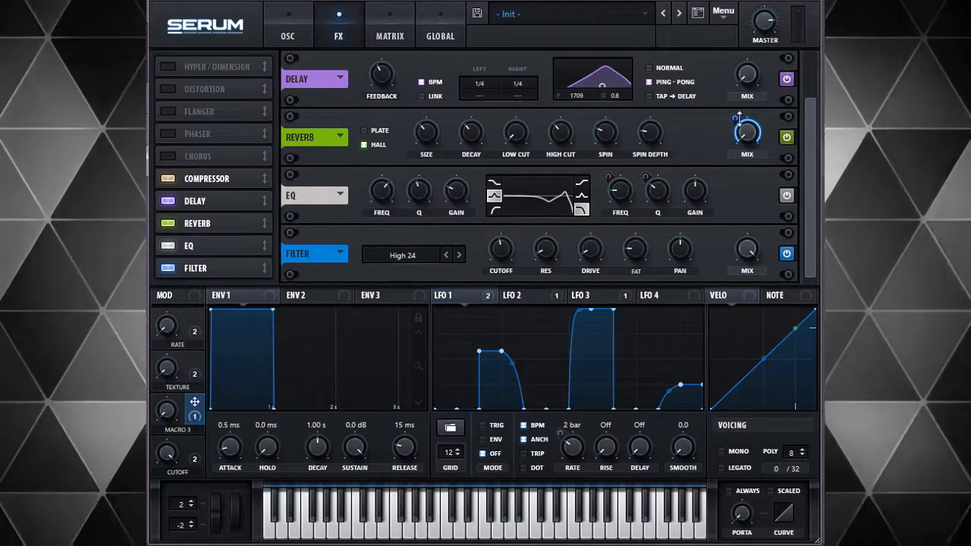
drag(747, 137, 747, 122)
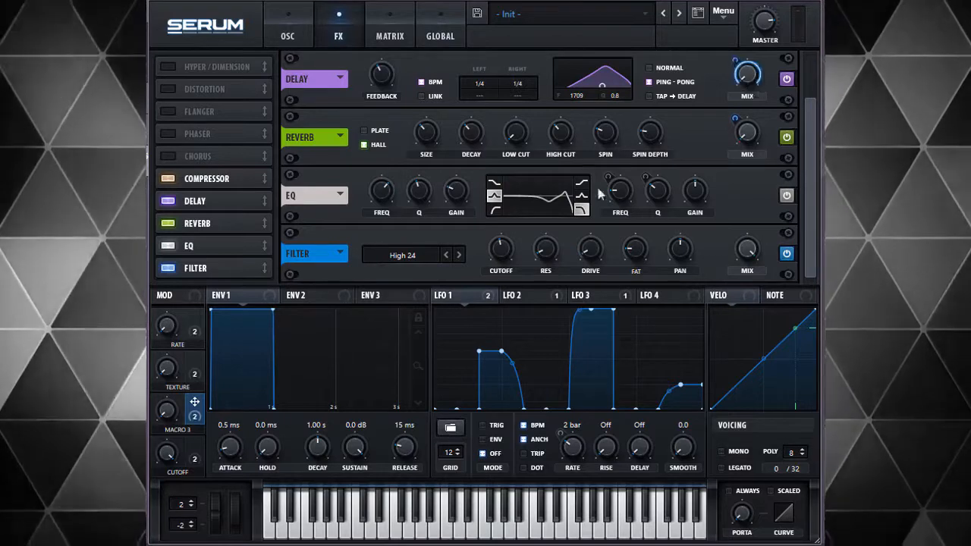
mouse_move(315, 91)
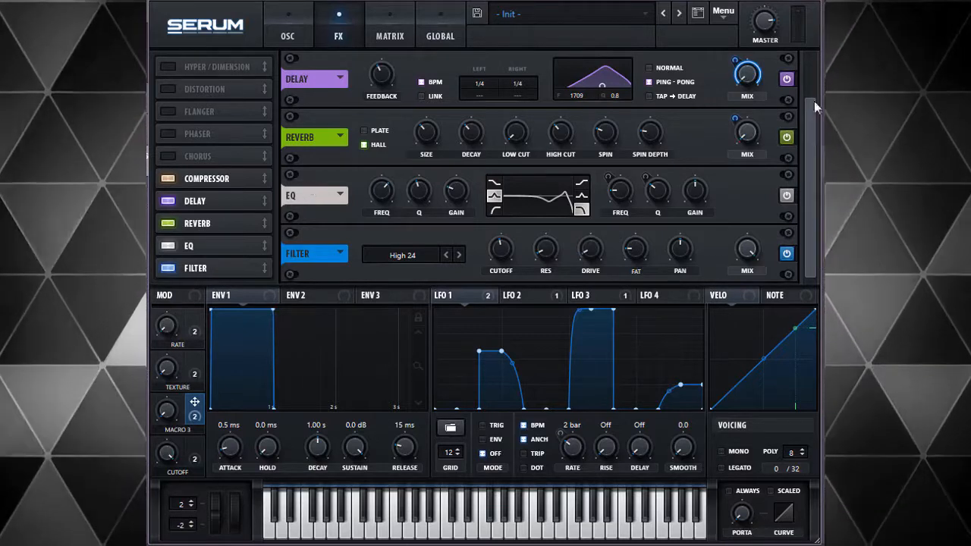
mouse_move(171, 417)
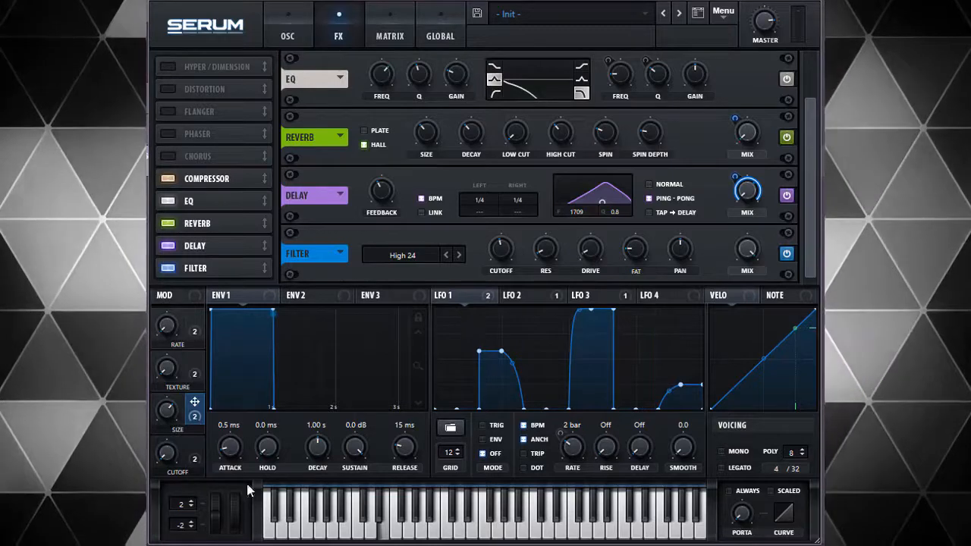
mouse_move(209, 478)
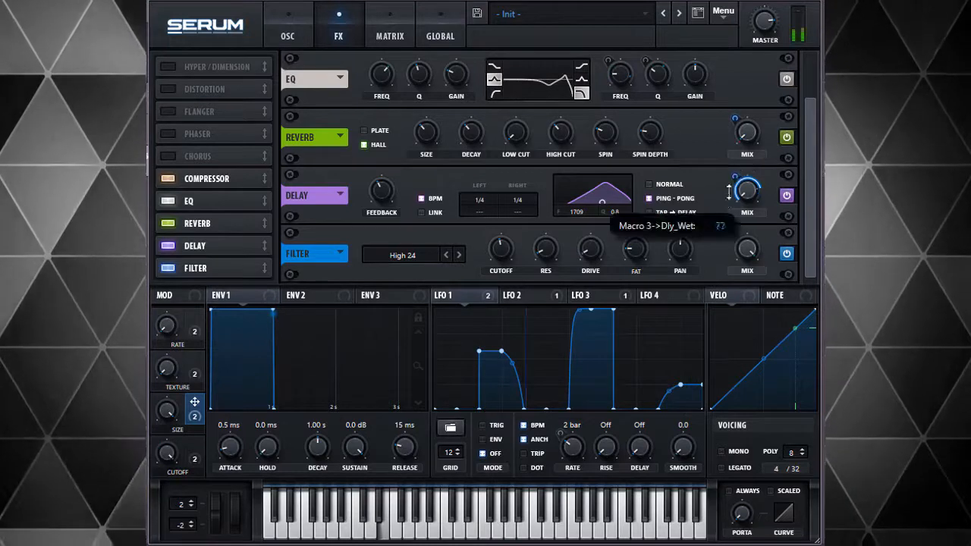
drag(747, 190, 748, 220)
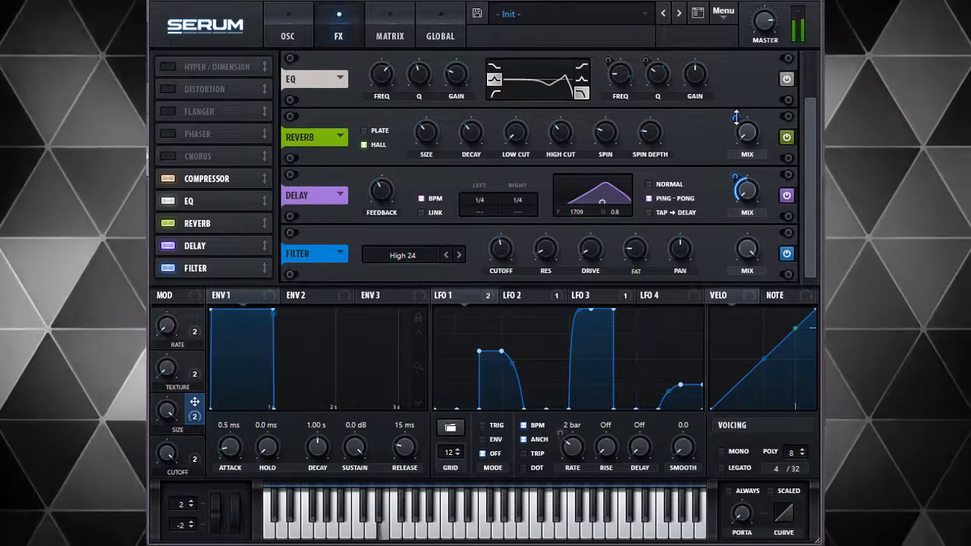
- Set Macro 3's reverb mix amount, return the reverb to Hall, and lower high cut to 32%
drag(747, 133, 746, 121)
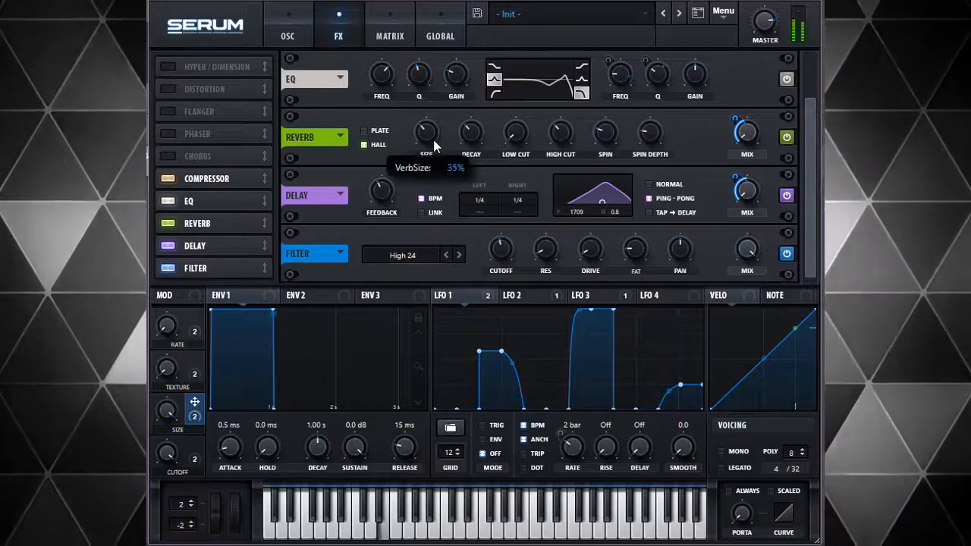
mouse_move(471, 133)
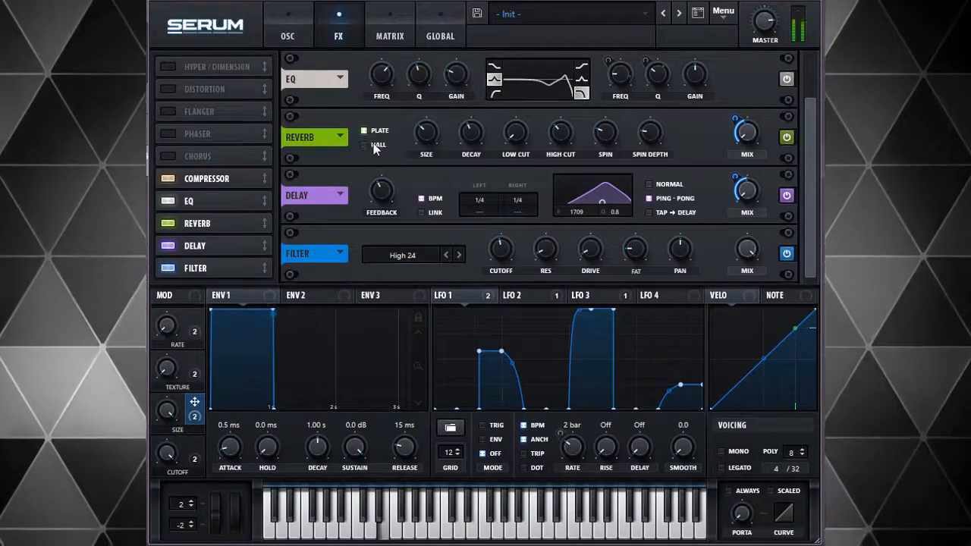
click(365, 145)
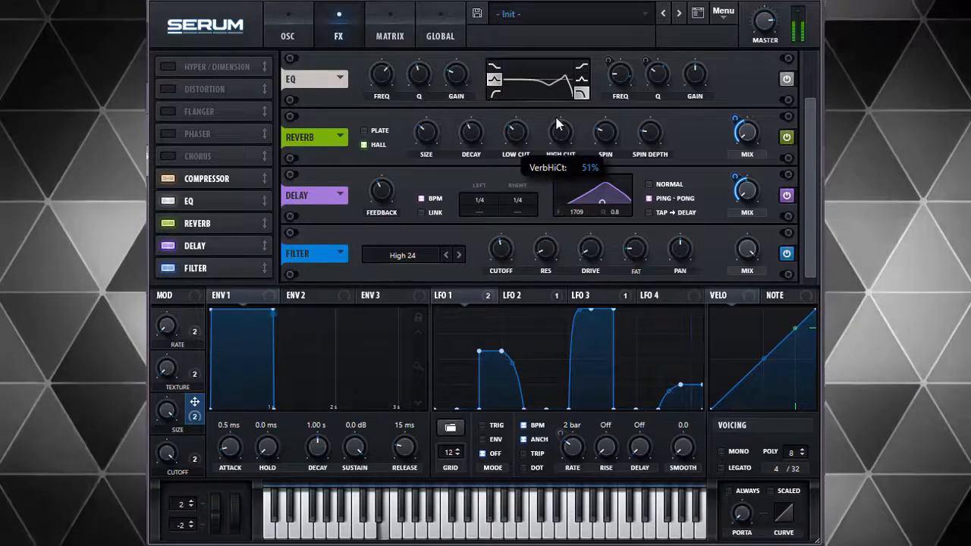
mouse_move(573, 146)
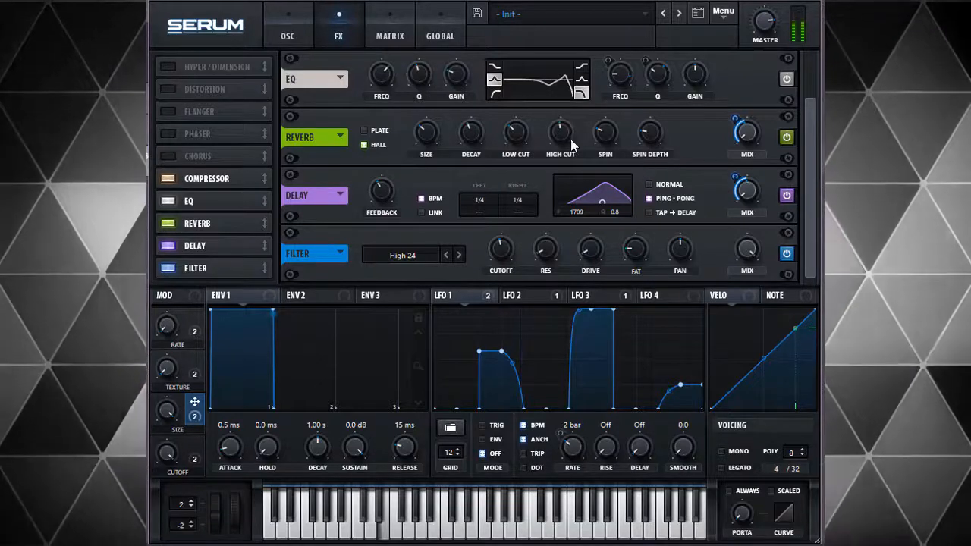
mouse_move(560, 133)
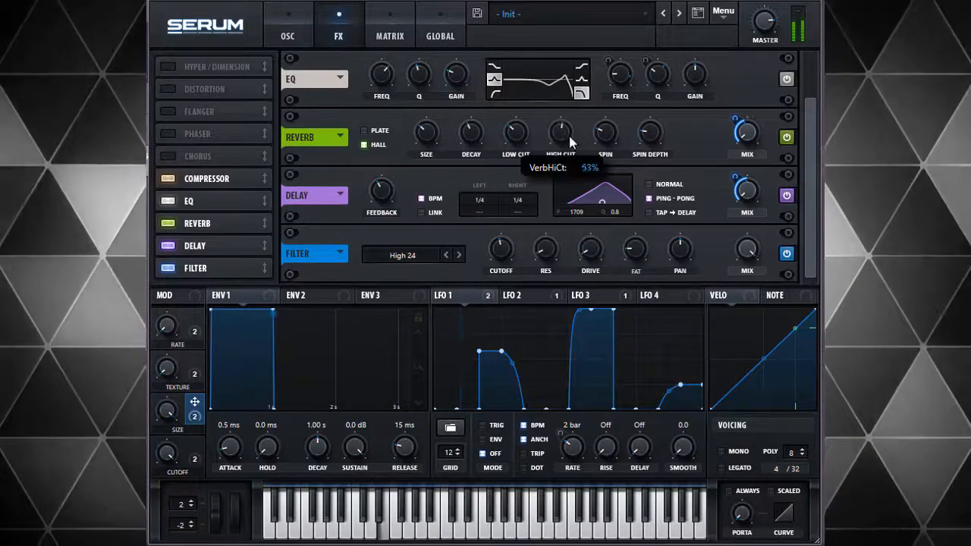
drag(560, 133, 561, 148)
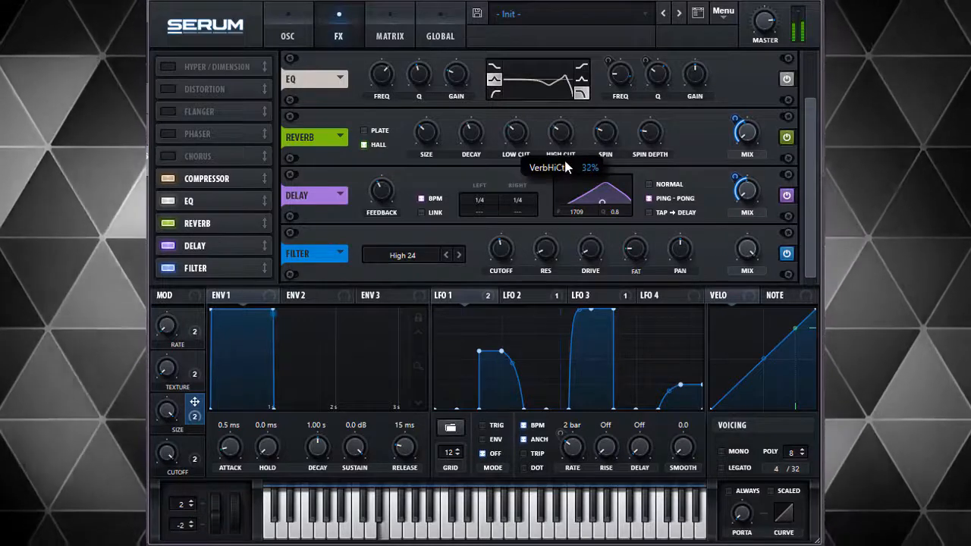
mouse_move(808, 67)
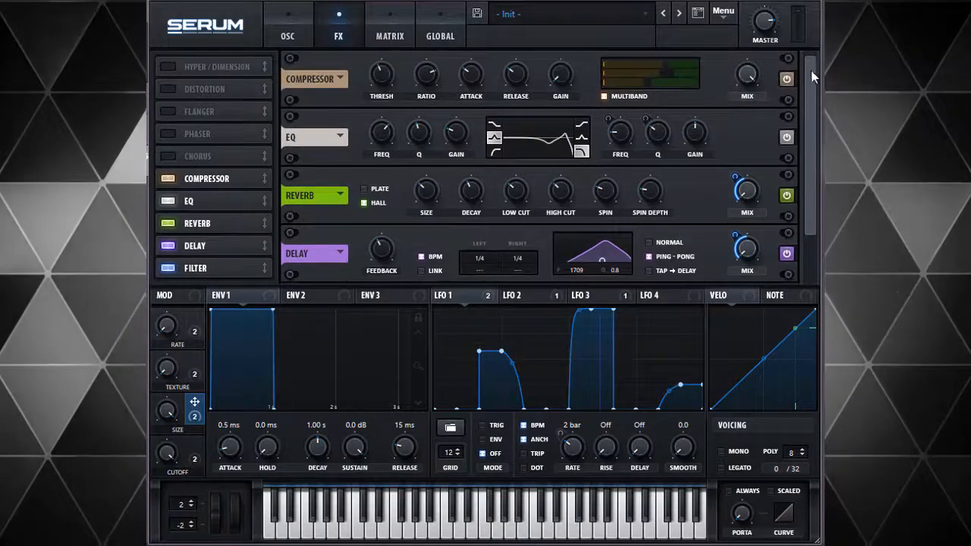
mouse_move(560, 74)
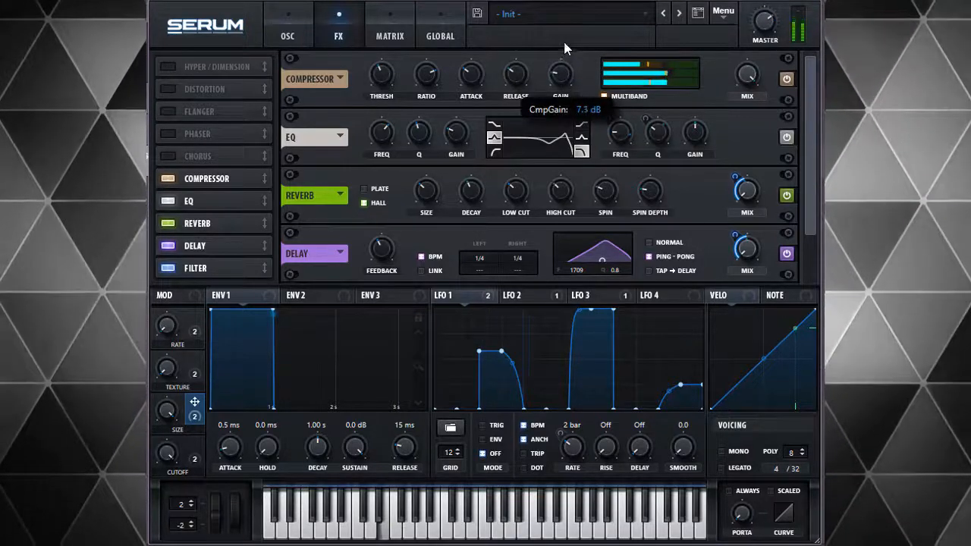
- Push the Compressor GAIN knob up to 16.4 dB
drag(560, 74, 566, 45)
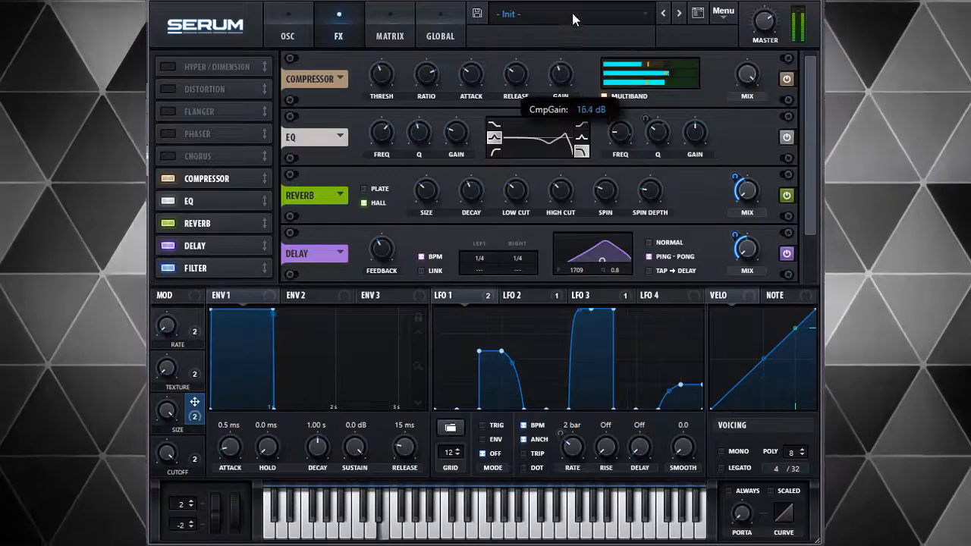